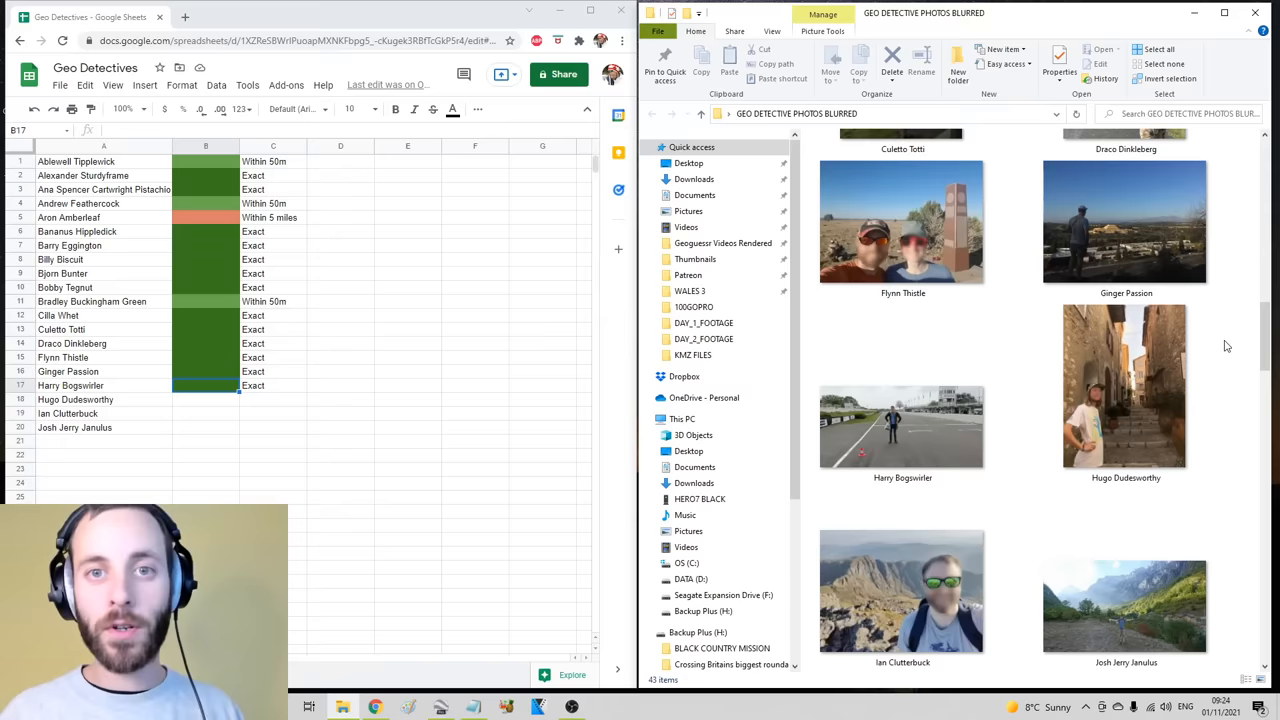
scroll("down", 3)
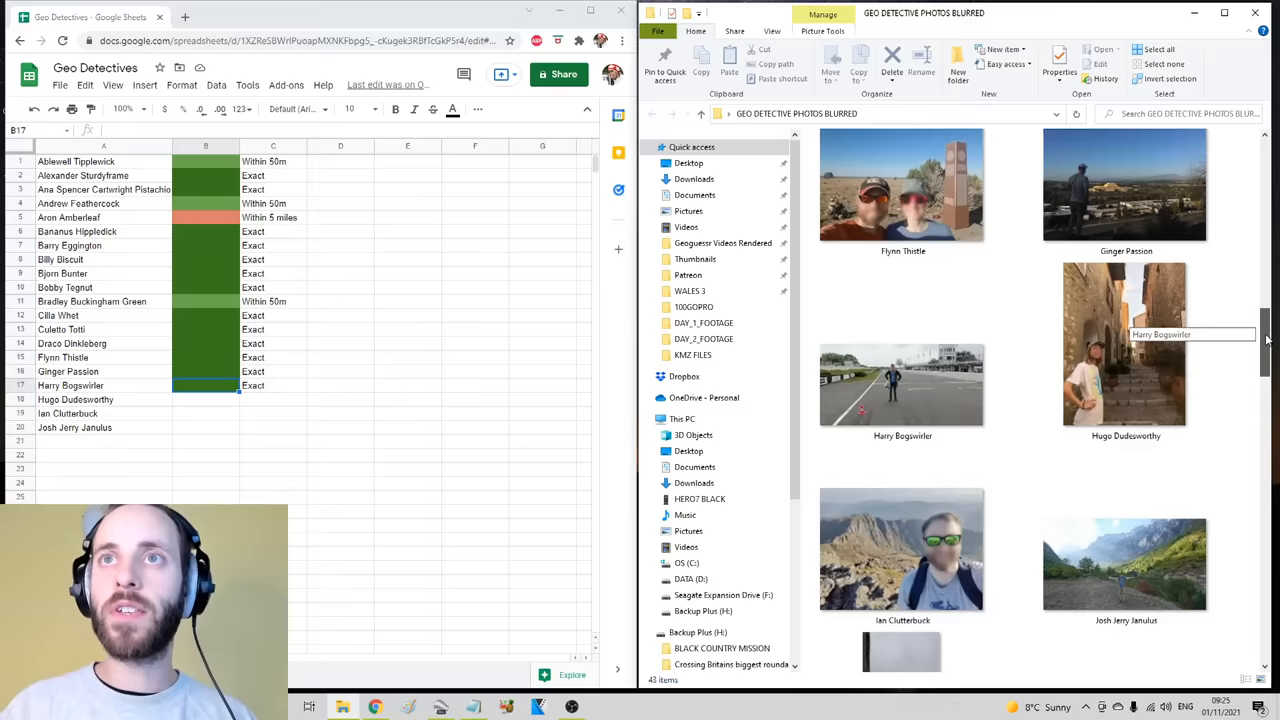
double_click(901, 549)
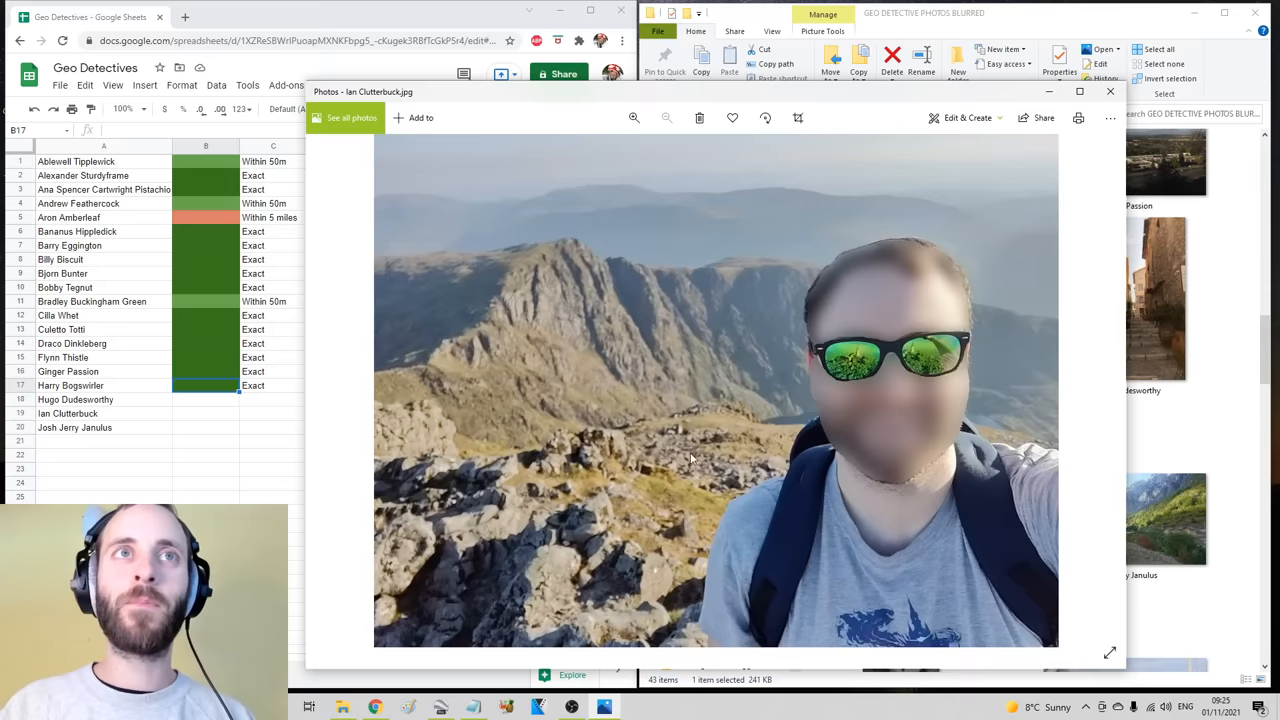
left_click(634, 117)
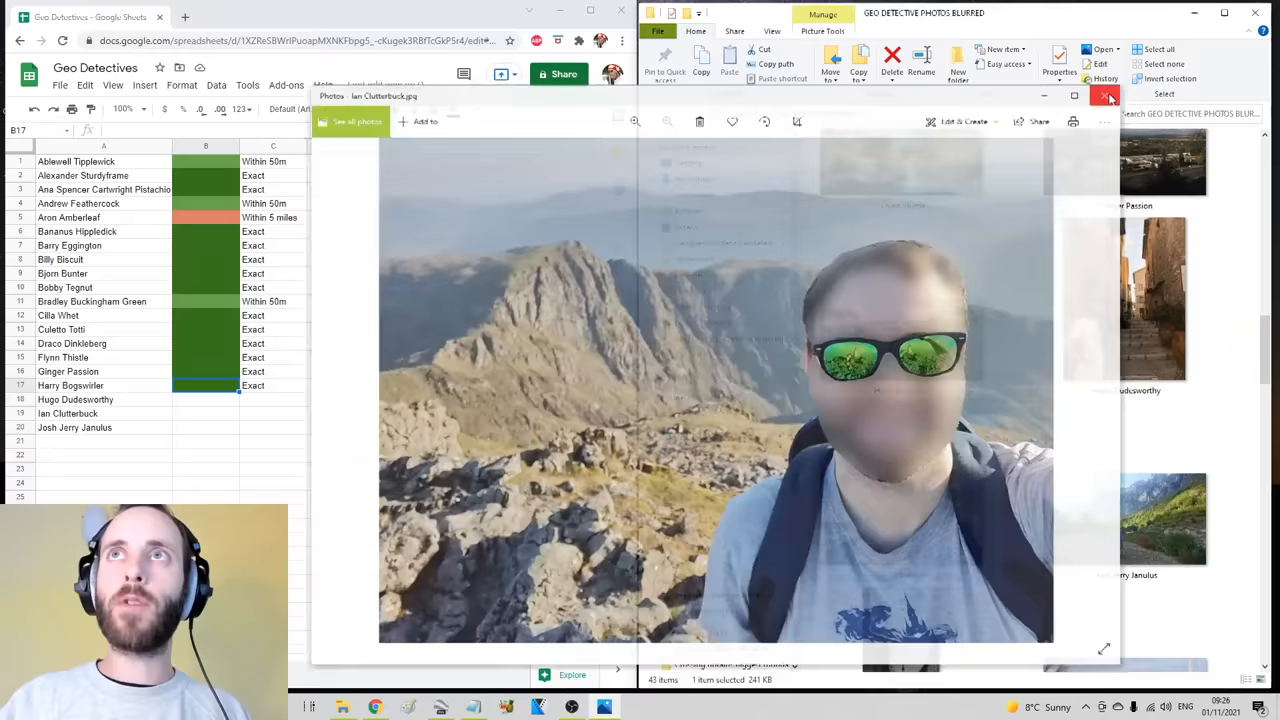
left_click(1110, 97)
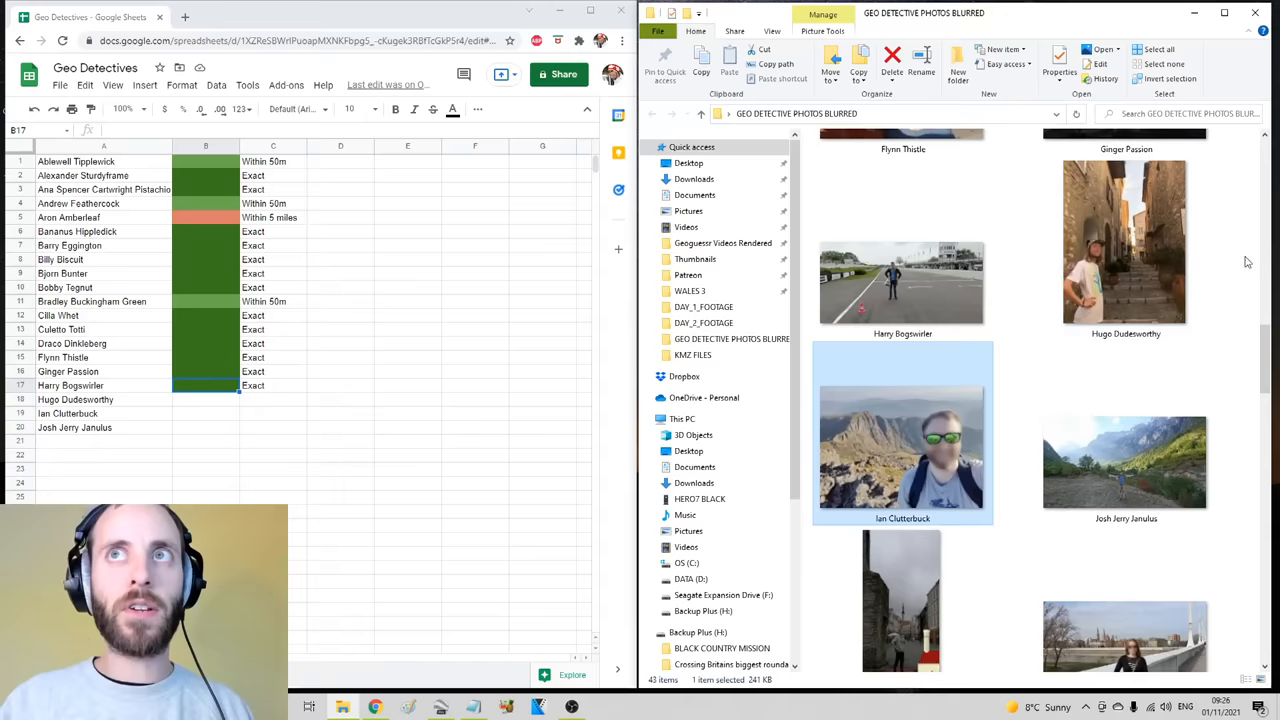
scroll("down", 3)
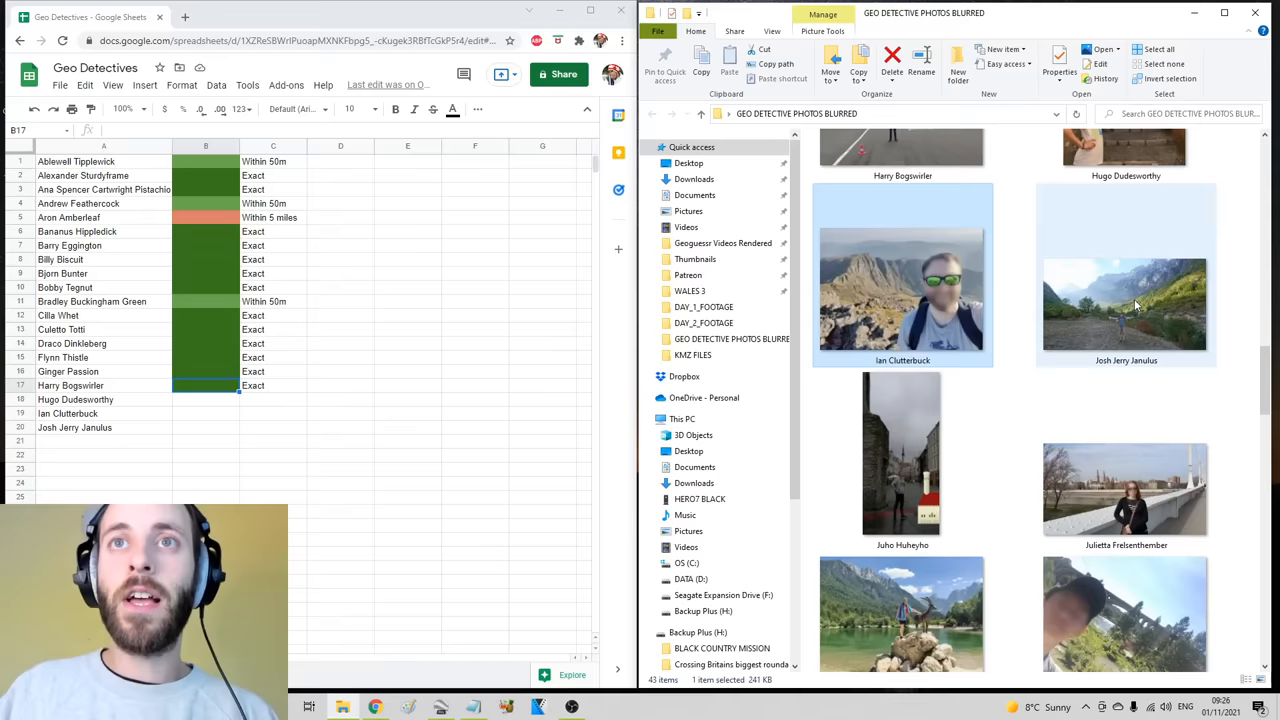
double_click(1124, 304)
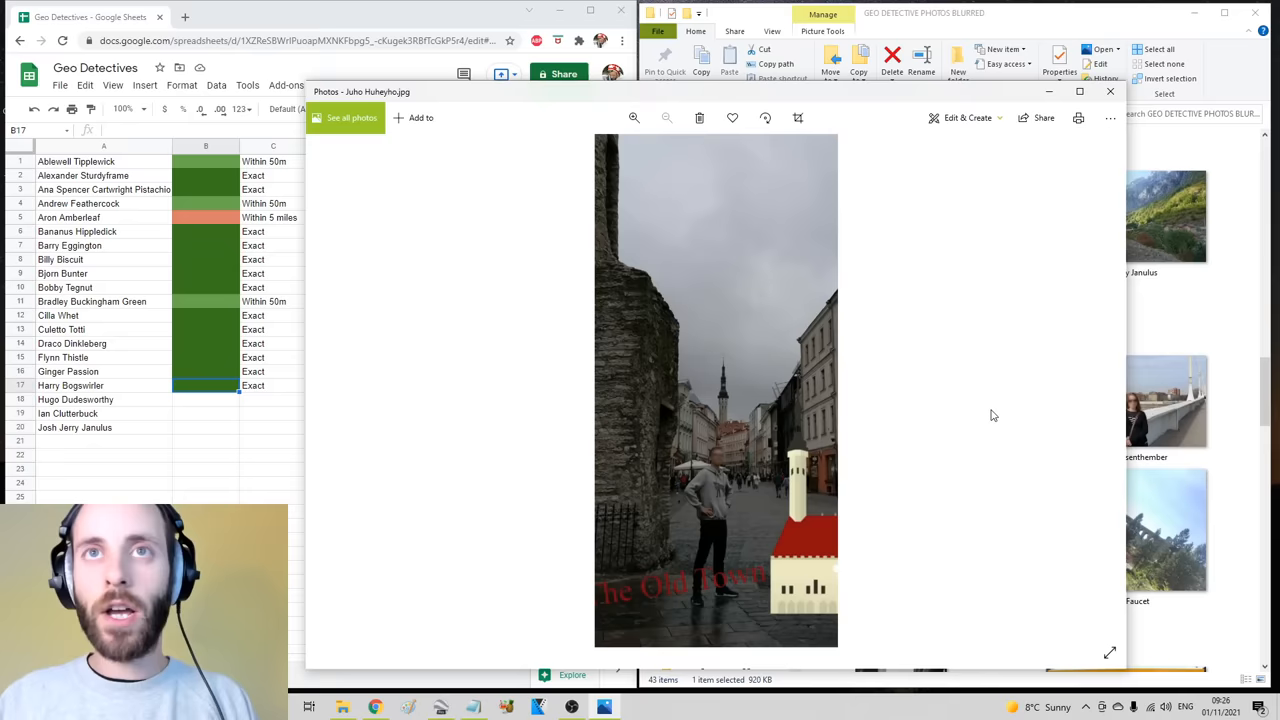
mouse_move(899, 418)
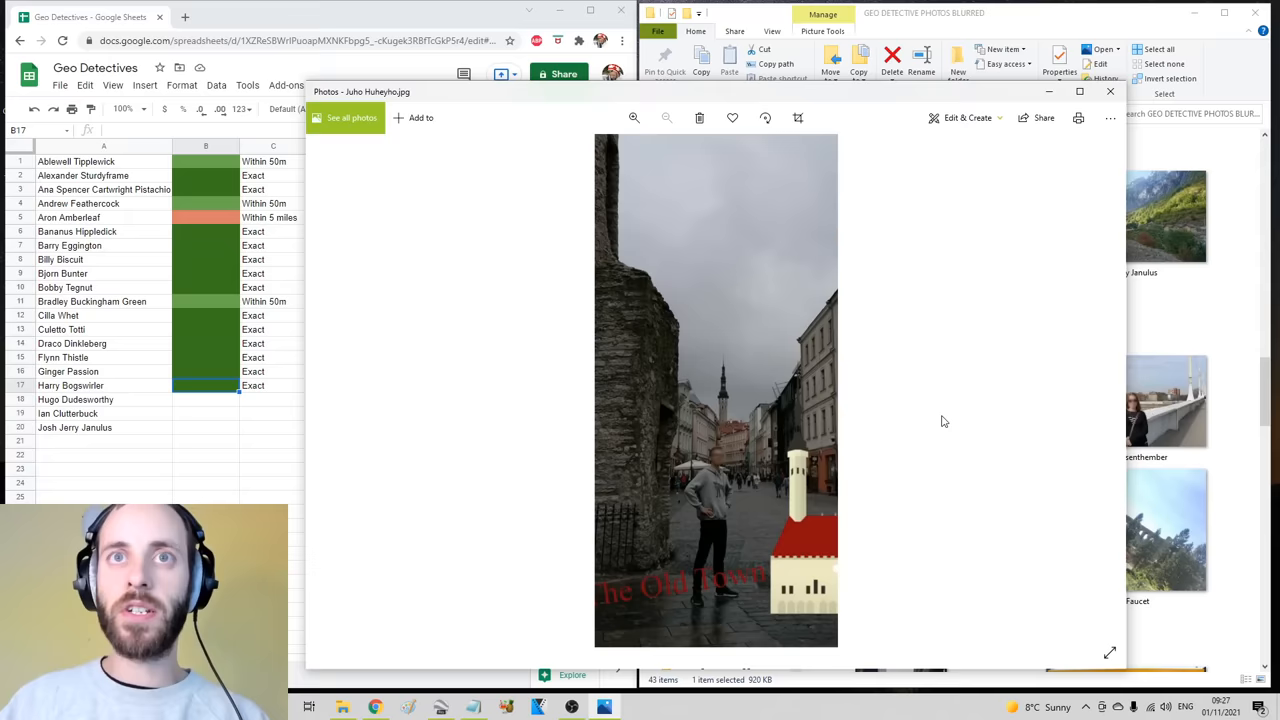
left_click(634, 118)
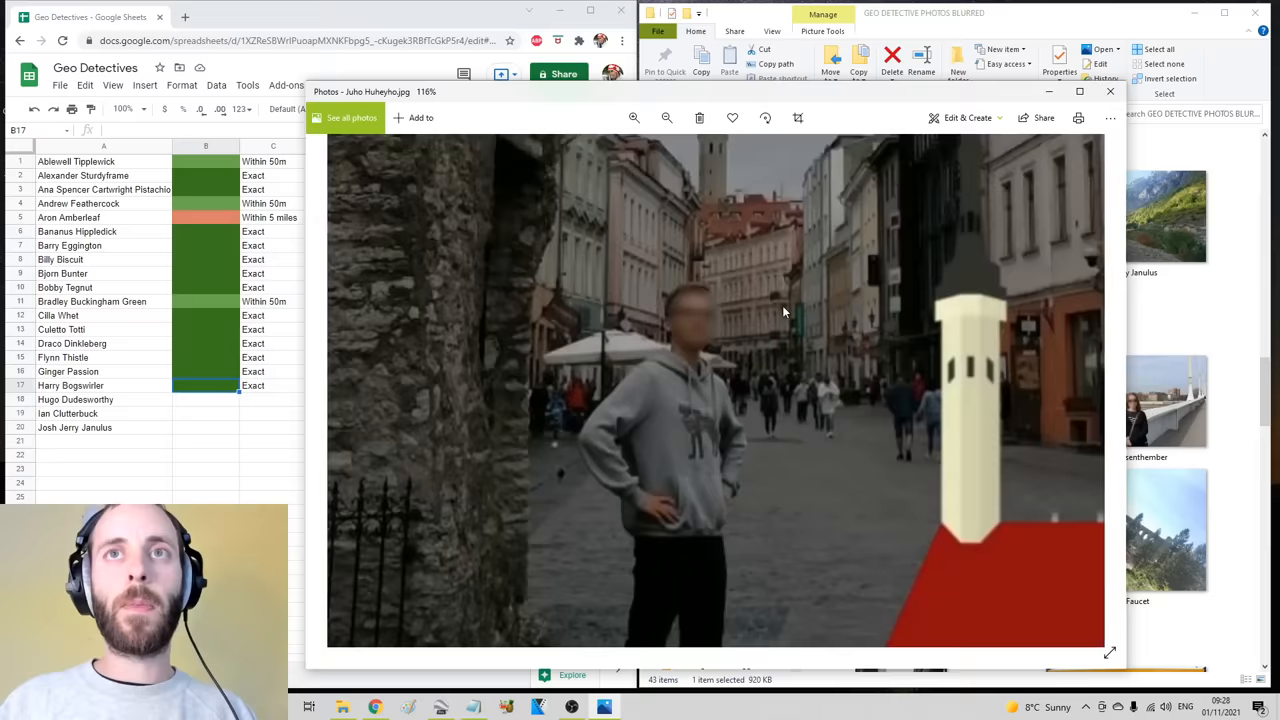
Paste the copied dark green fill into cell B19, then select B20
left_click(205, 413)
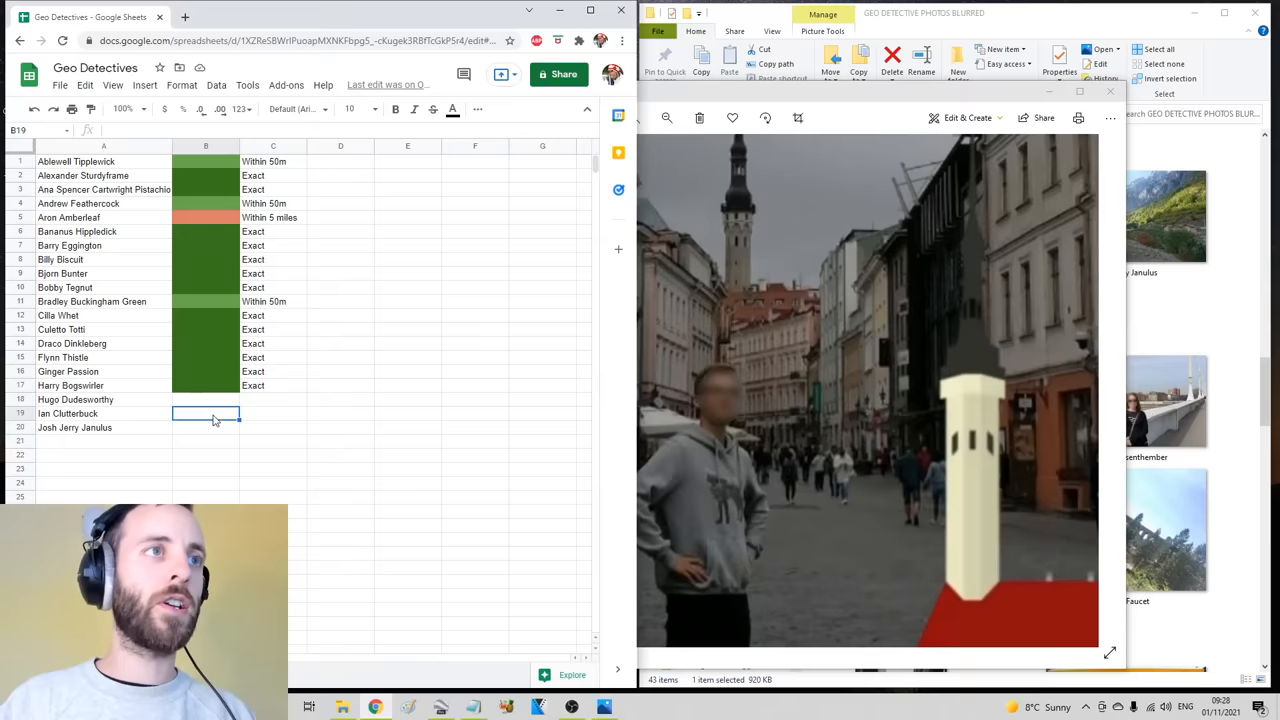
right_click(205, 413)
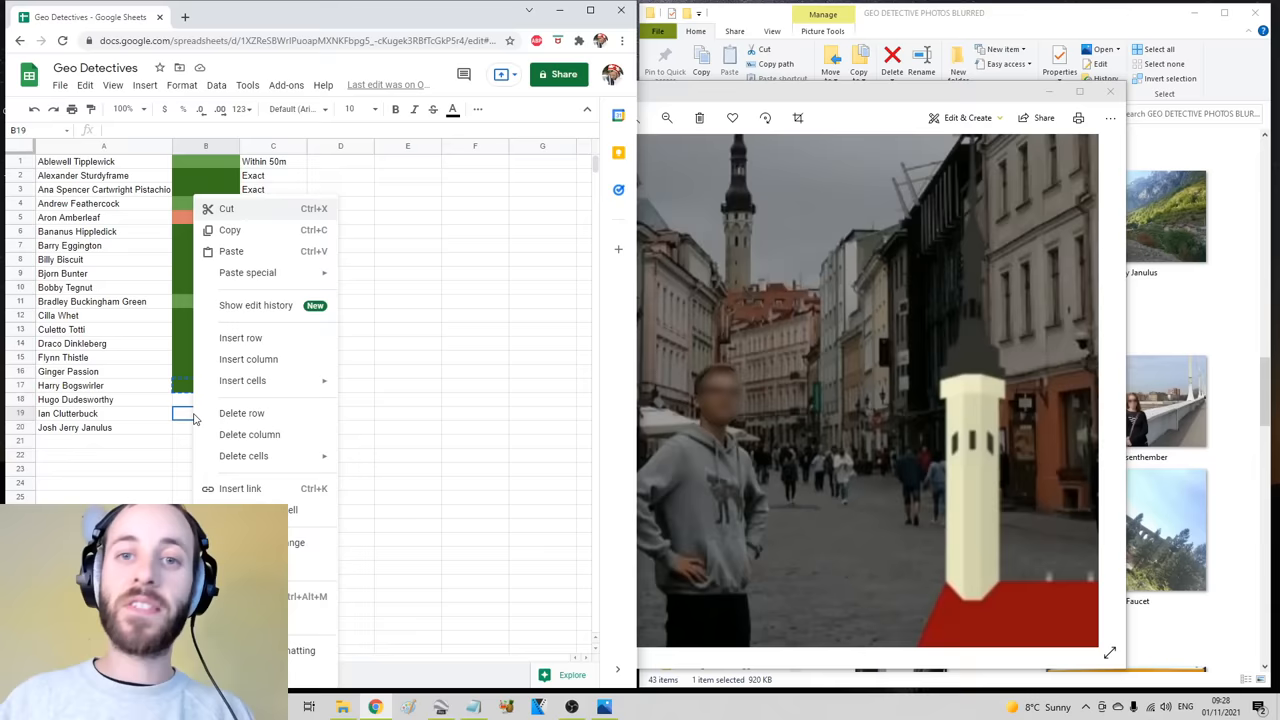
left_click(206, 430)
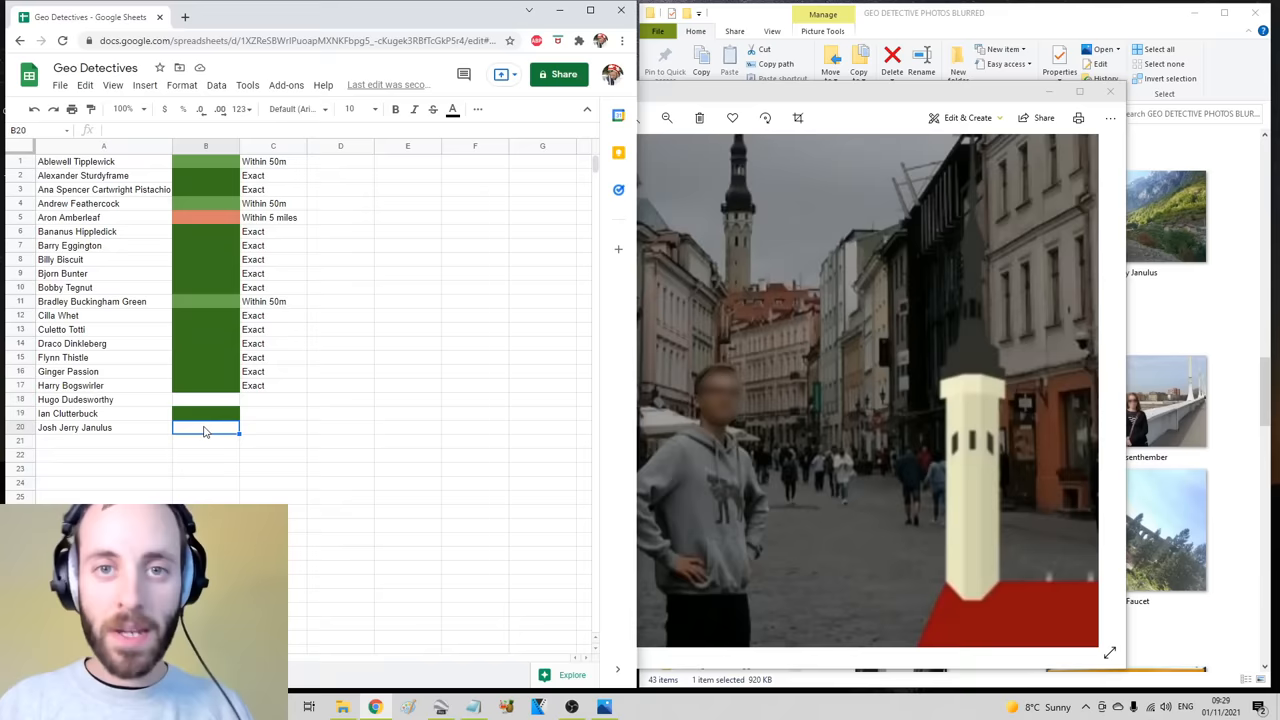
left_click(205, 399)
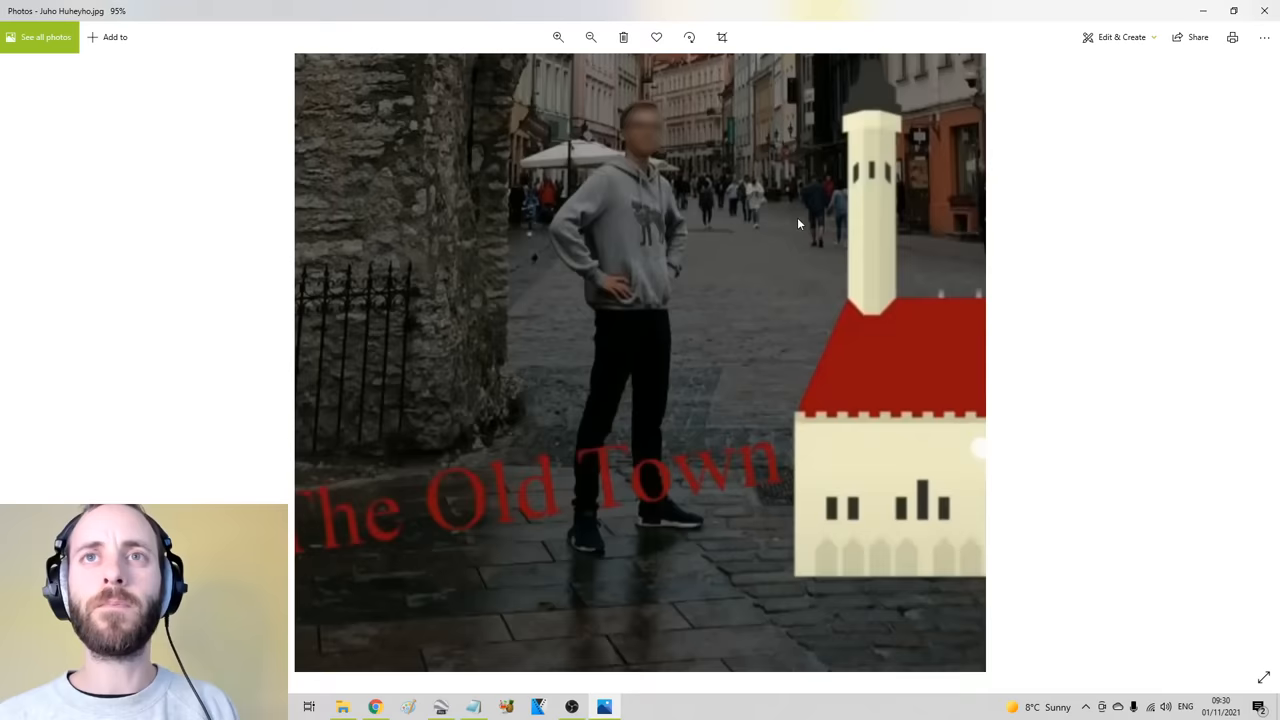
Zoom out to view the full old-town photo, then switch to a new Chrome tab
left_click(558, 37)
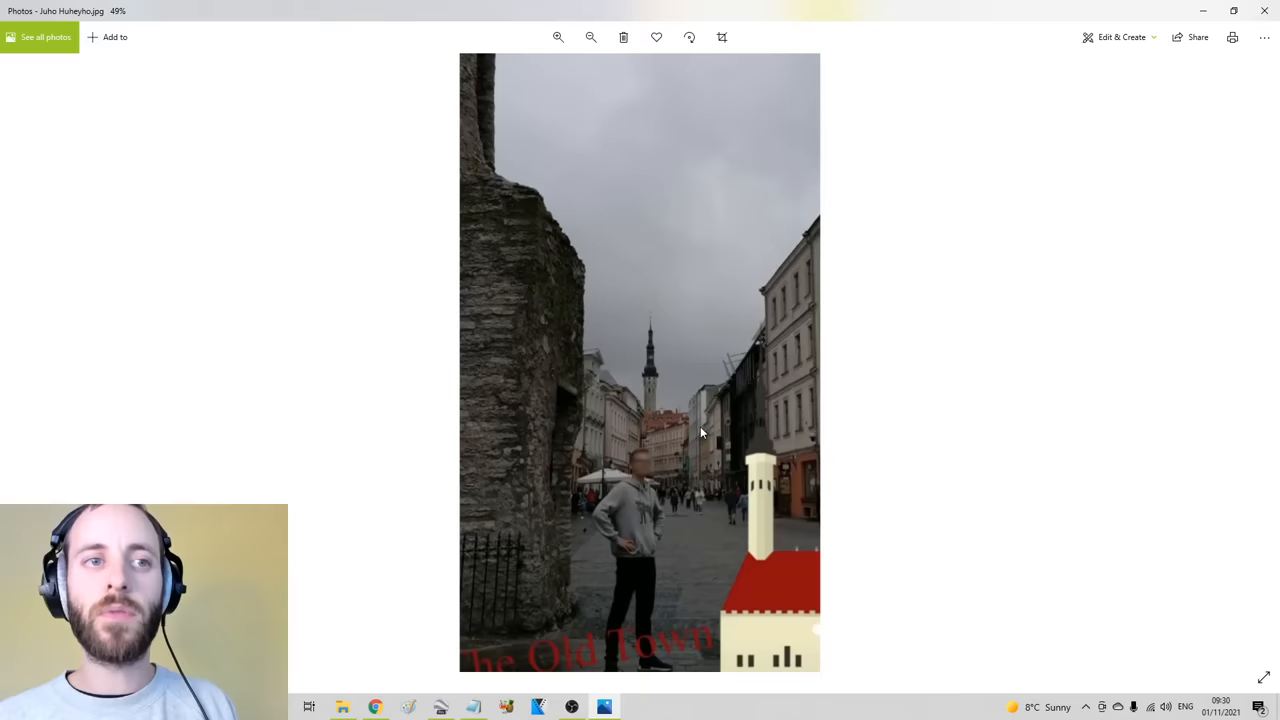
left_click(558, 37)
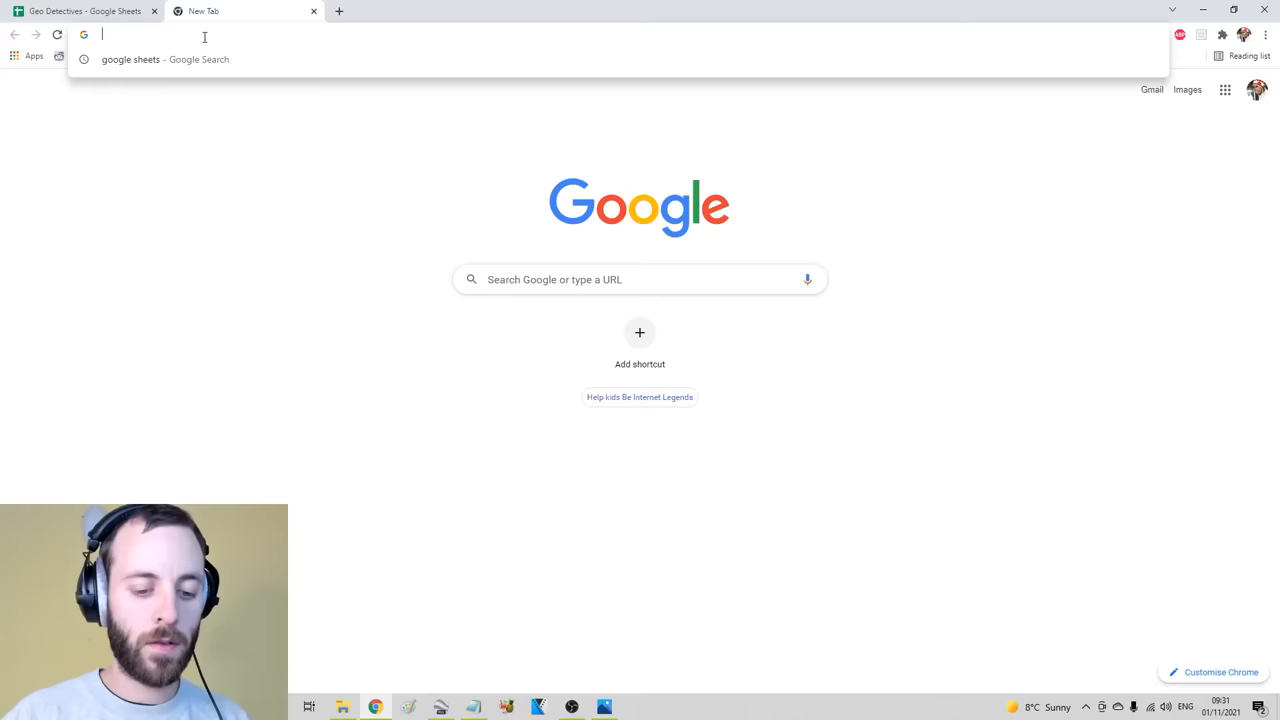
Search Google Images for 'thin white tower czech'
type("thin white tower czech republic")
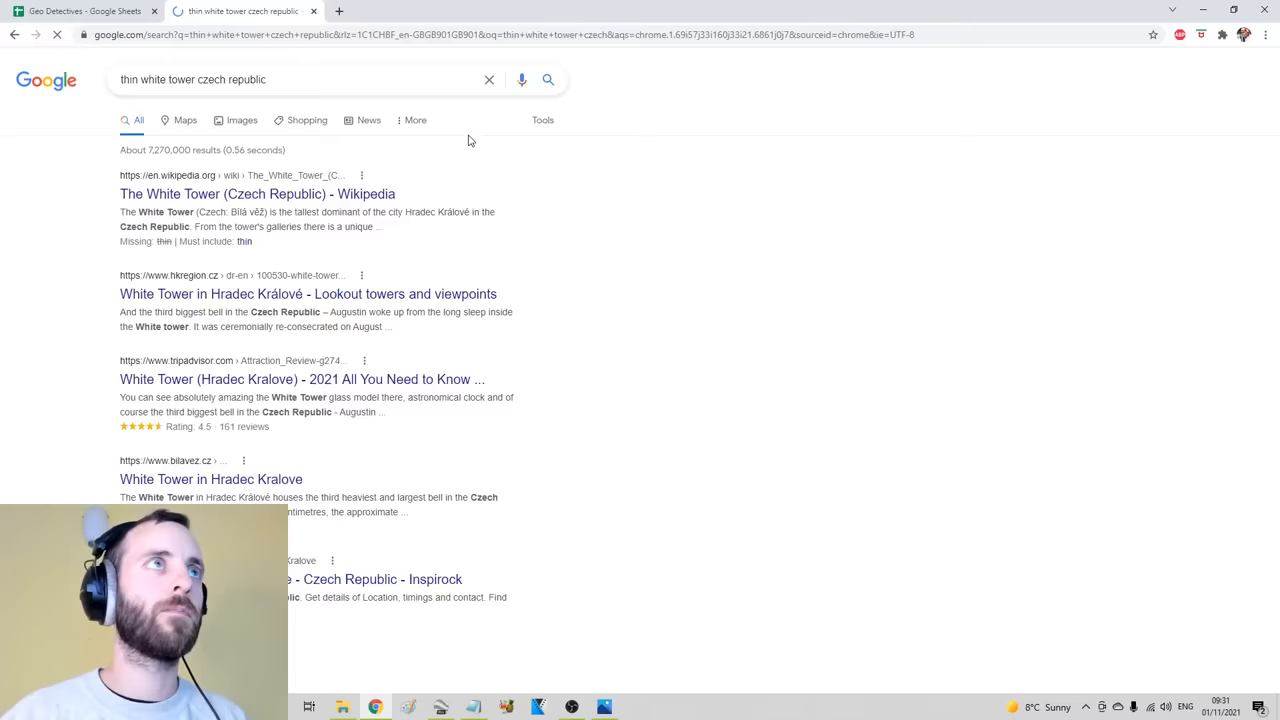
left_click(242, 120)
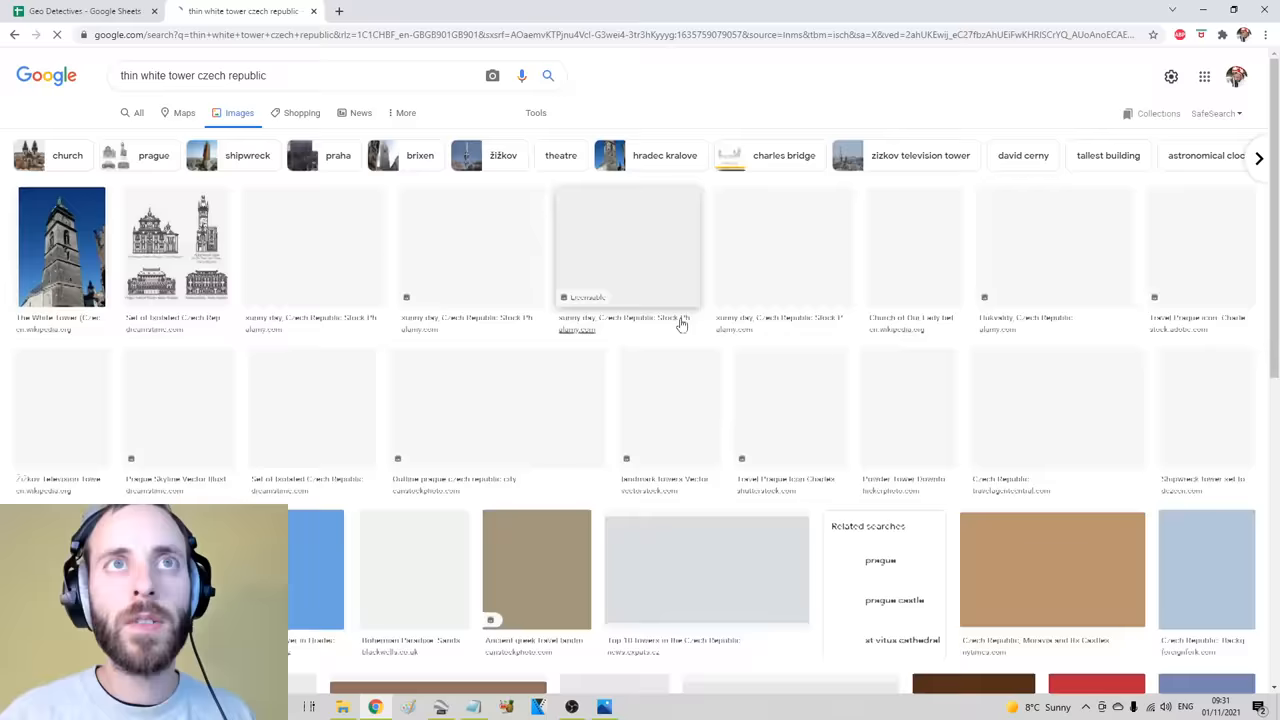
left_click(605, 707)
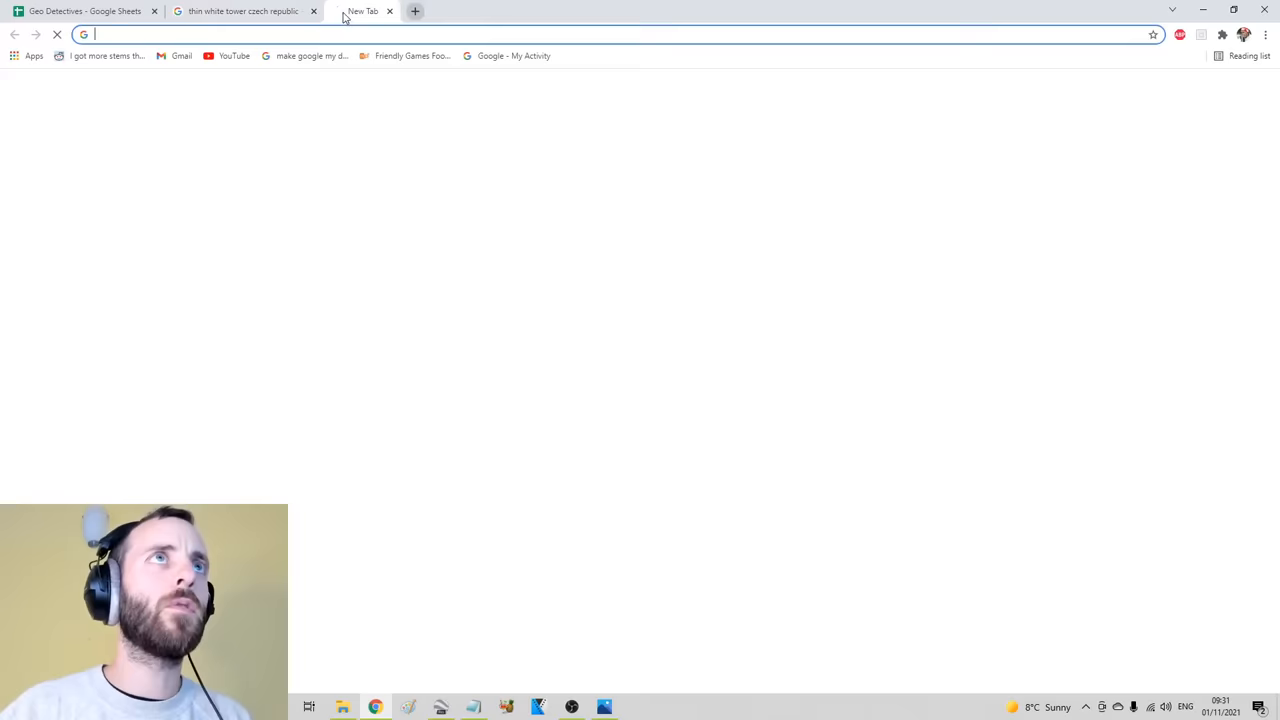
Search Google for 'minaret' and return to the old-town street photo
type("minaret")
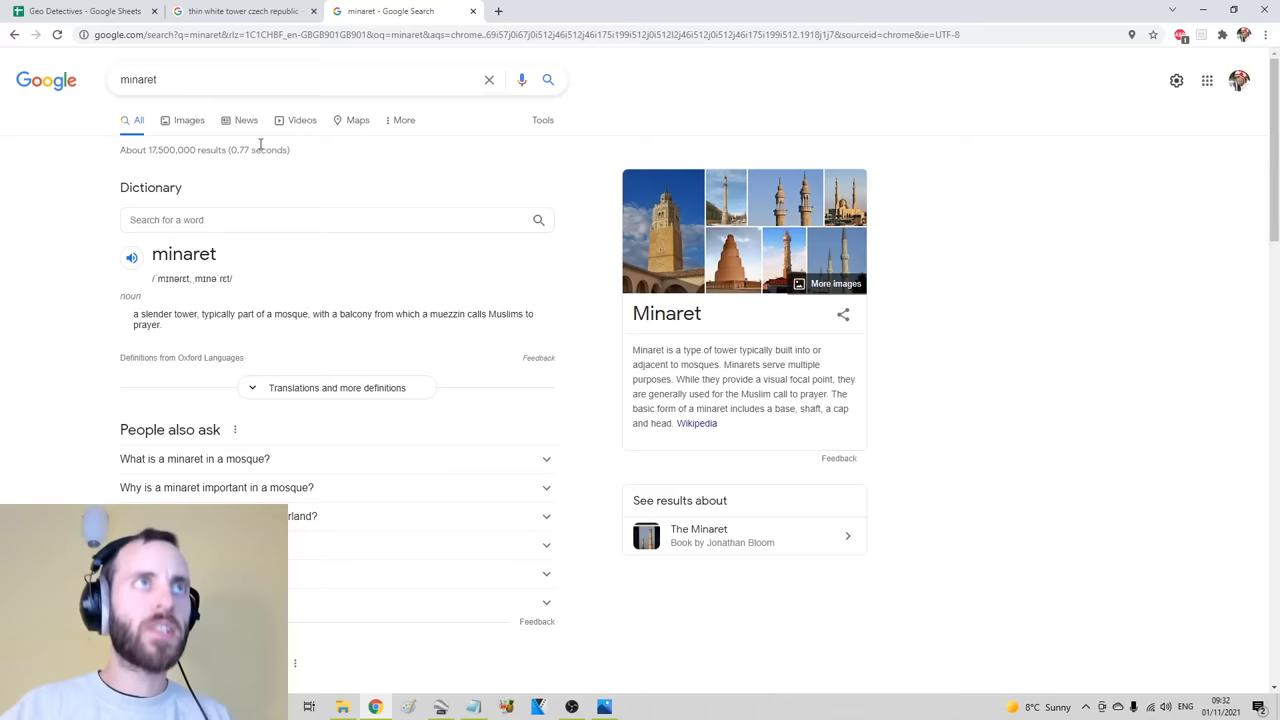
left_click(604, 707)
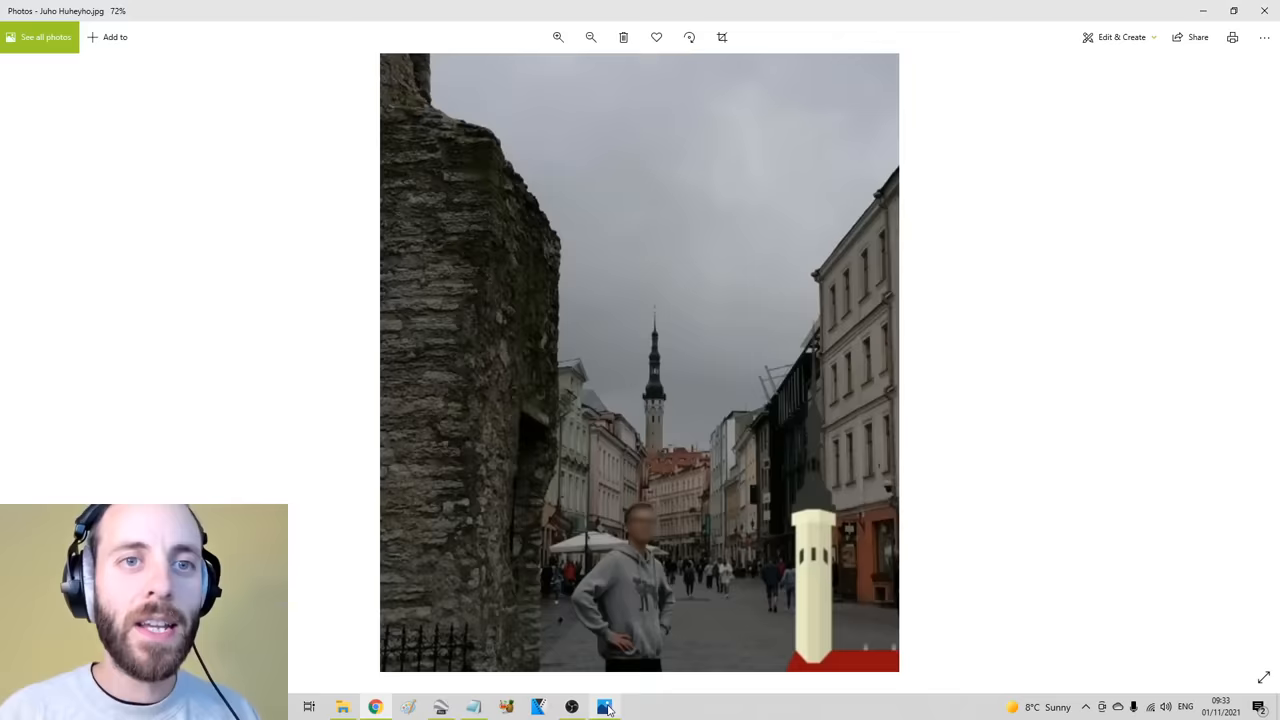
Run image searches for a white hexagonal tower in Czechia, Slovenia and Slovakia, checking the photo
left_click(376, 707)
type("white tower hexagonal czech")
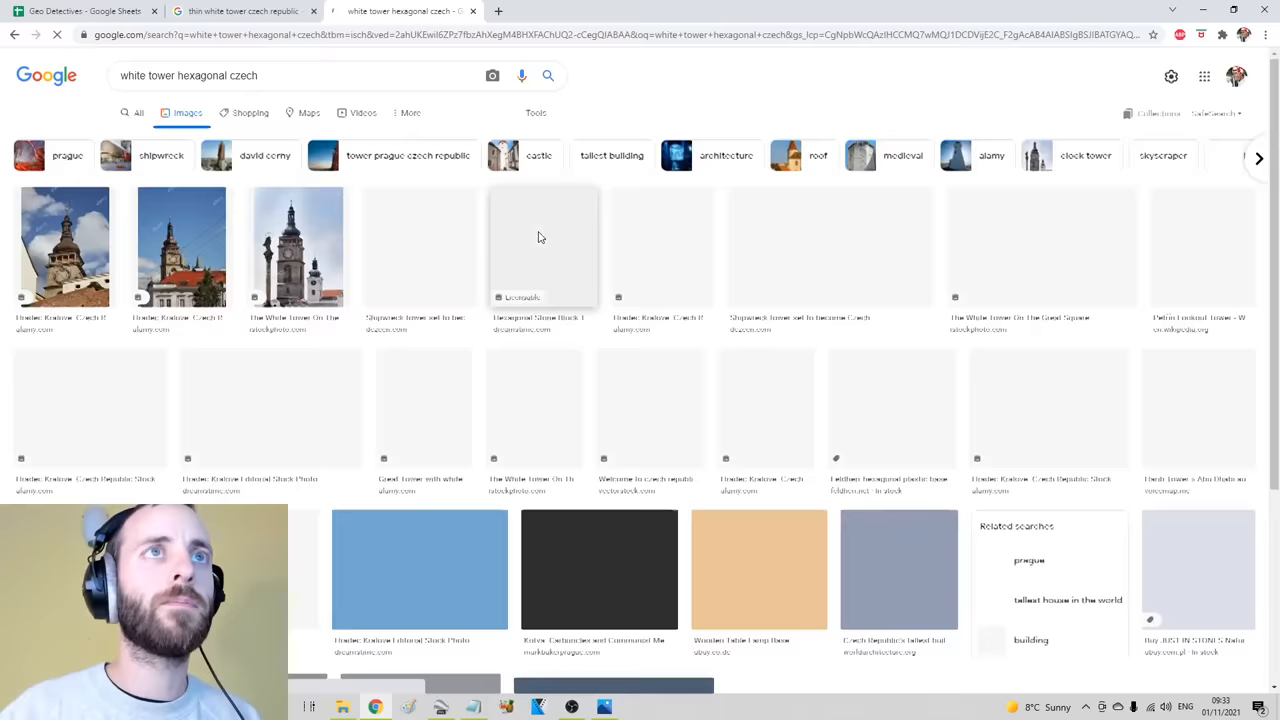
scroll("down", 3)
type("slovenia")
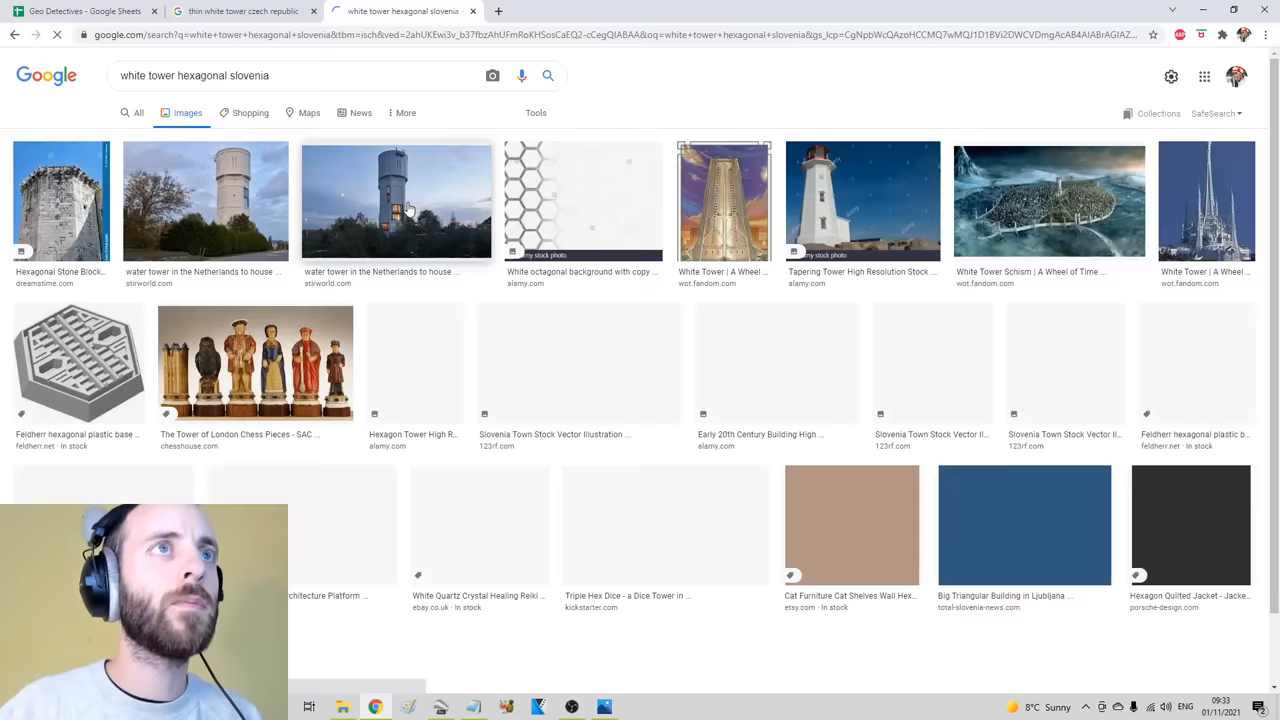
left_click(300, 75)
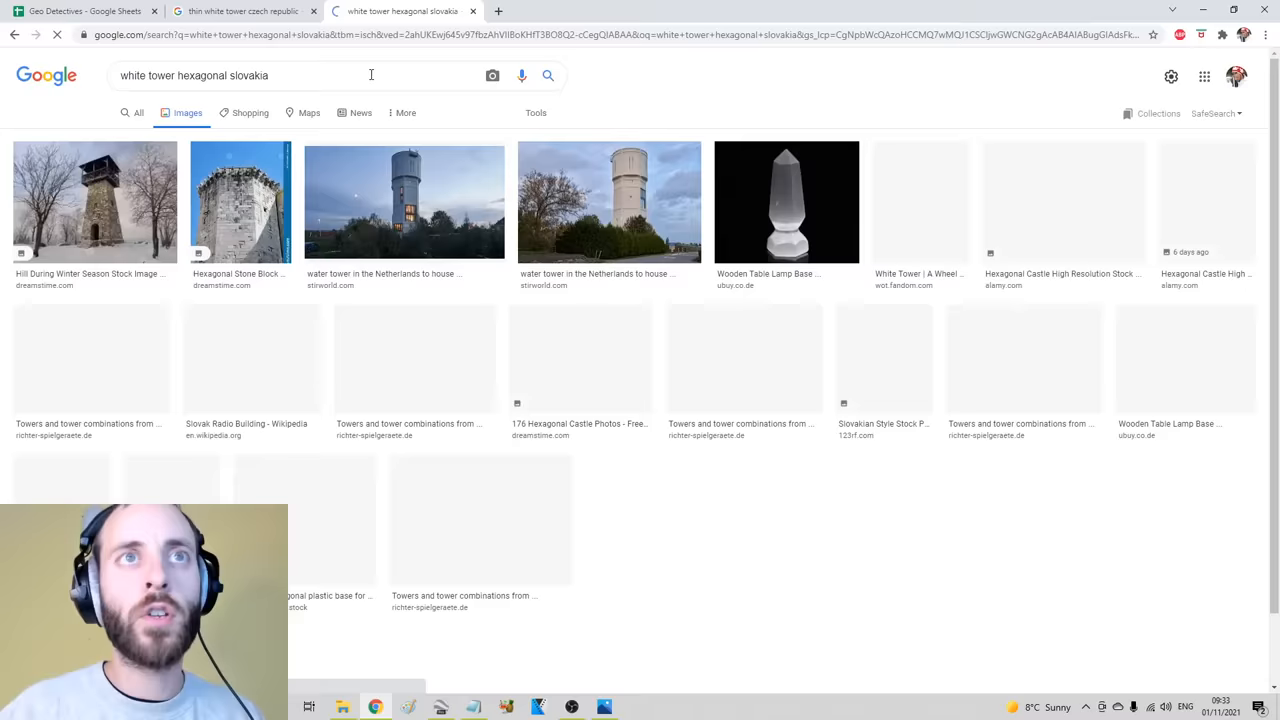
double_click(201, 75)
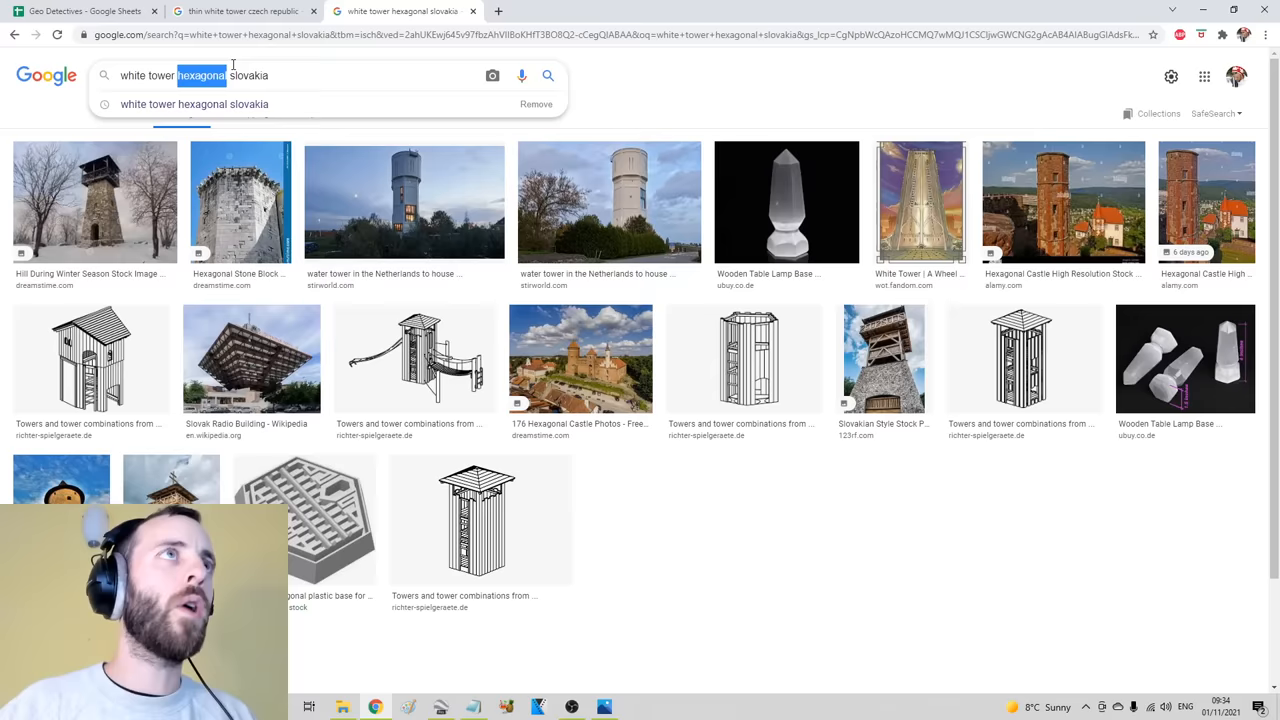
left_click(604, 707)
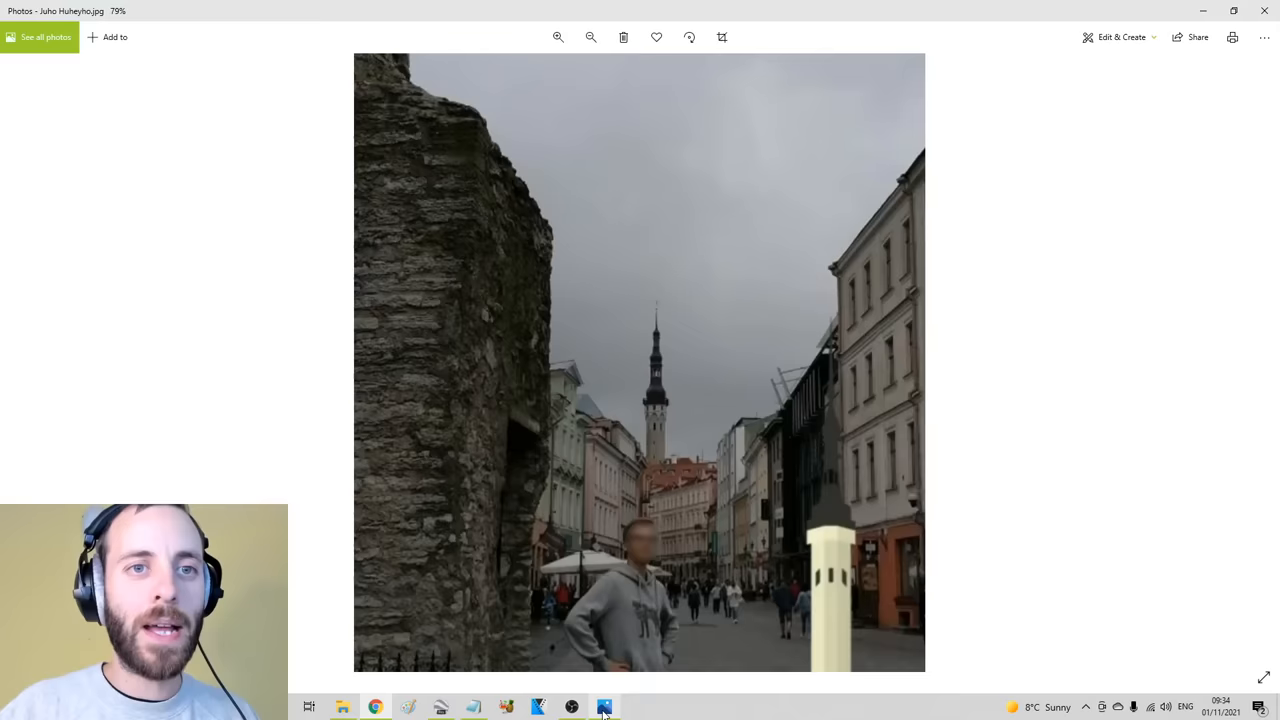
left_click(376, 707)
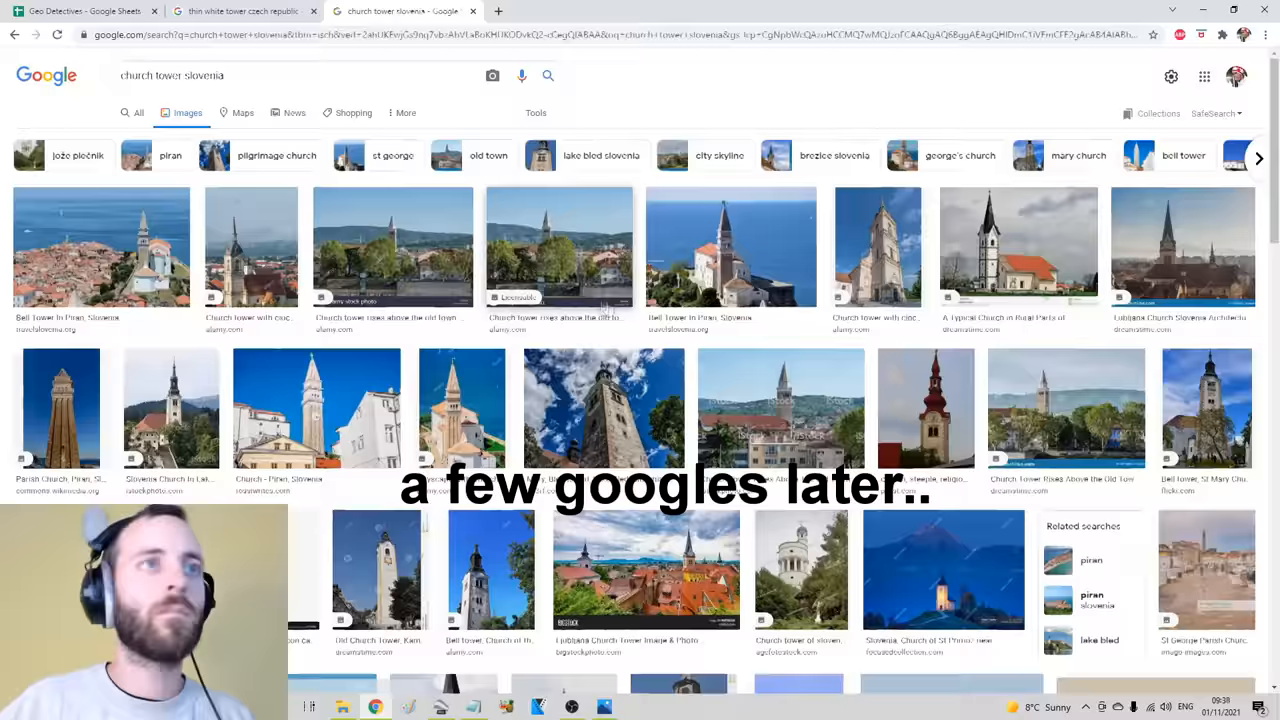
Search Google Images for 'church tower hungary' and scroll through the Hungarian tower results
scroll("down", 3)
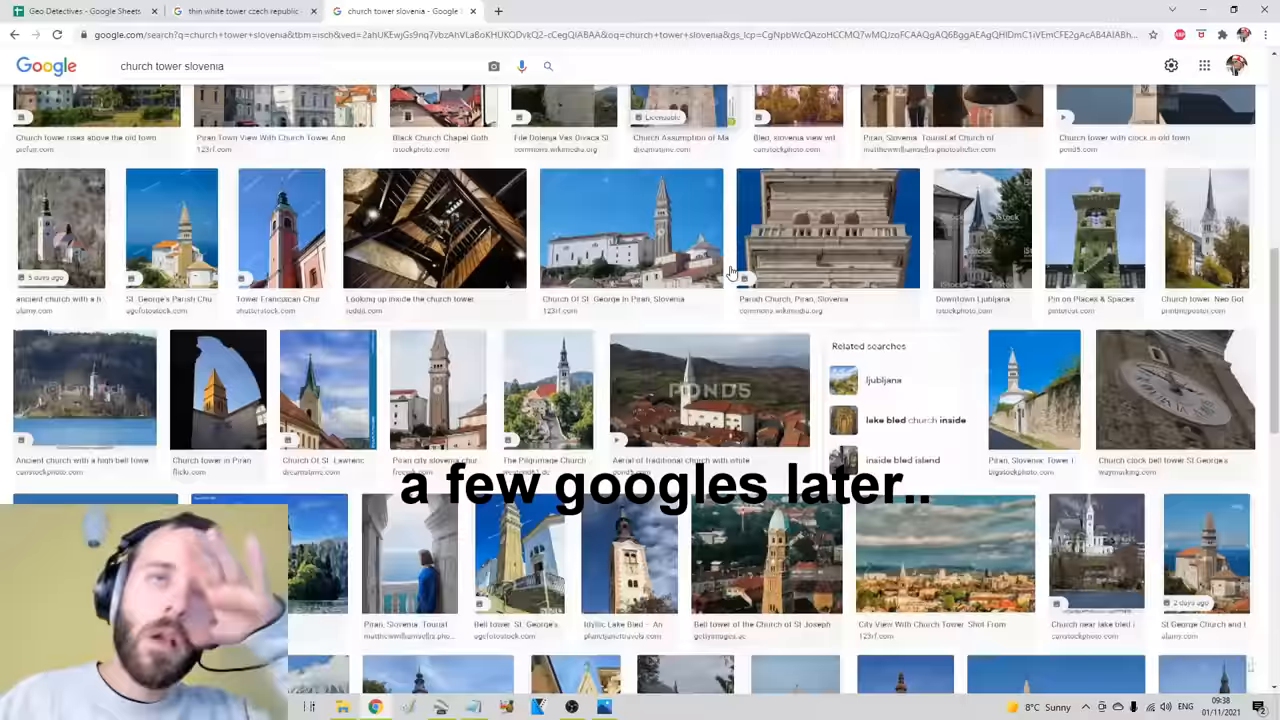
type("church tower hungary")
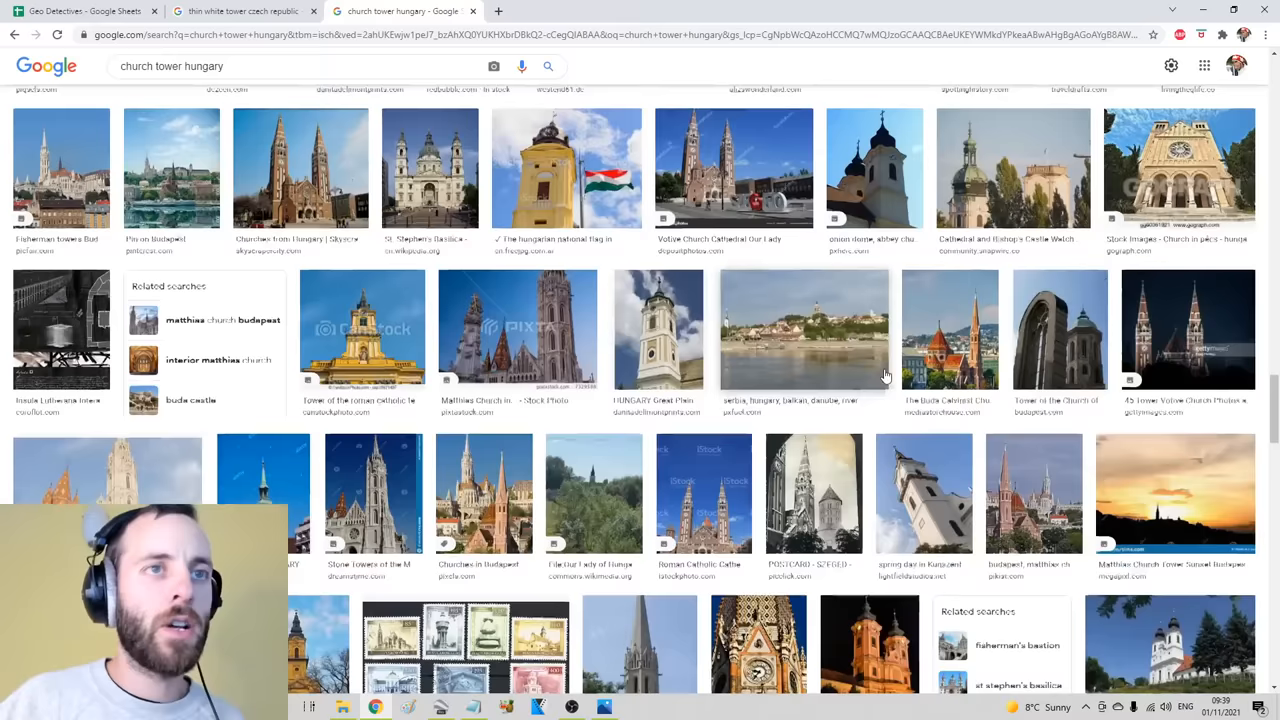
scroll("down", 3)
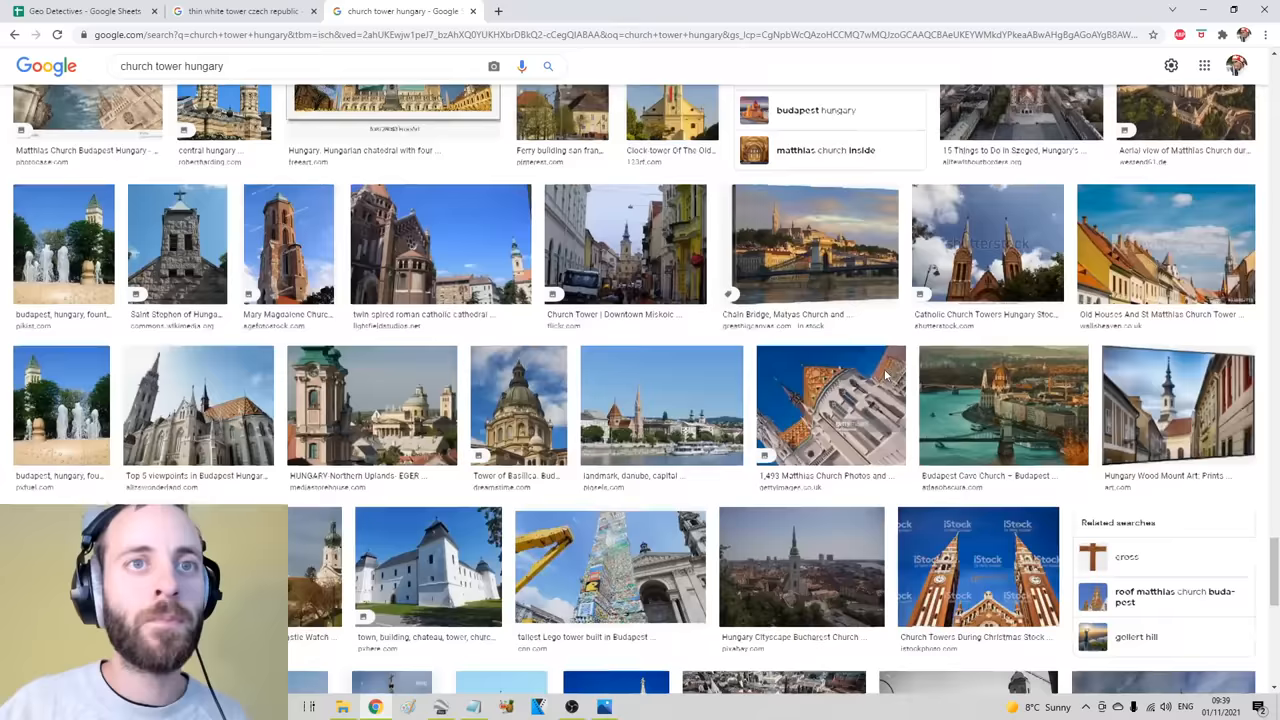
scroll("down", 3)
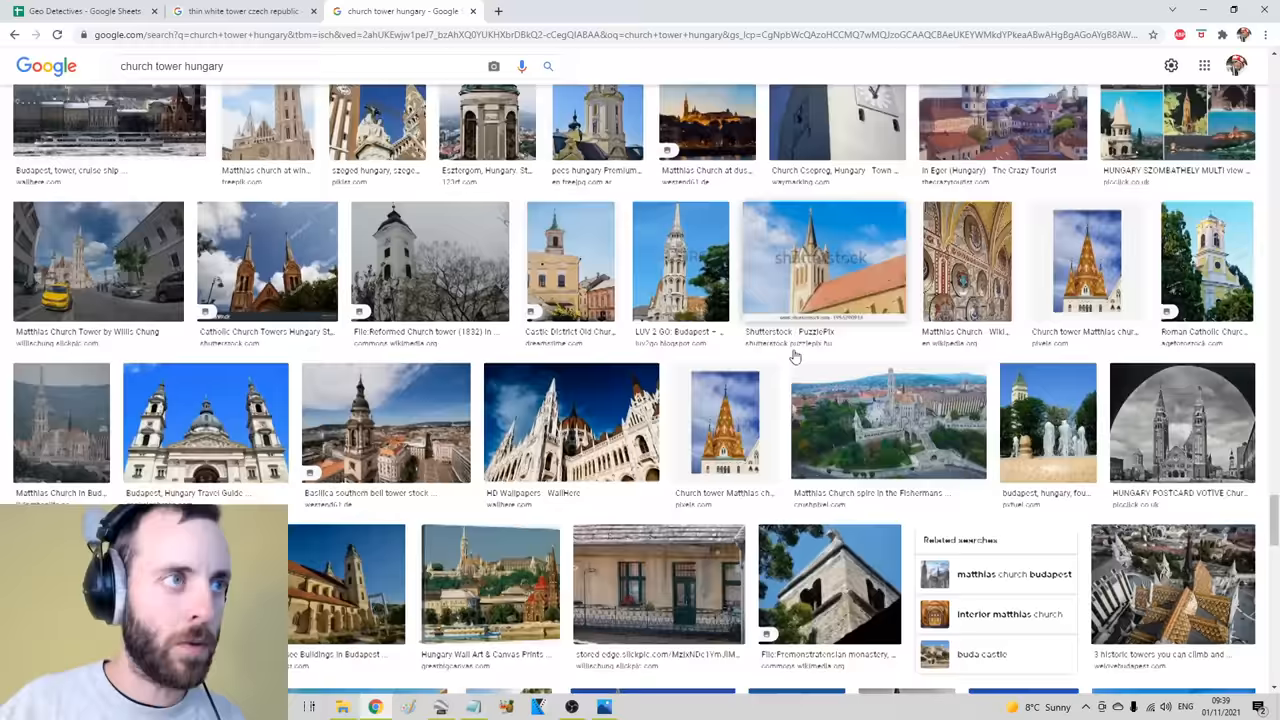
scroll("down", 3)
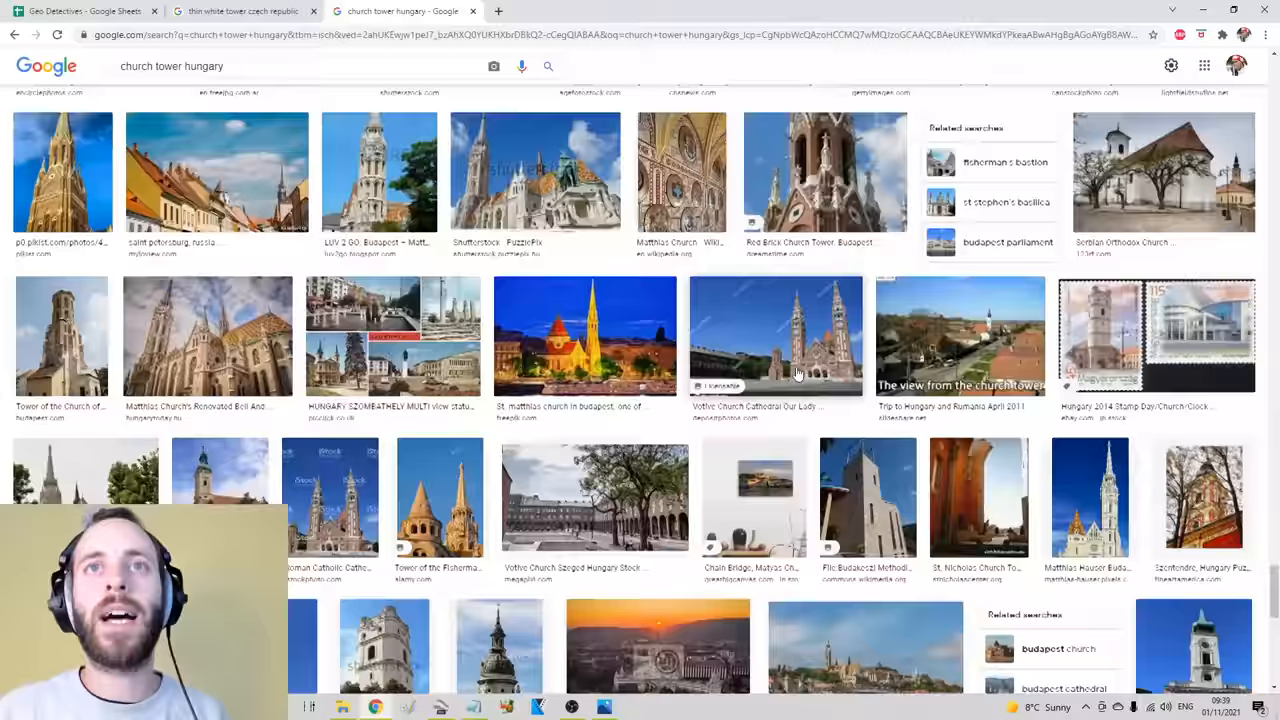
scroll("down", 3)
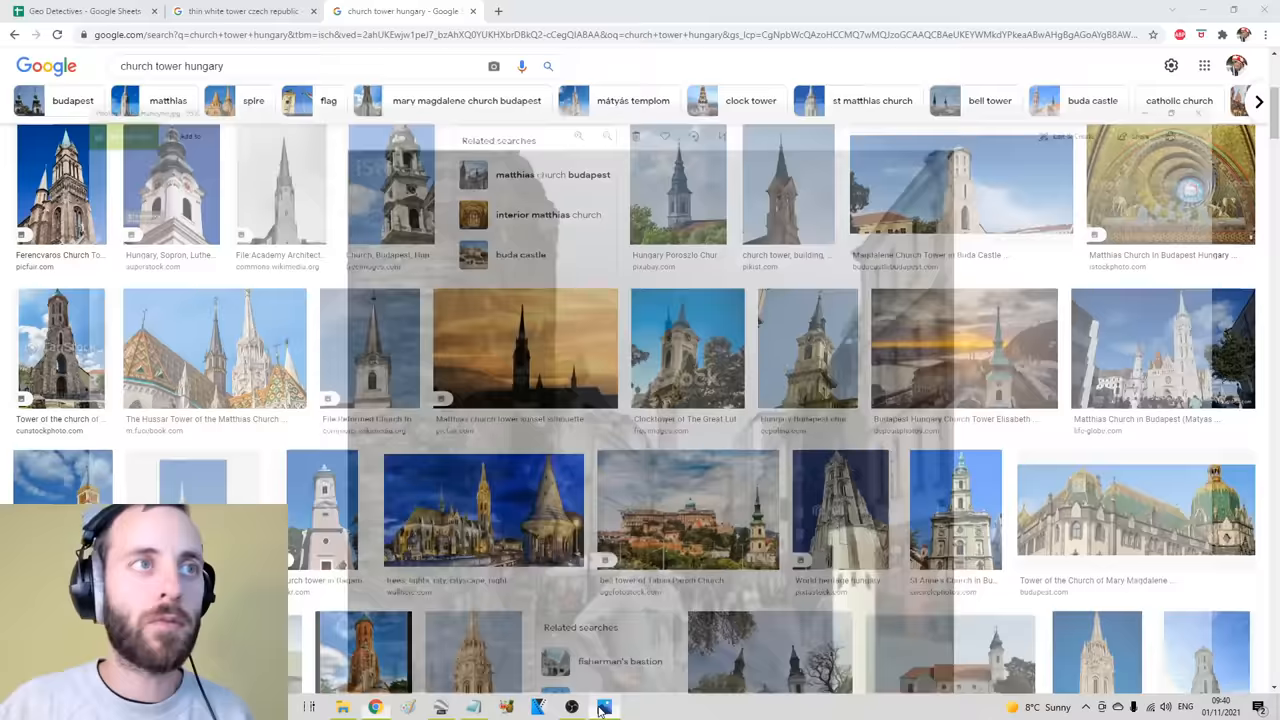
left_click(604, 707)
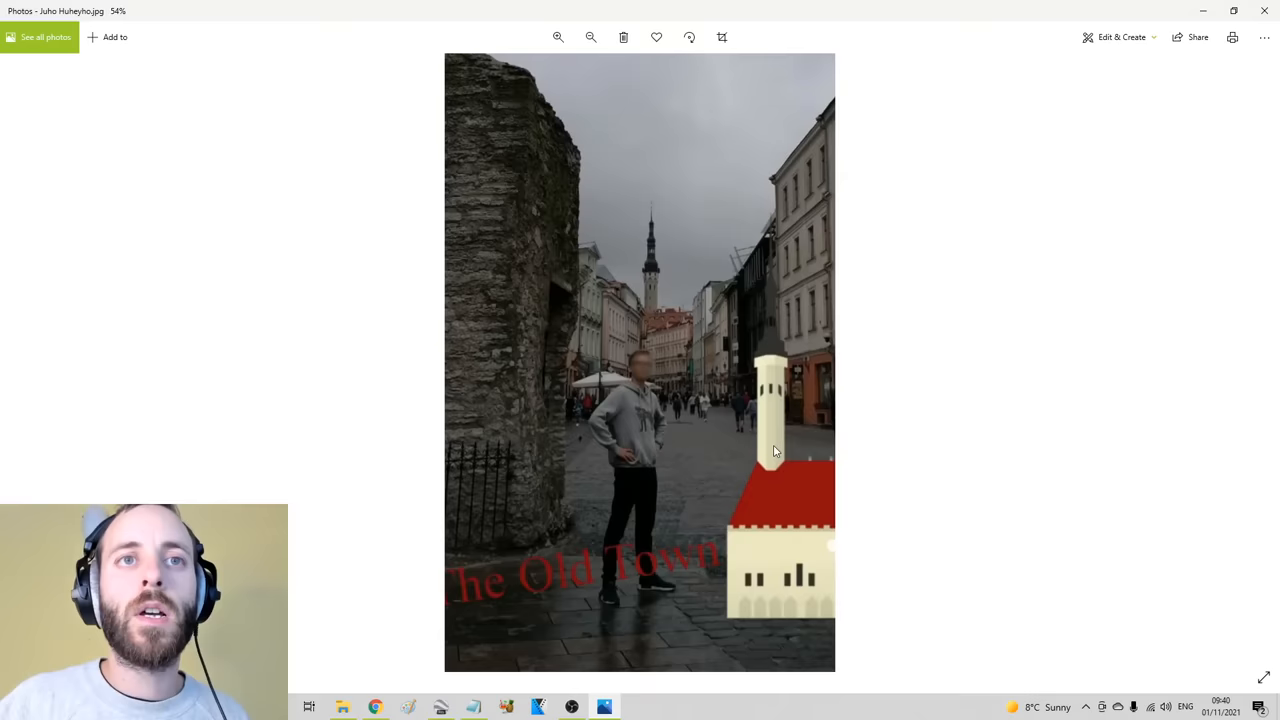
mouse_move(473, 600)
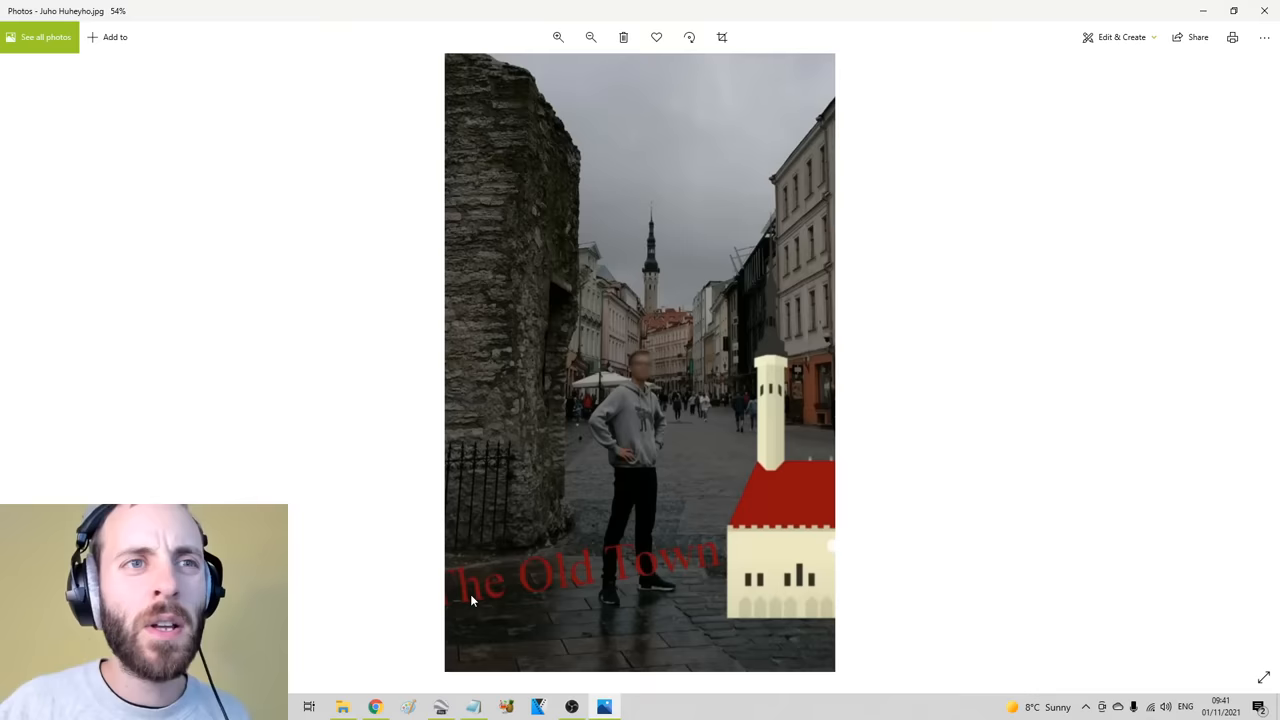
mouse_move(778, 546)
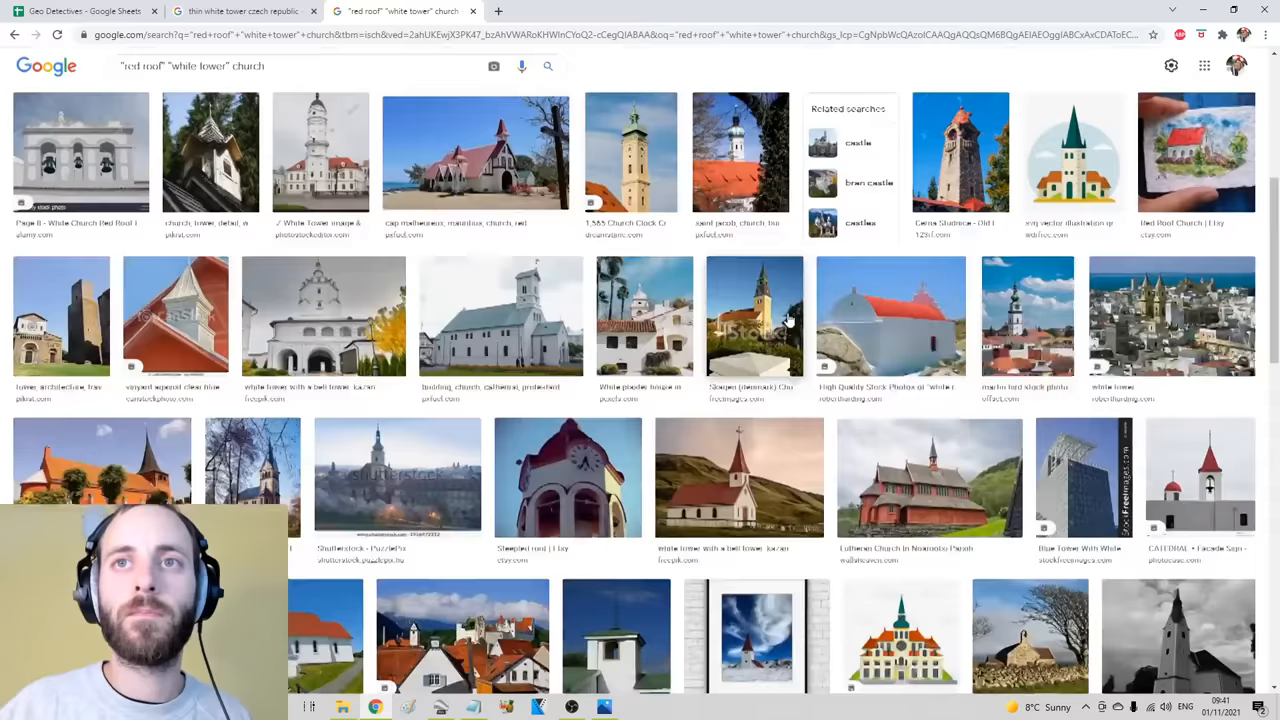
Browse the 'church "white tower" romania' results showing Brasov's White Tower, then recheck the mystery photo
scroll("down", 3)
type(" czech")
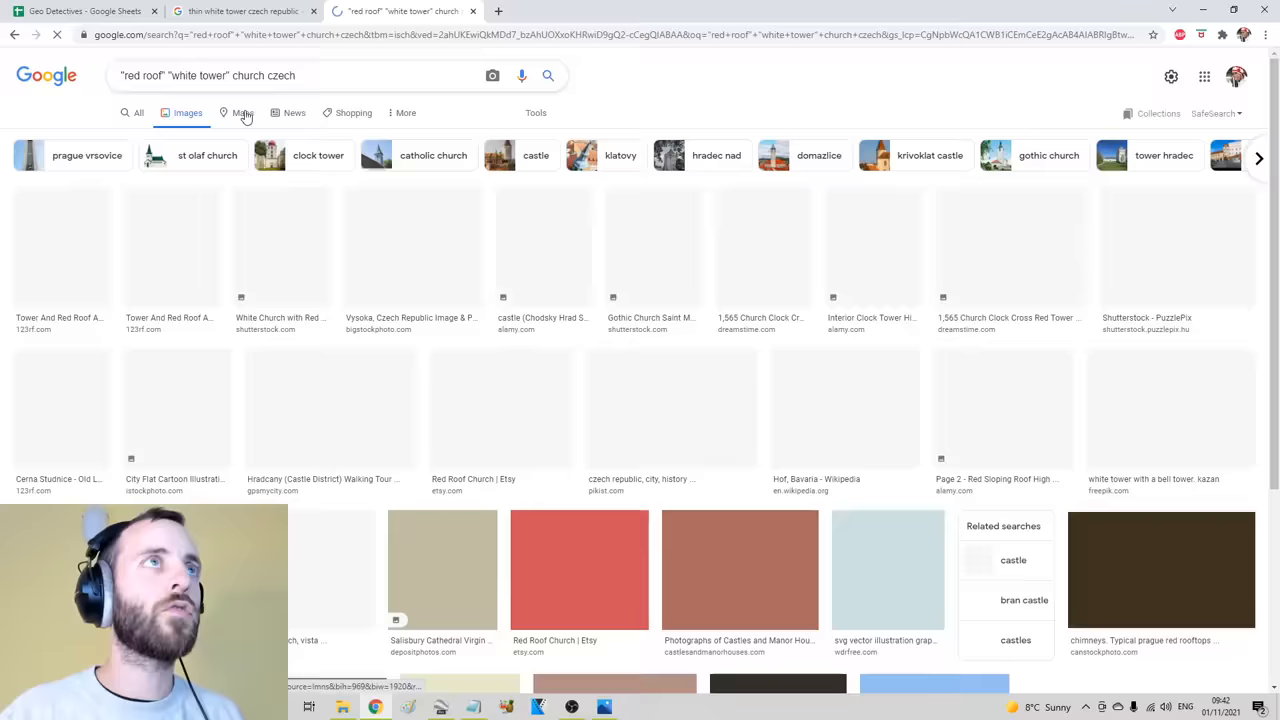
scroll("down", 3)
type("church \"white tower\" romania")
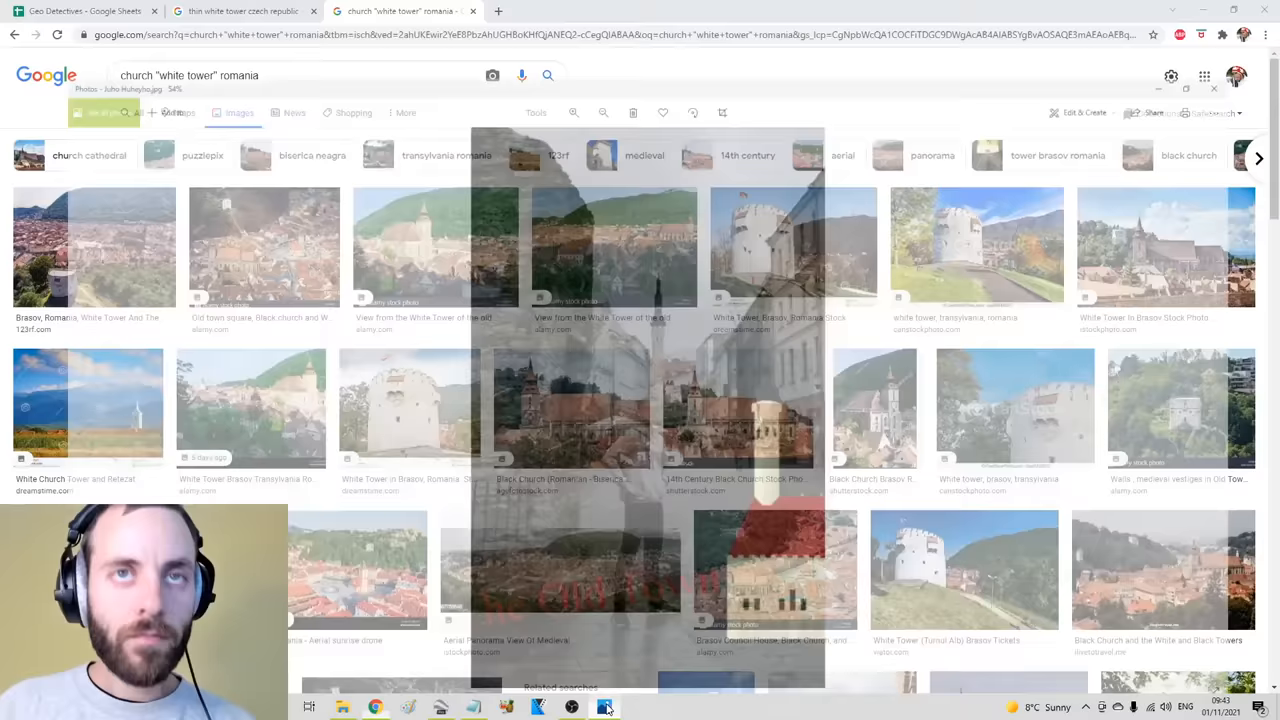
left_click(604, 708)
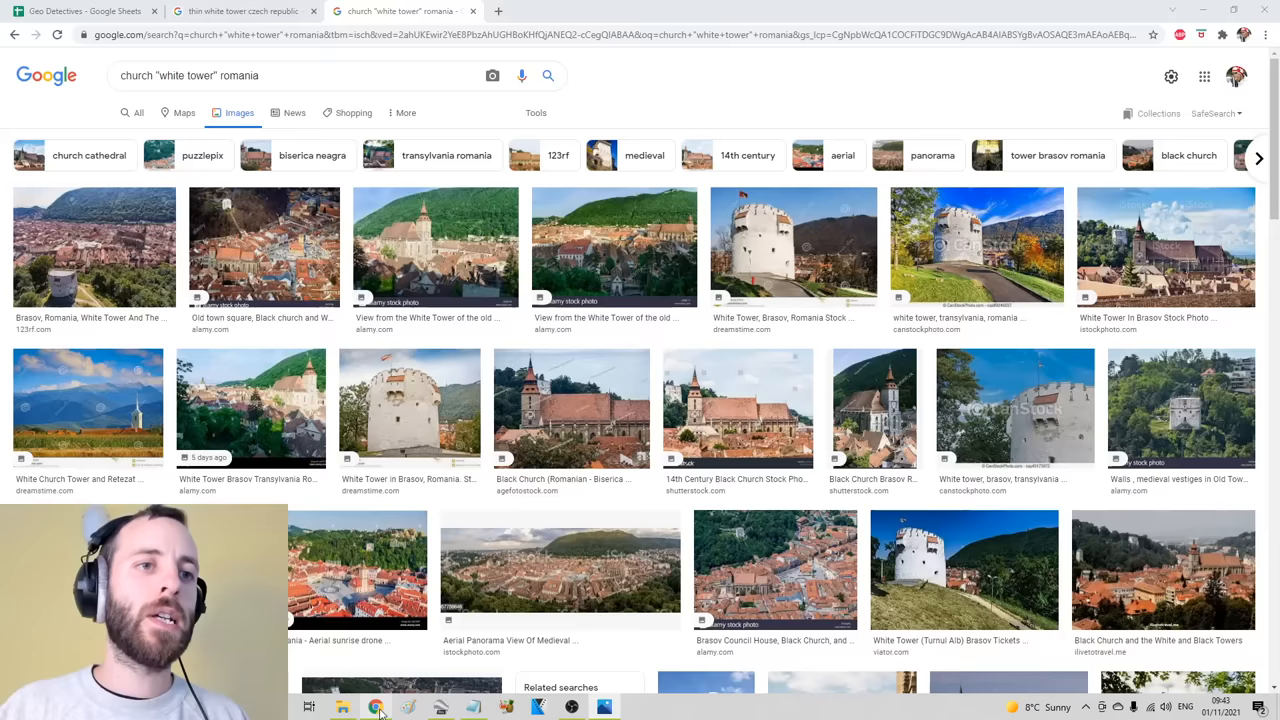
Search images for 'septagonal church tower' and open the Church of the Holy Spirit result
type("septagonal church tower")
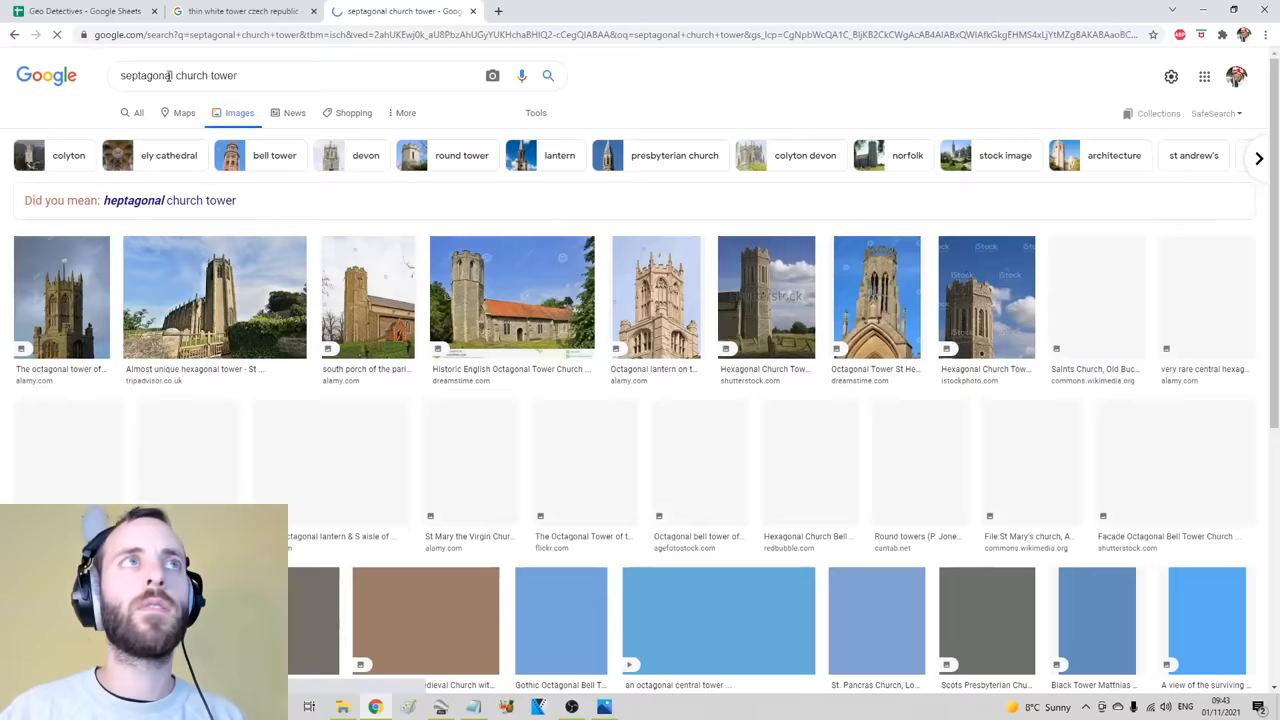
scroll("down", 3)
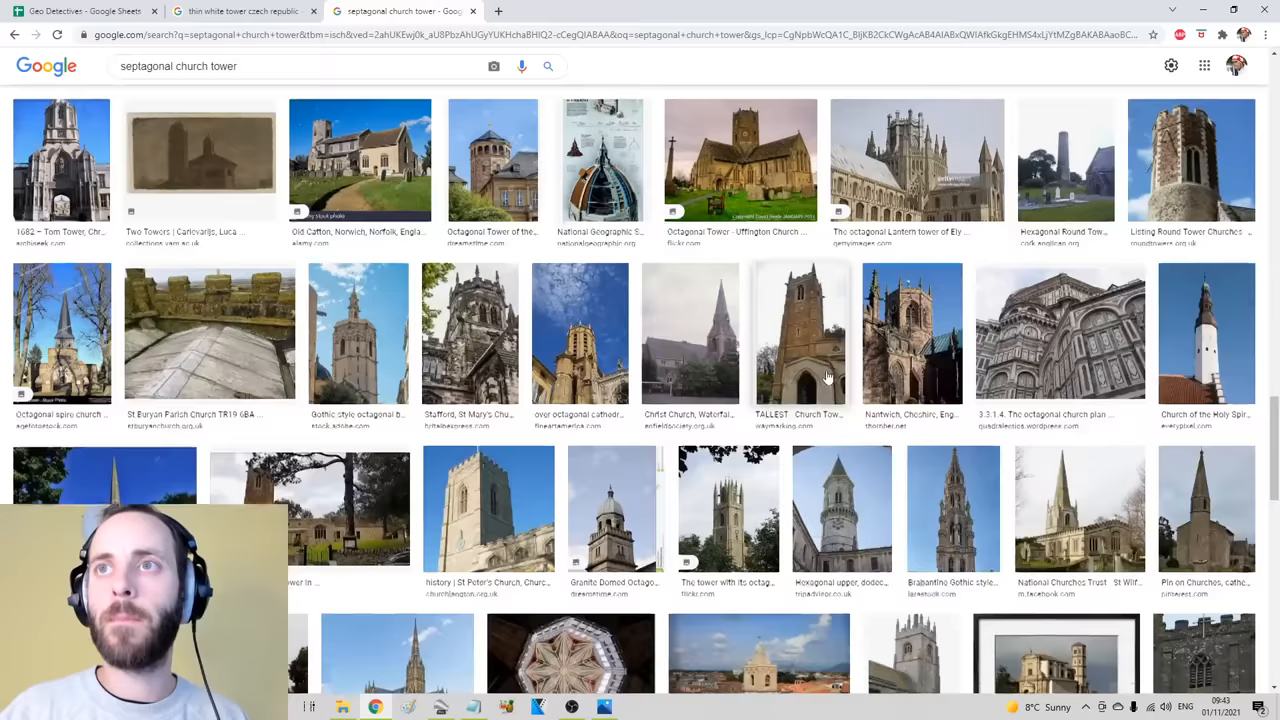
left_click(604, 707)
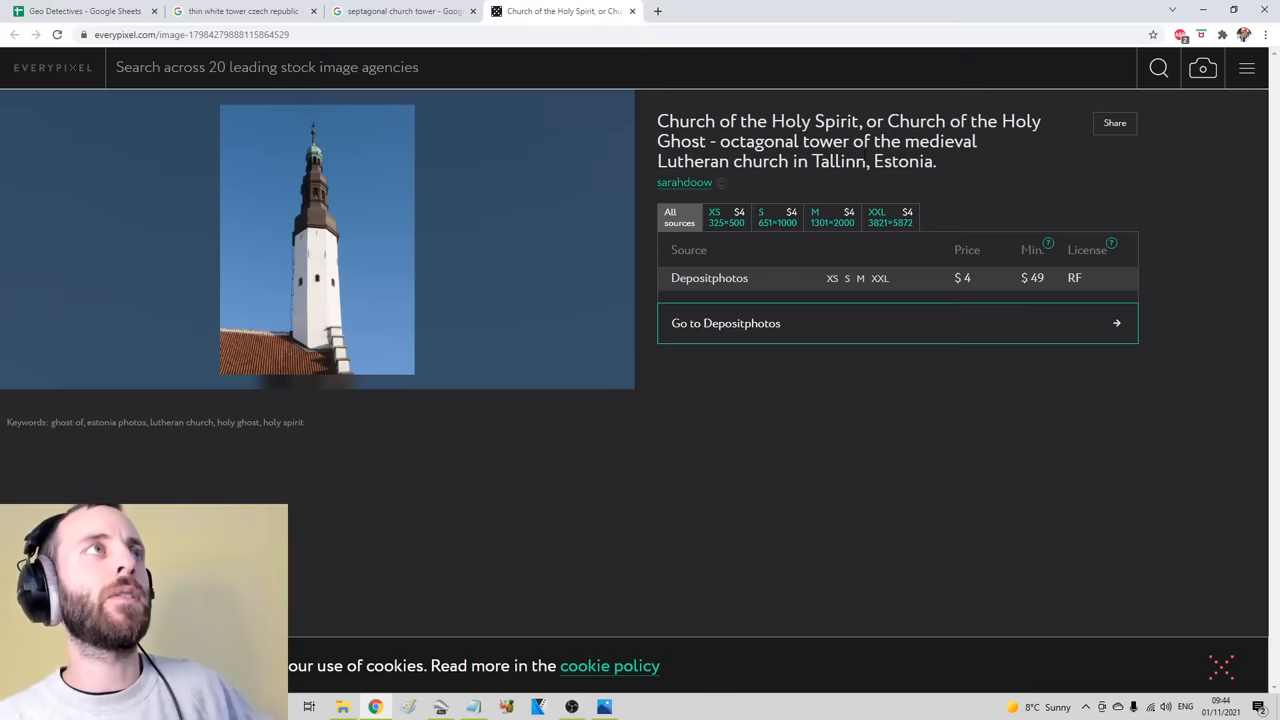
Run an Everypixel similar-image search from the Holy Spirit church tower image
left_click(604, 707)
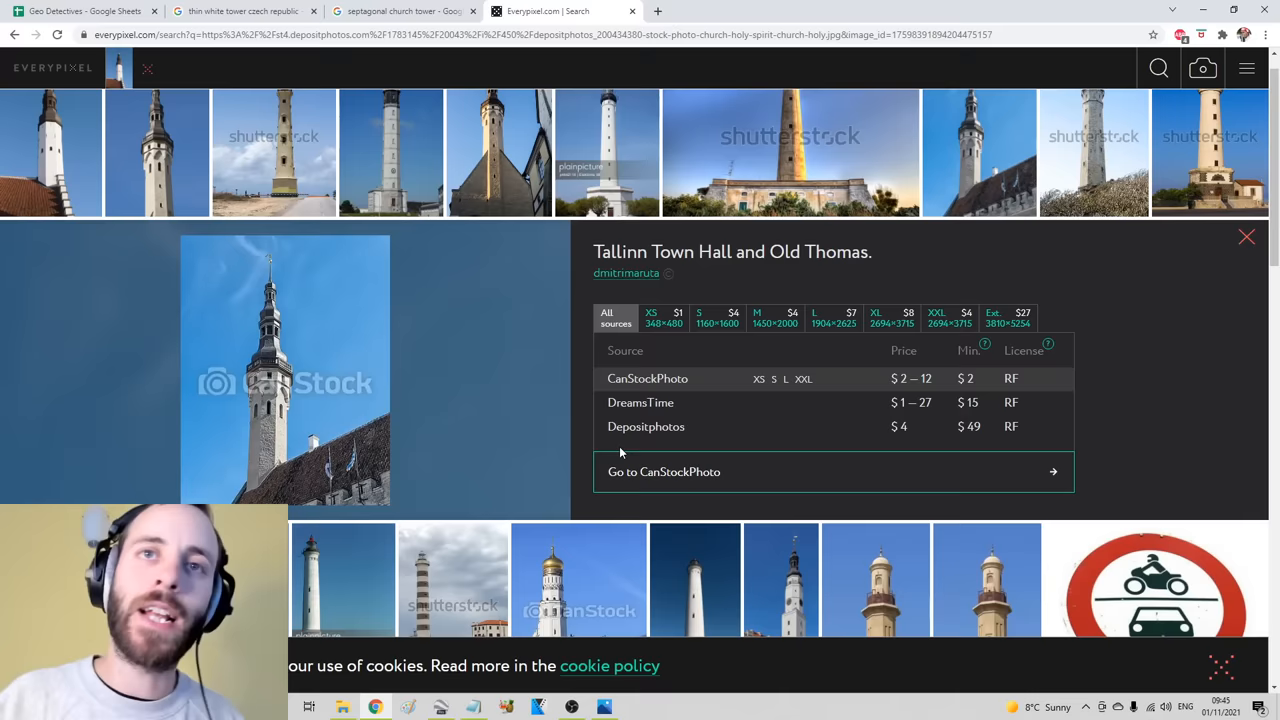
mouse_move(624, 368)
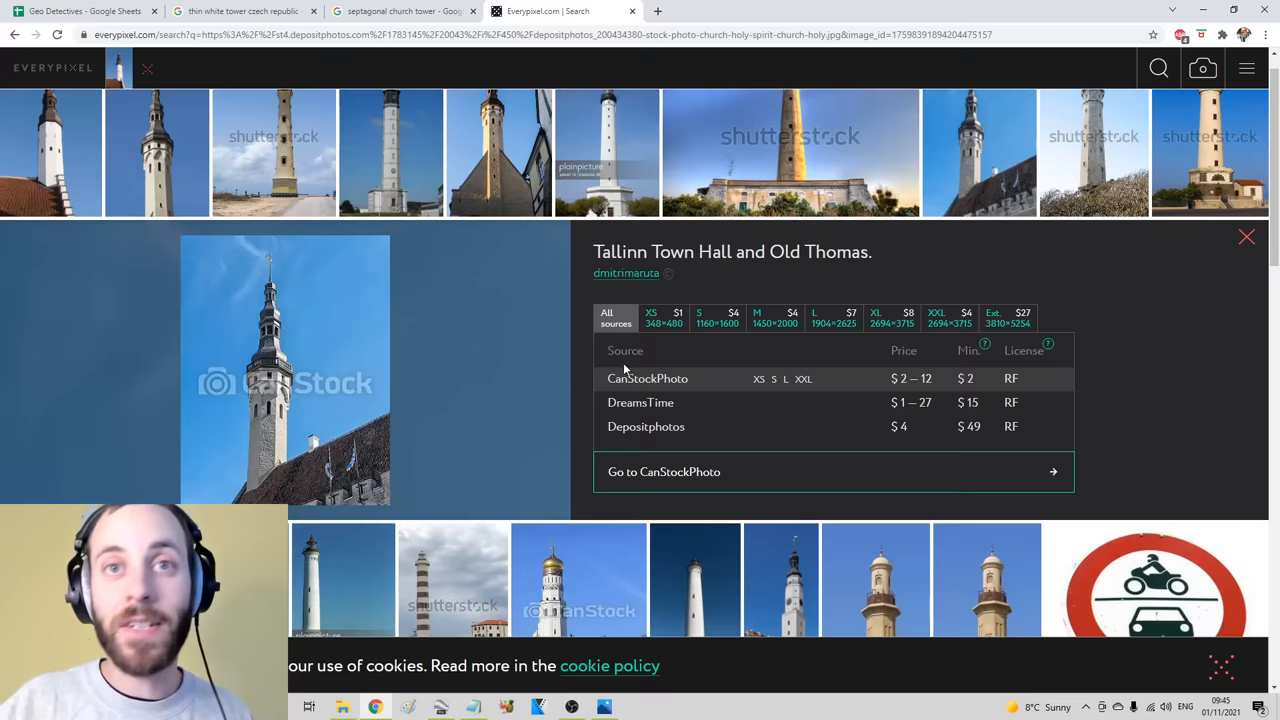
Return to Google Images and browse the 'white church tower estonia' results
left_click(400, 11)
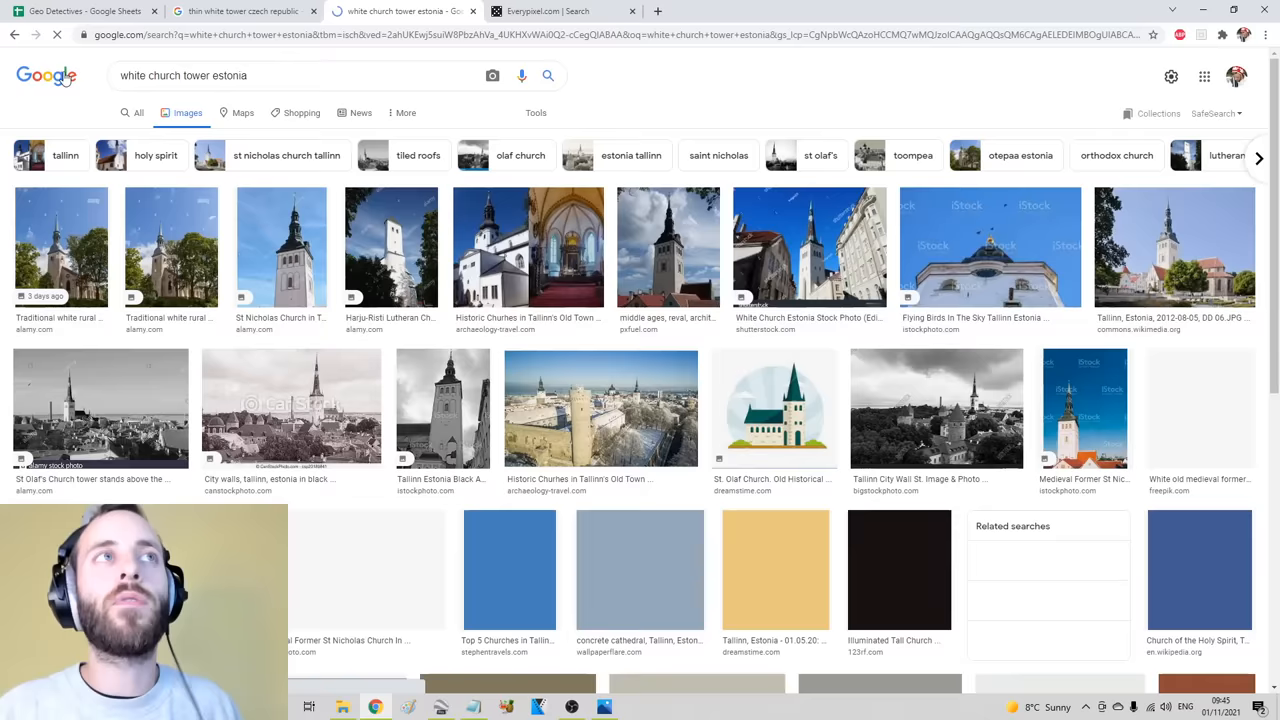
scroll("down", 3)
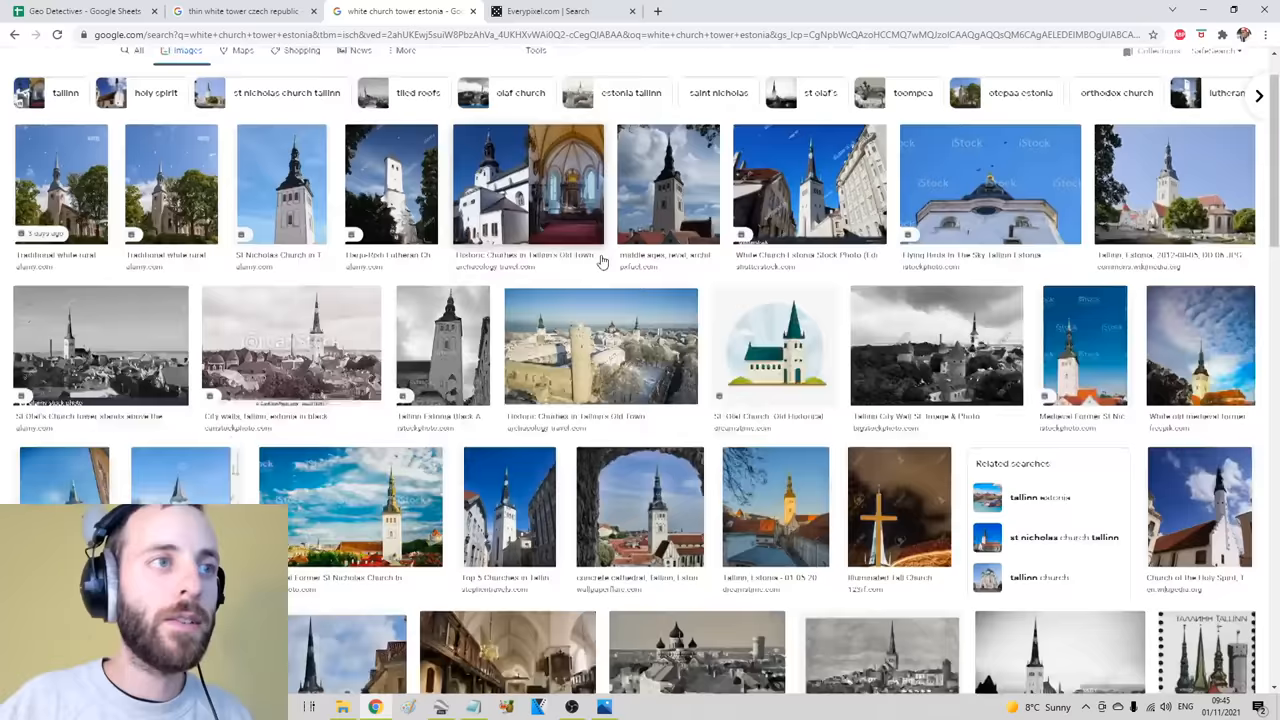
scroll("down", 3)
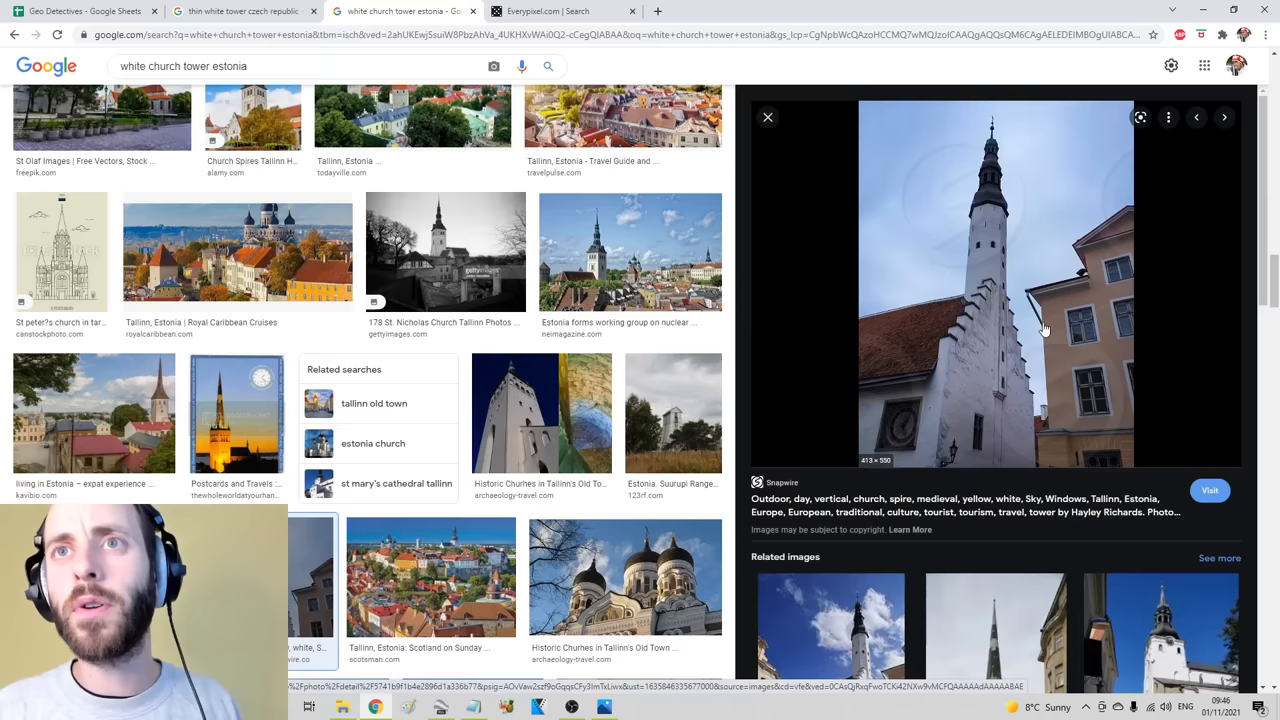
Preview the Tallinn Old Town street and aerial rooftop photos, then move to Google Earth
scroll("down", 3)
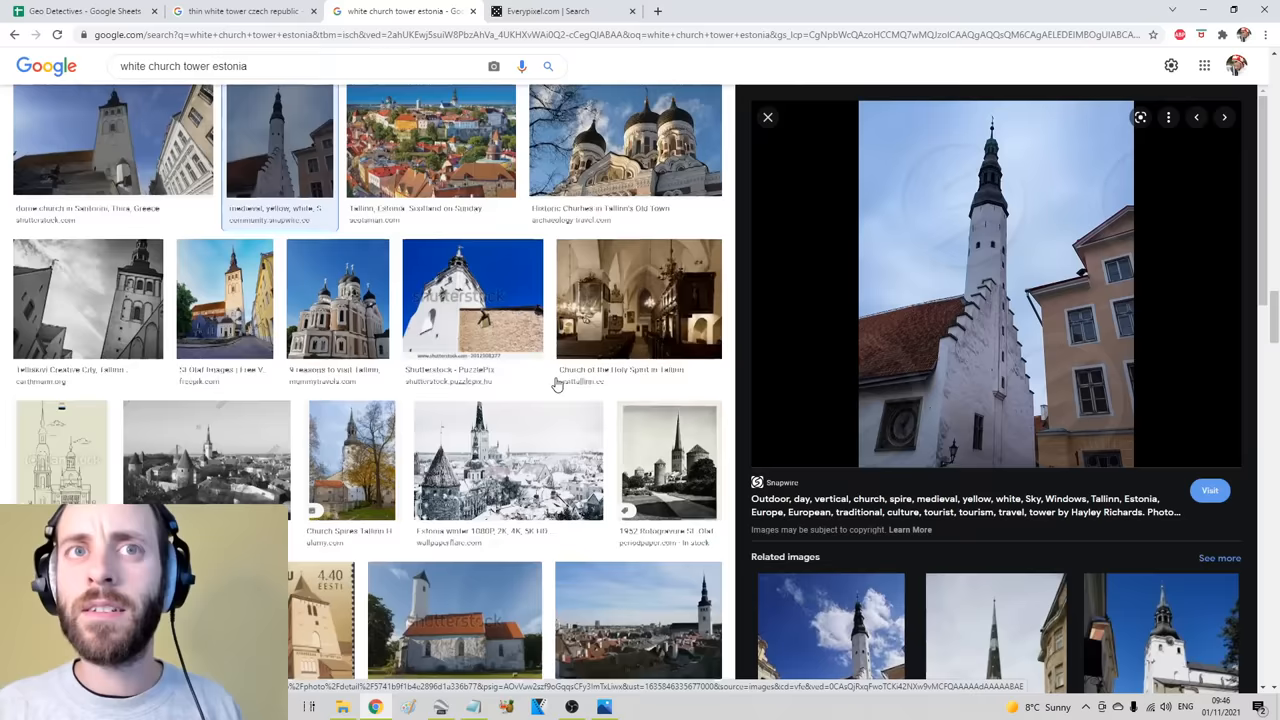
scroll("down", 3)
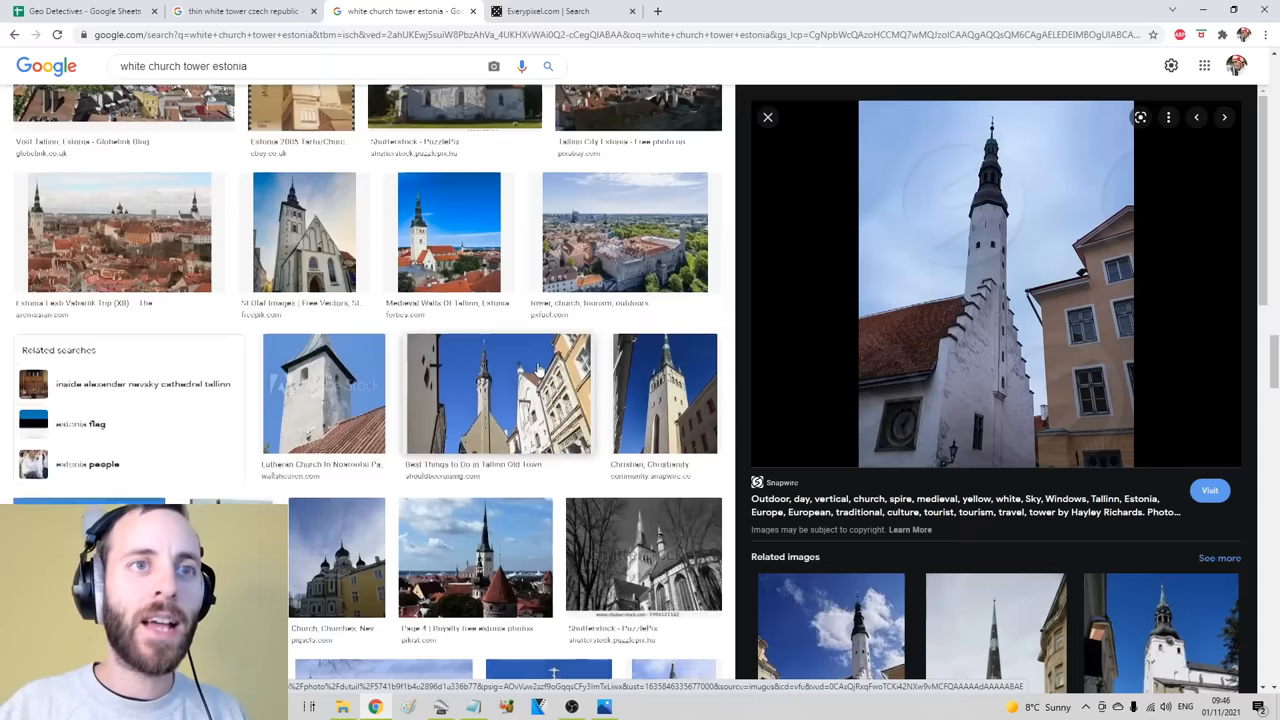
left_click(498, 392)
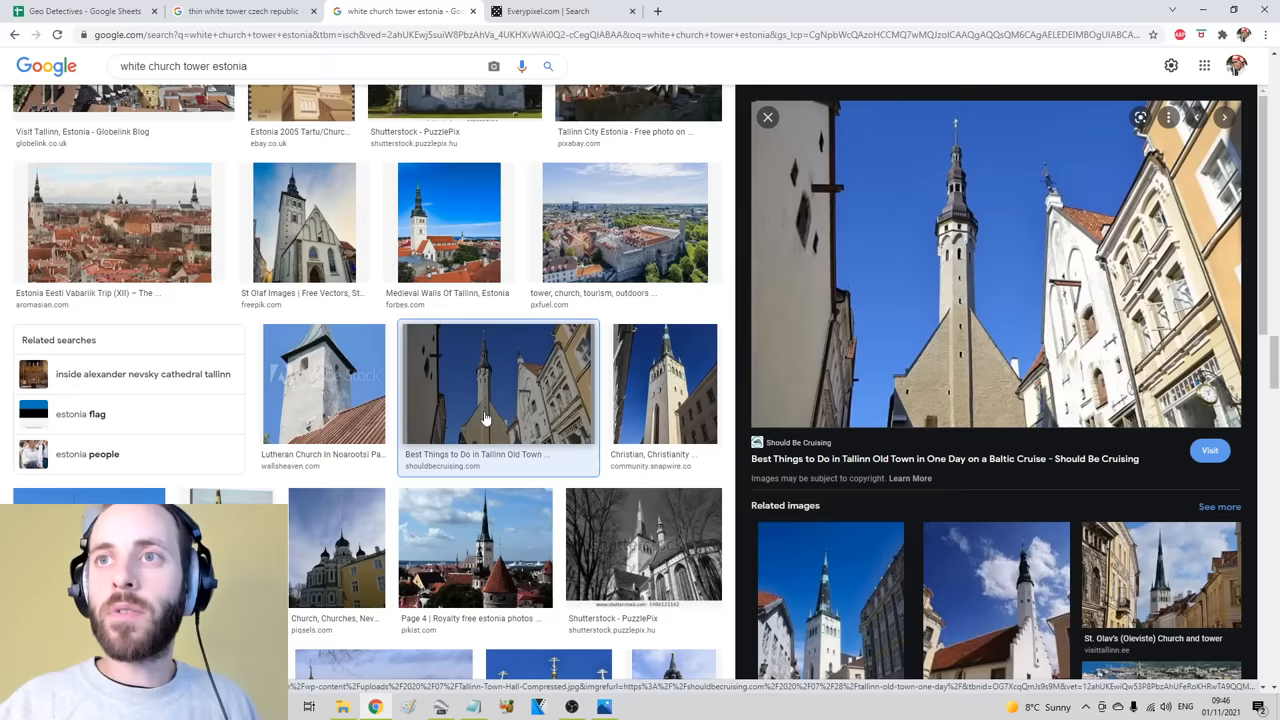
left_click(118, 222)
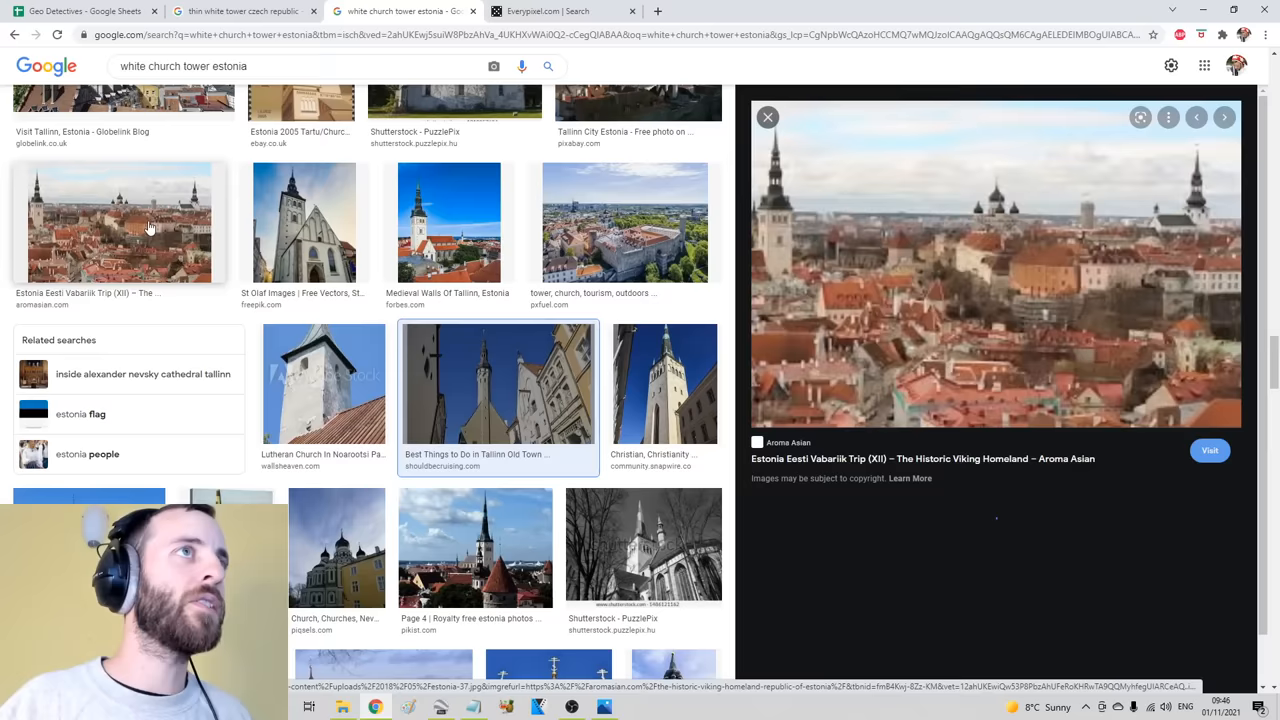
scroll("down", 3)
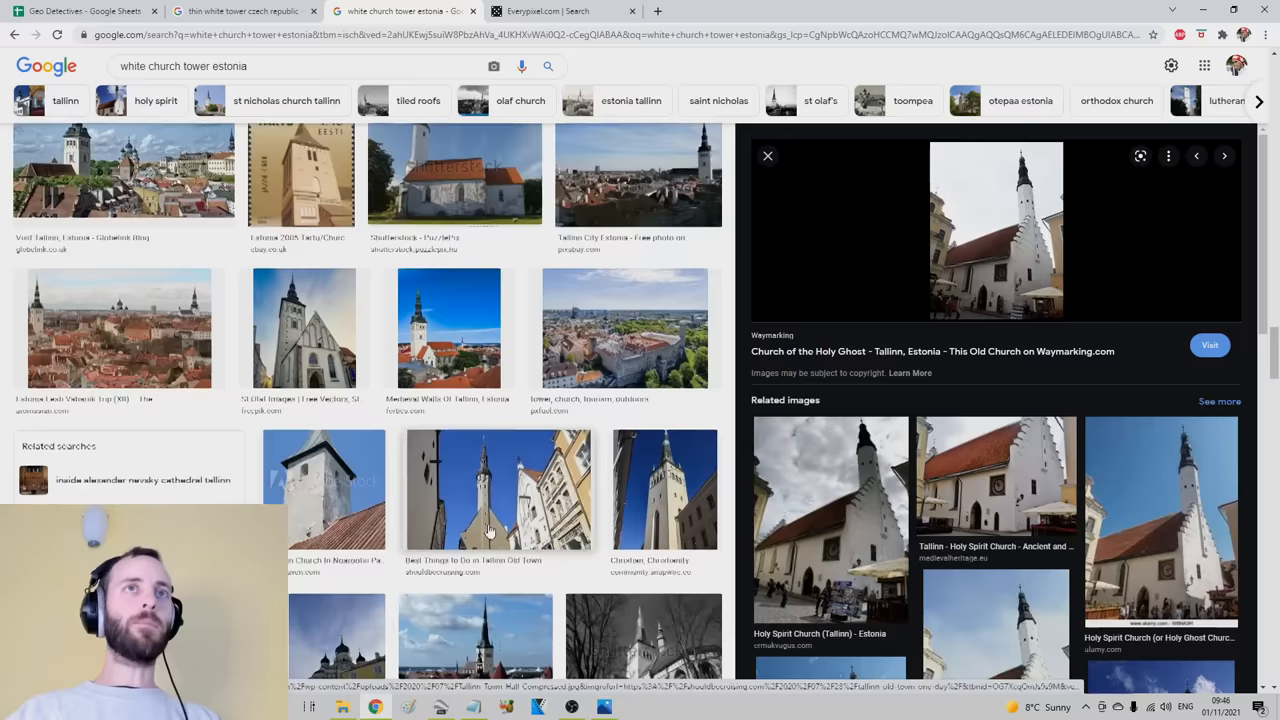
left_click(440, 707)
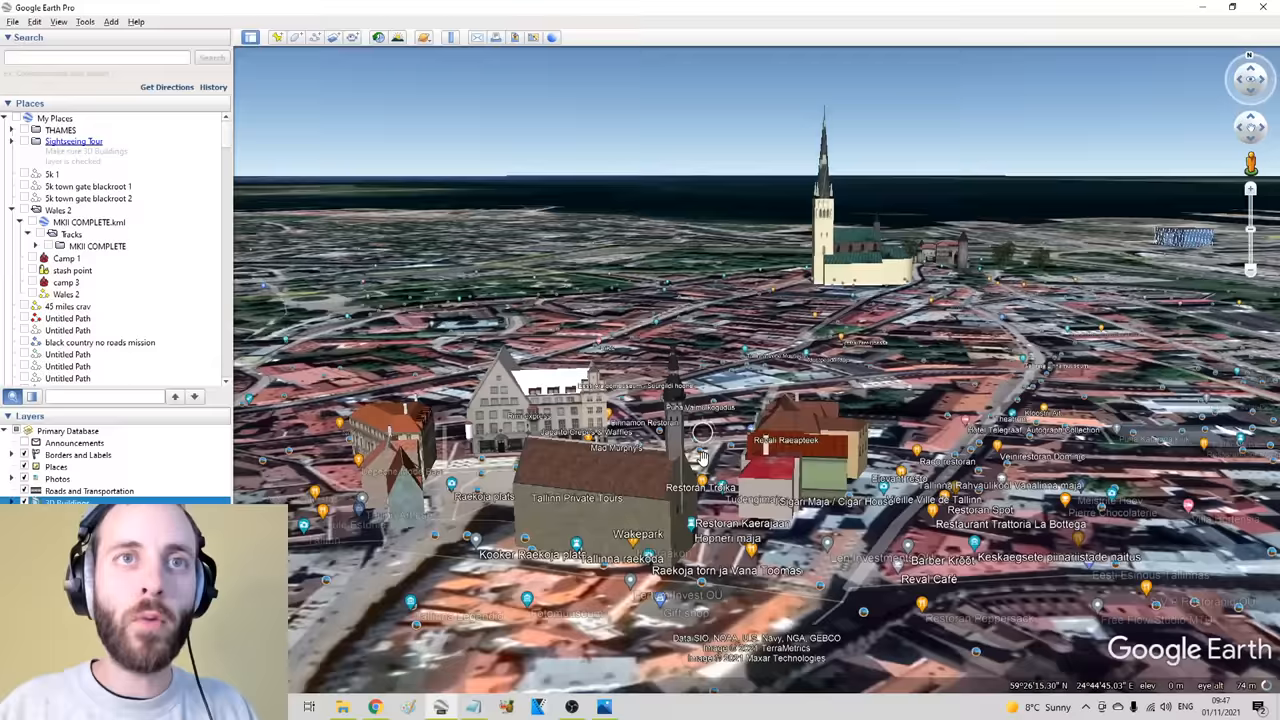
Compare the old-town photo against Google Earth's 3D view of Tallinn's old town
left_click(605, 707)
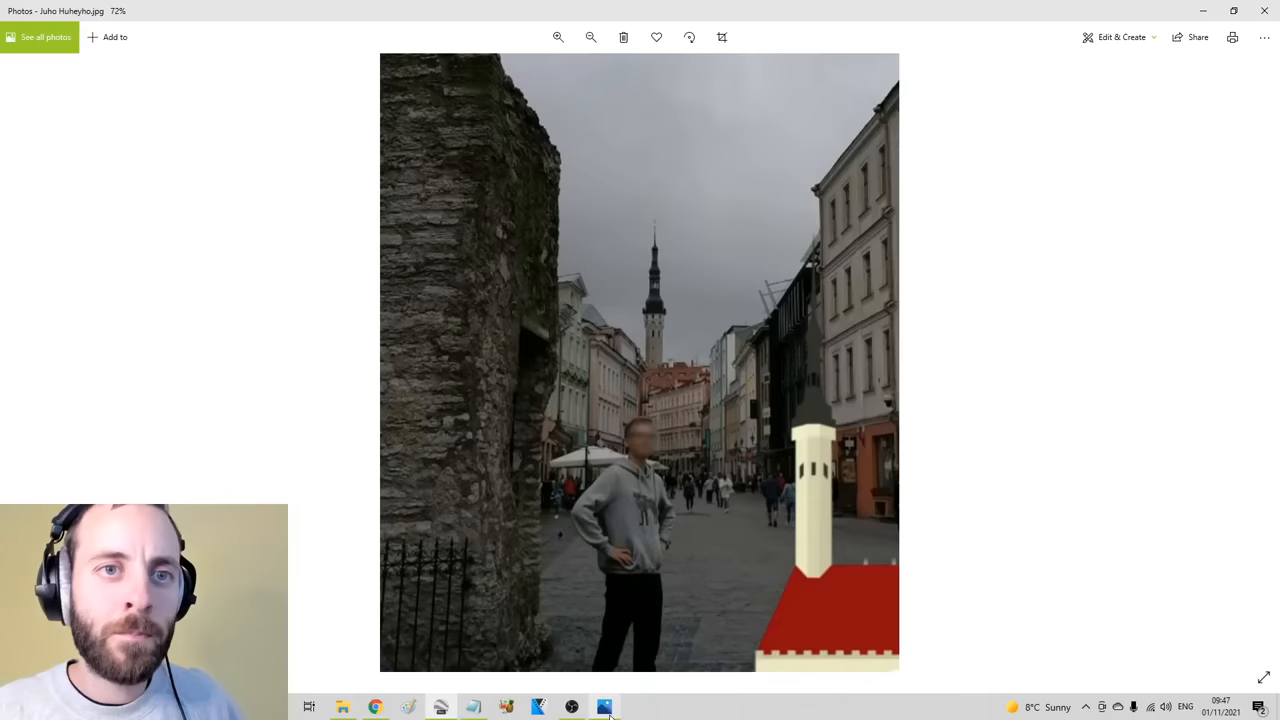
left_click(440, 707)
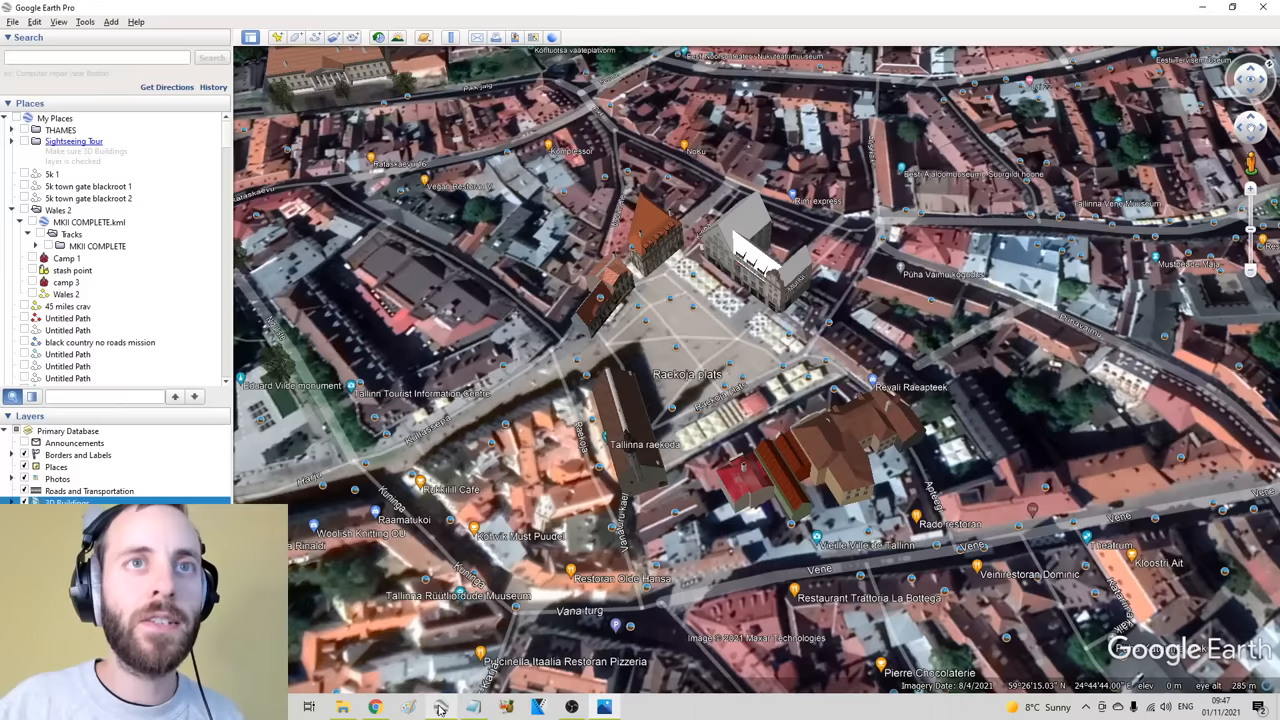
left_click(604, 707)
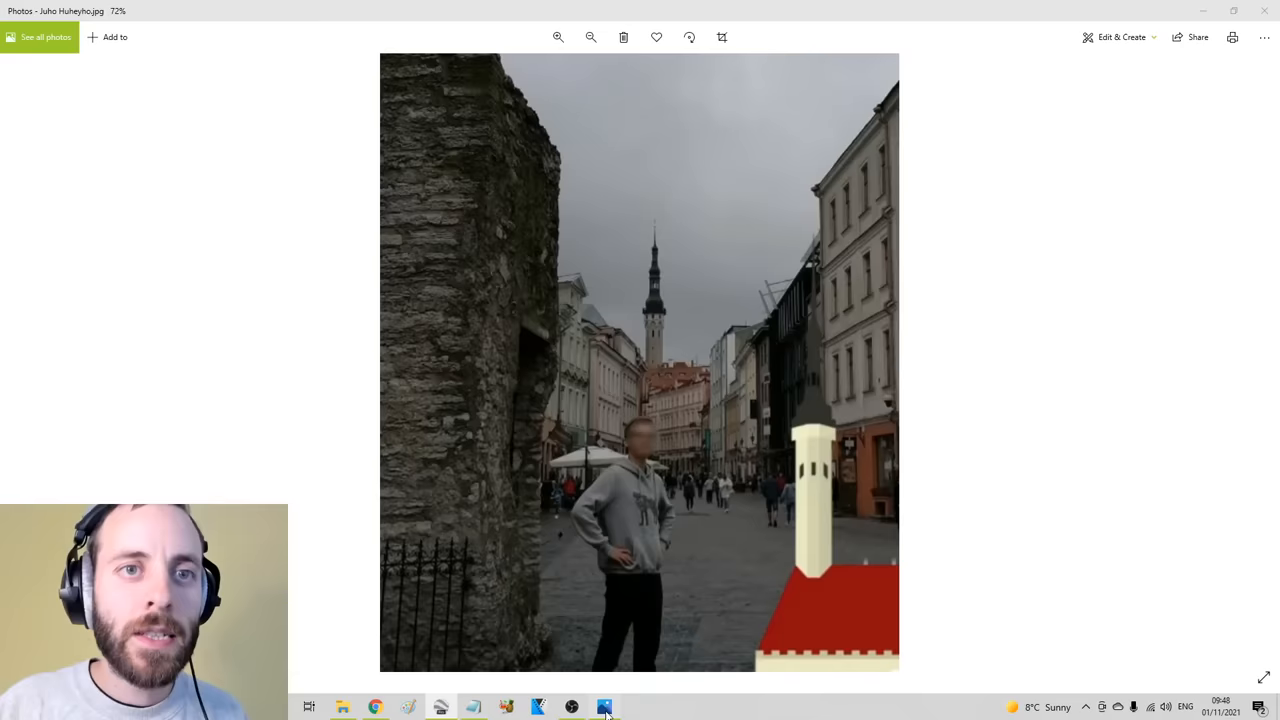
left_click(558, 37)
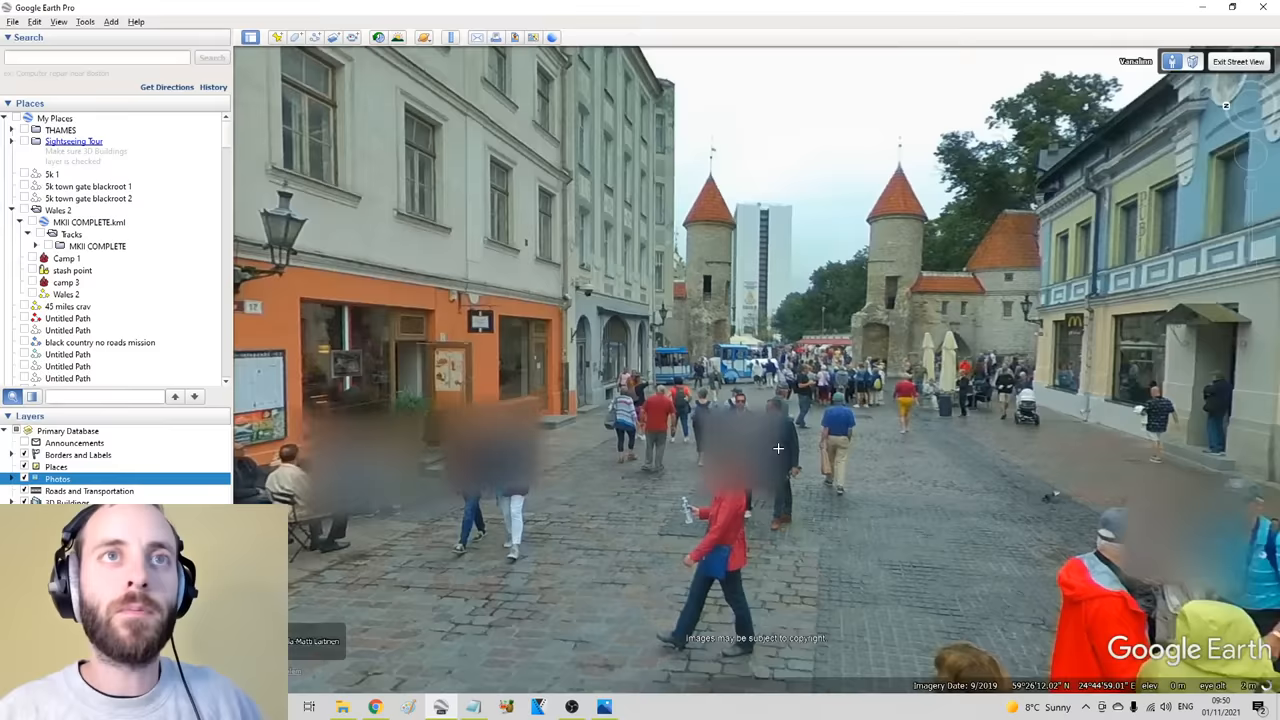
Move along the street toward the gate towers and compare the view with the photo
left_click(1238, 61)
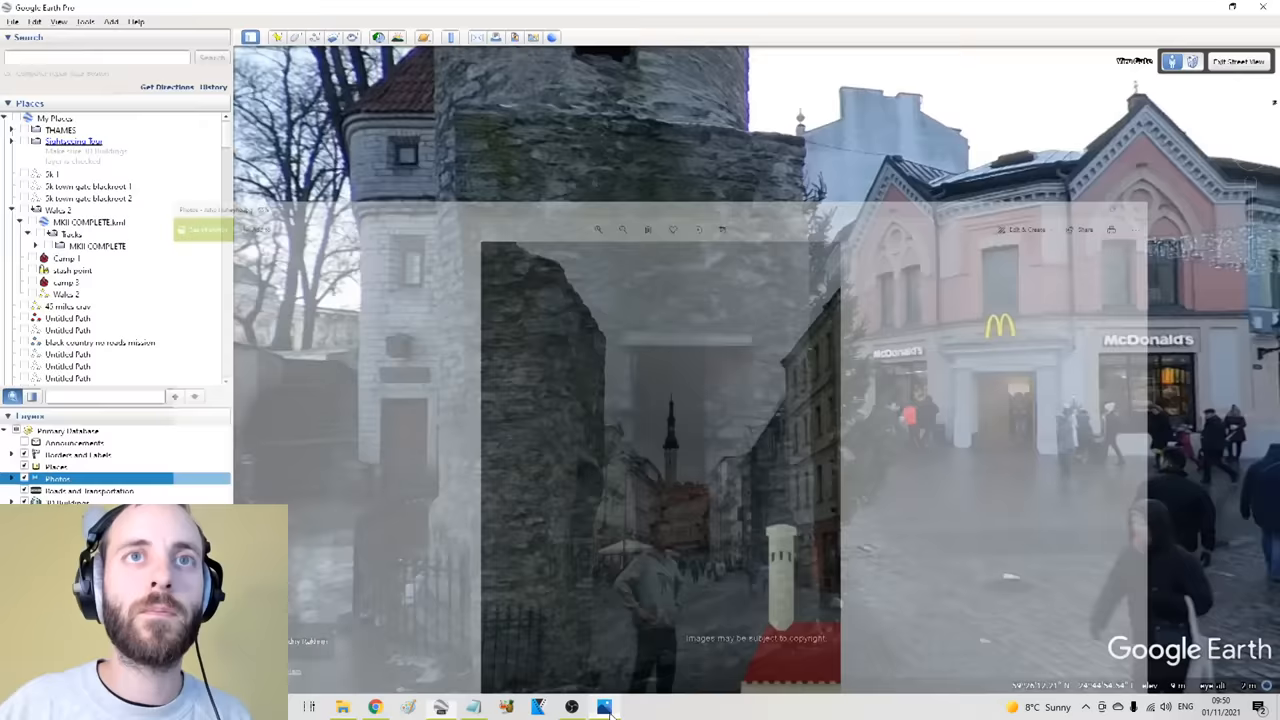
left_click(1237, 61)
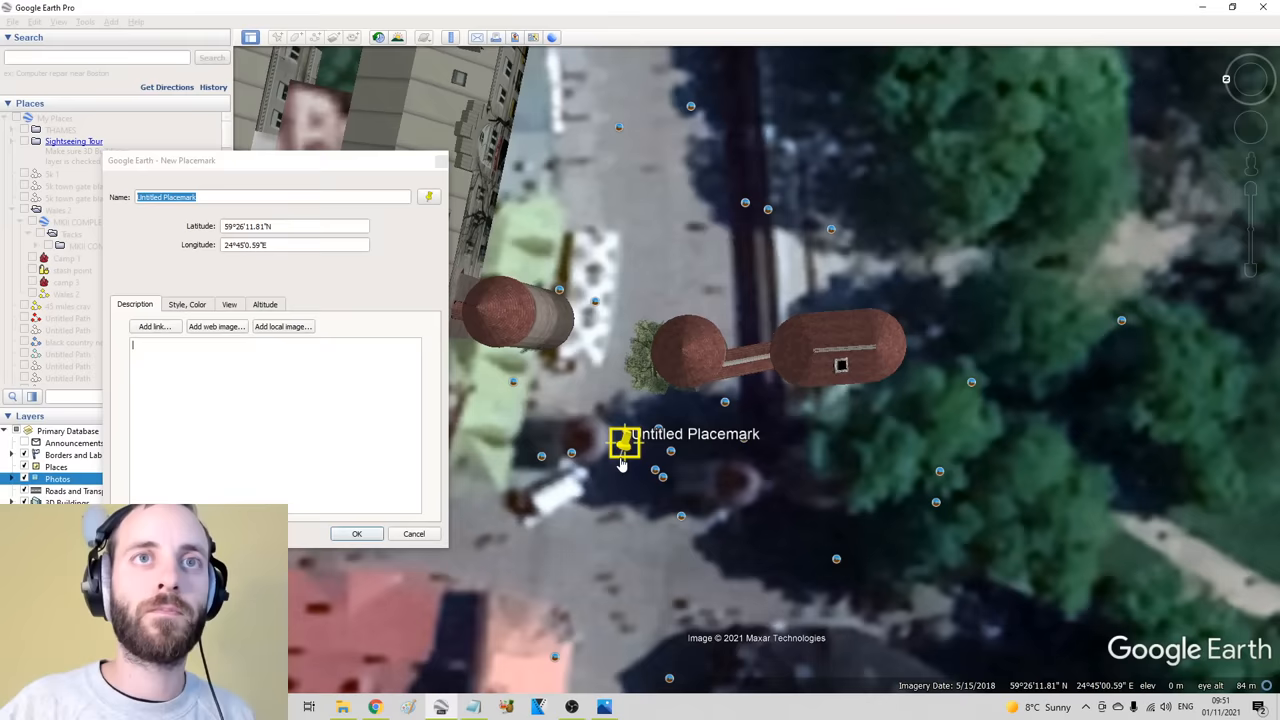
left_click(356, 533)
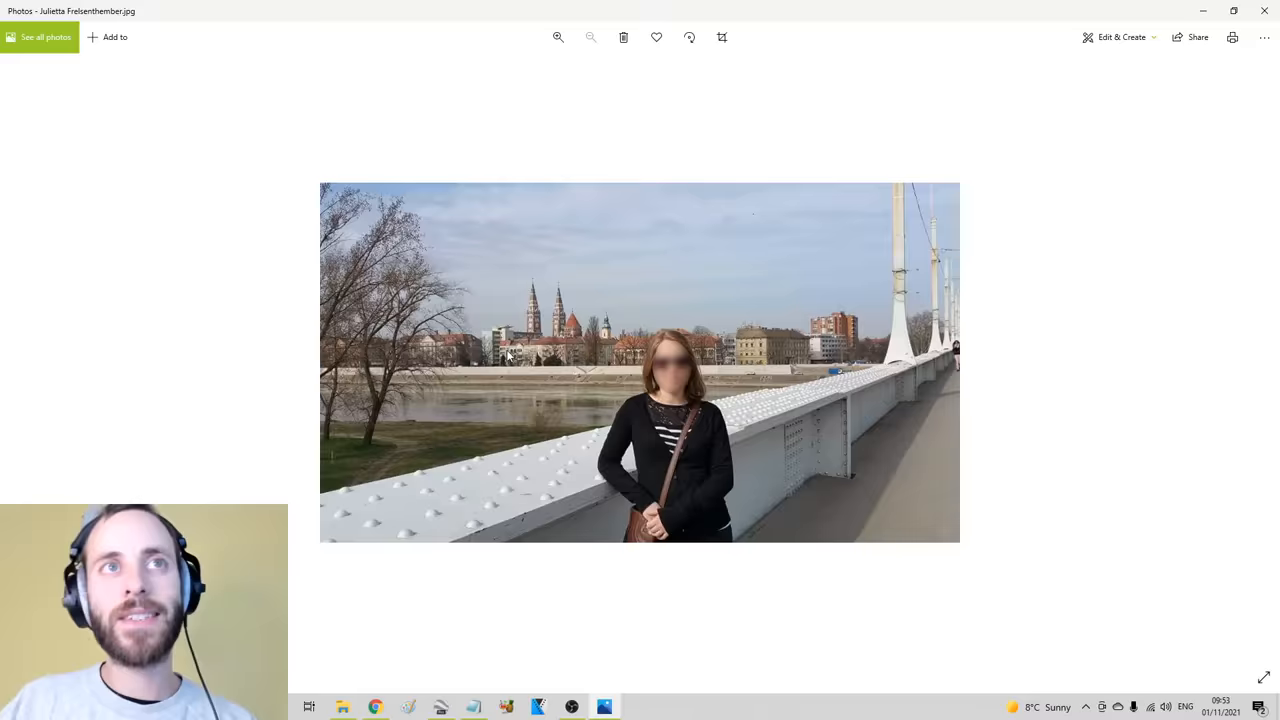
Zoom in and out on the bridge photo to study the twin spires across the river
left_click(558, 37)
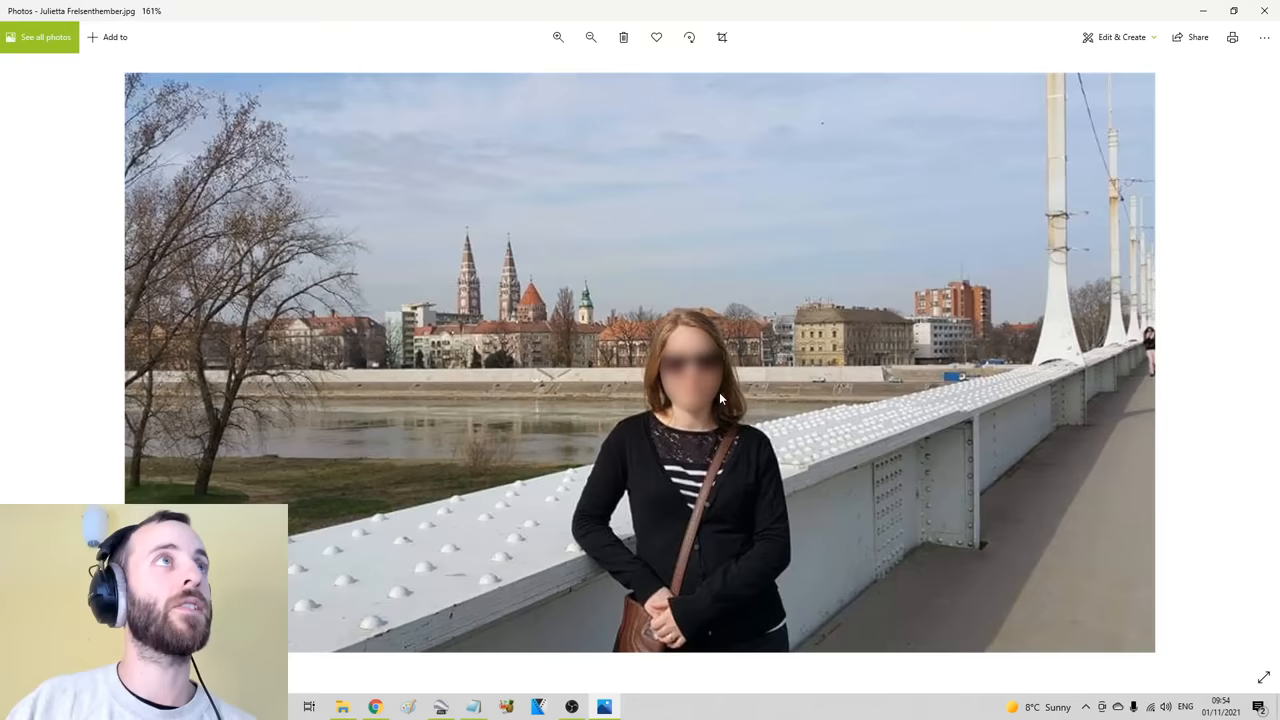
left_click(591, 37)
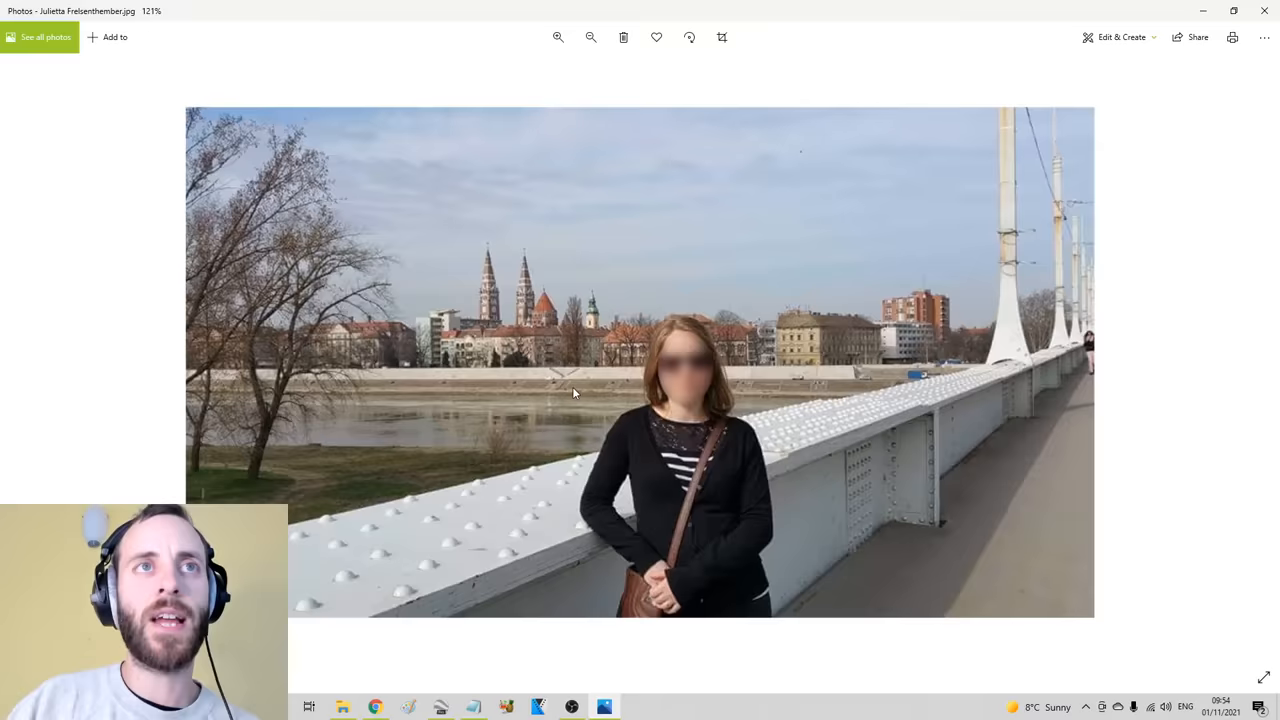
left_click(558, 37)
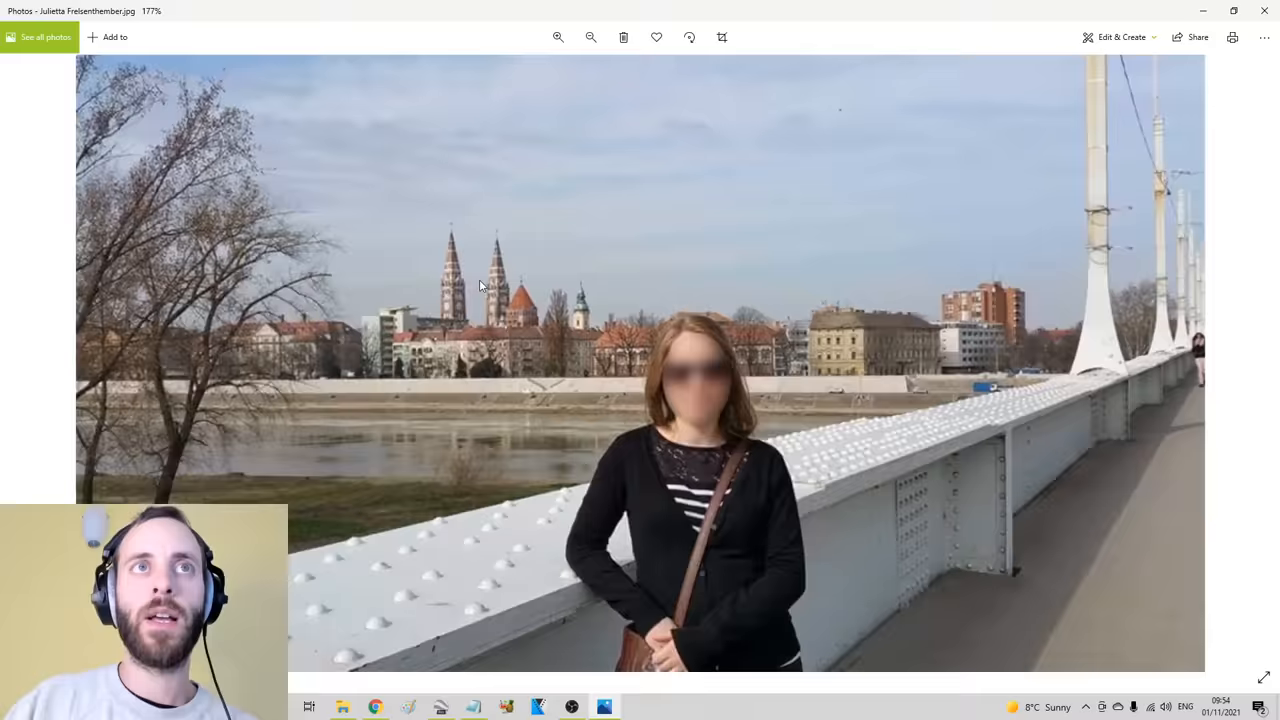
left_click(591, 37)
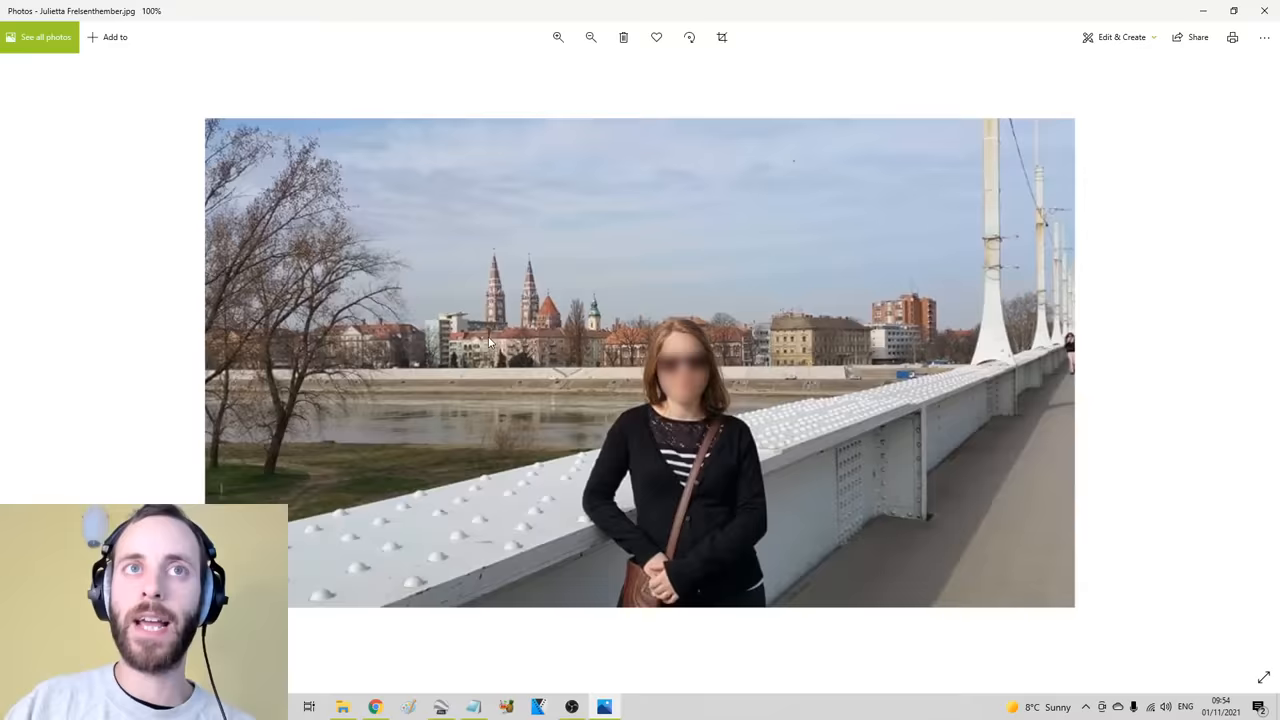
left_click(558, 37)
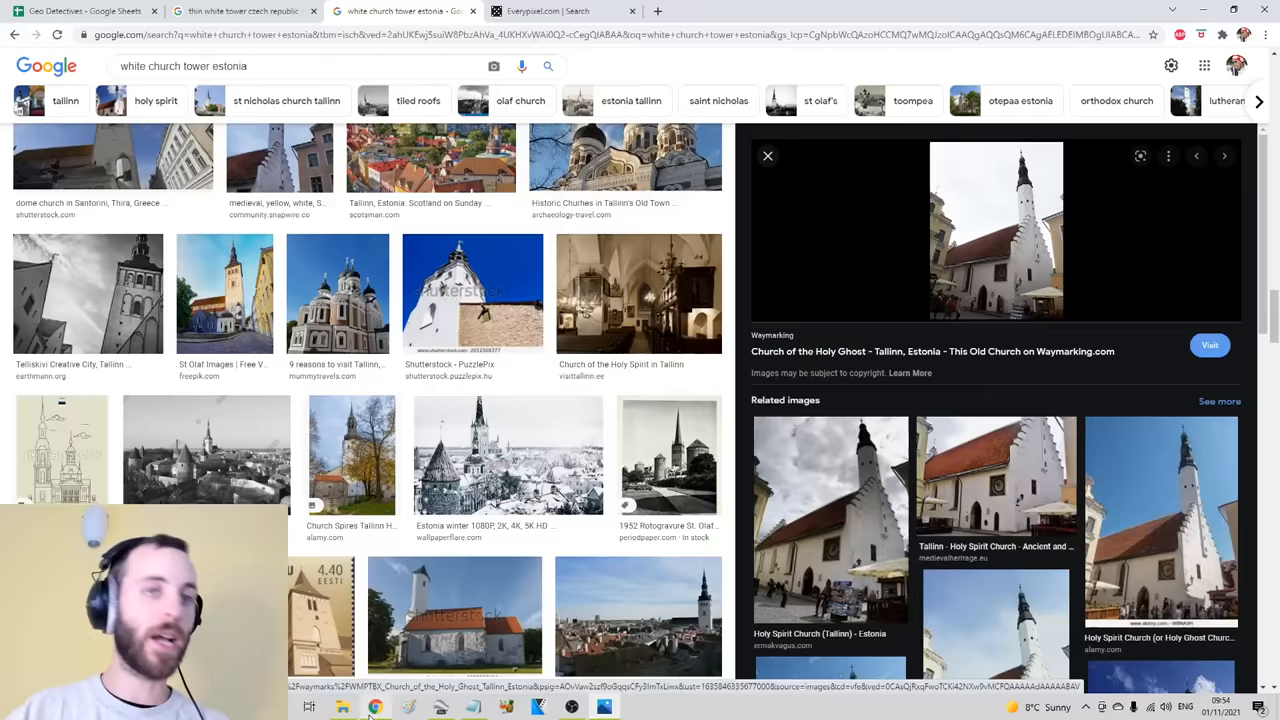
Search 'brown and white twin steeples' and zoom the bridge photo into the church spires
type("brown and white twin steeples")
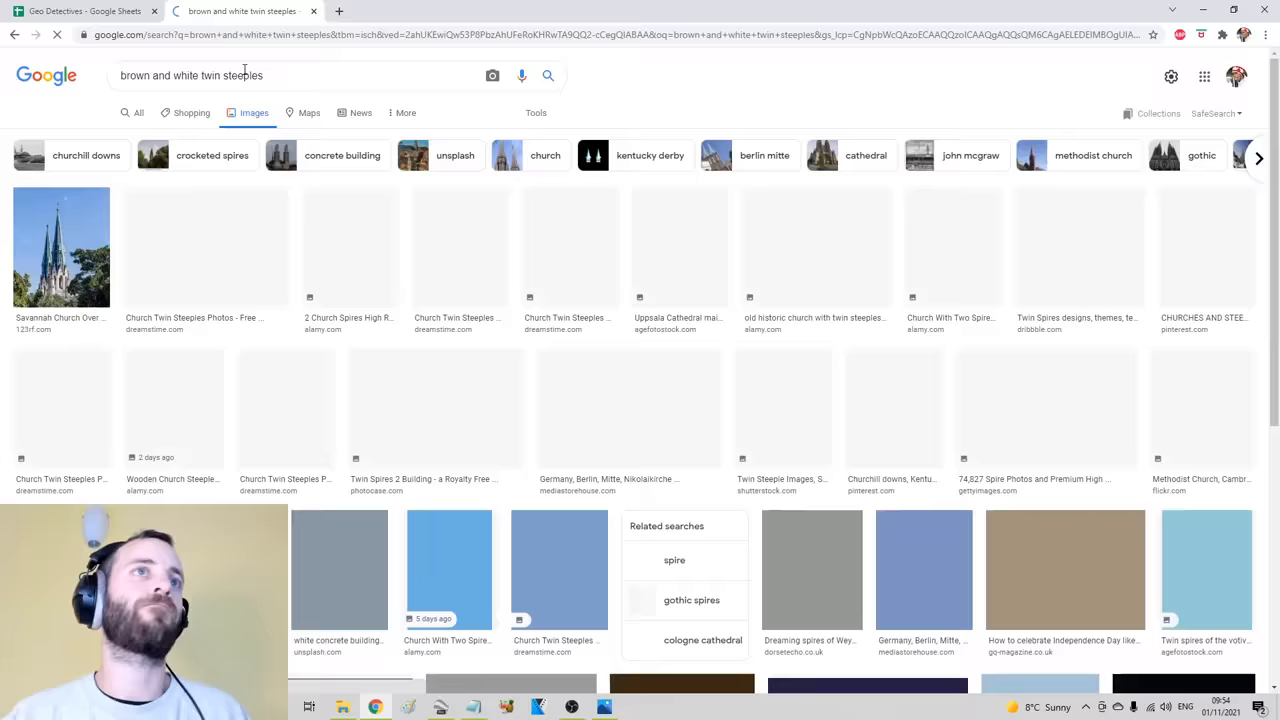
left_click(603, 707)
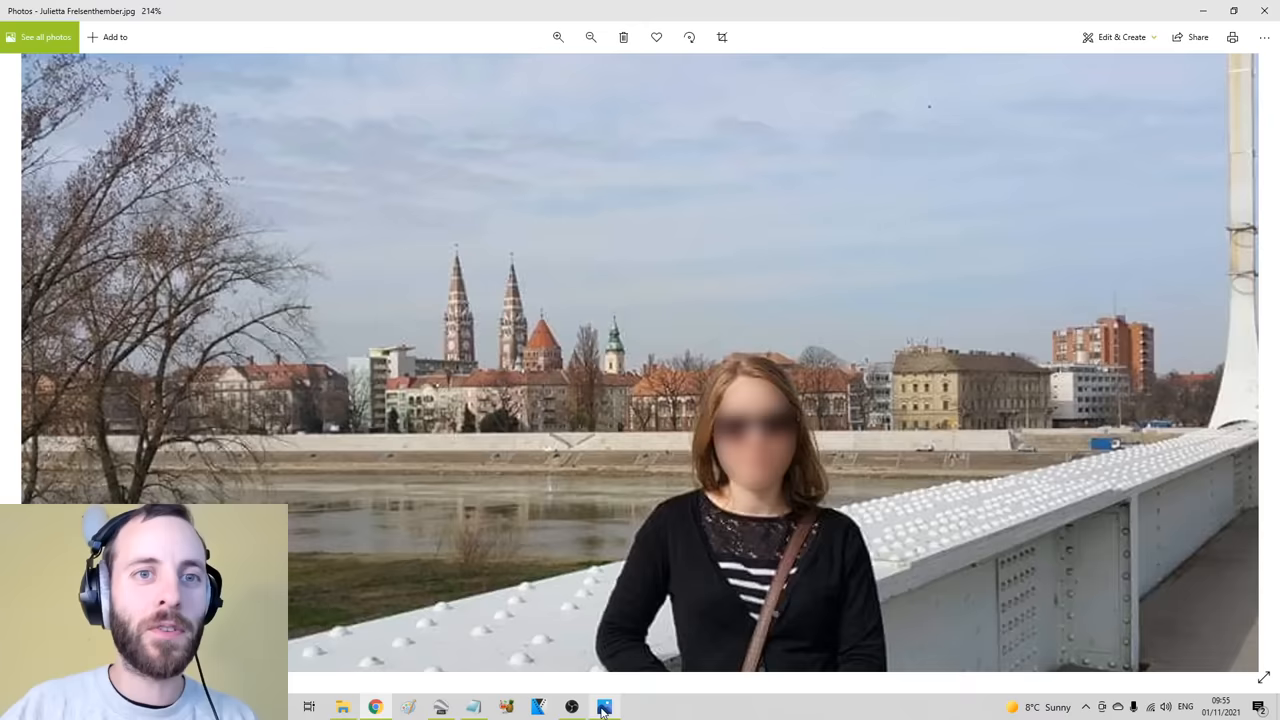
left_click(558, 37)
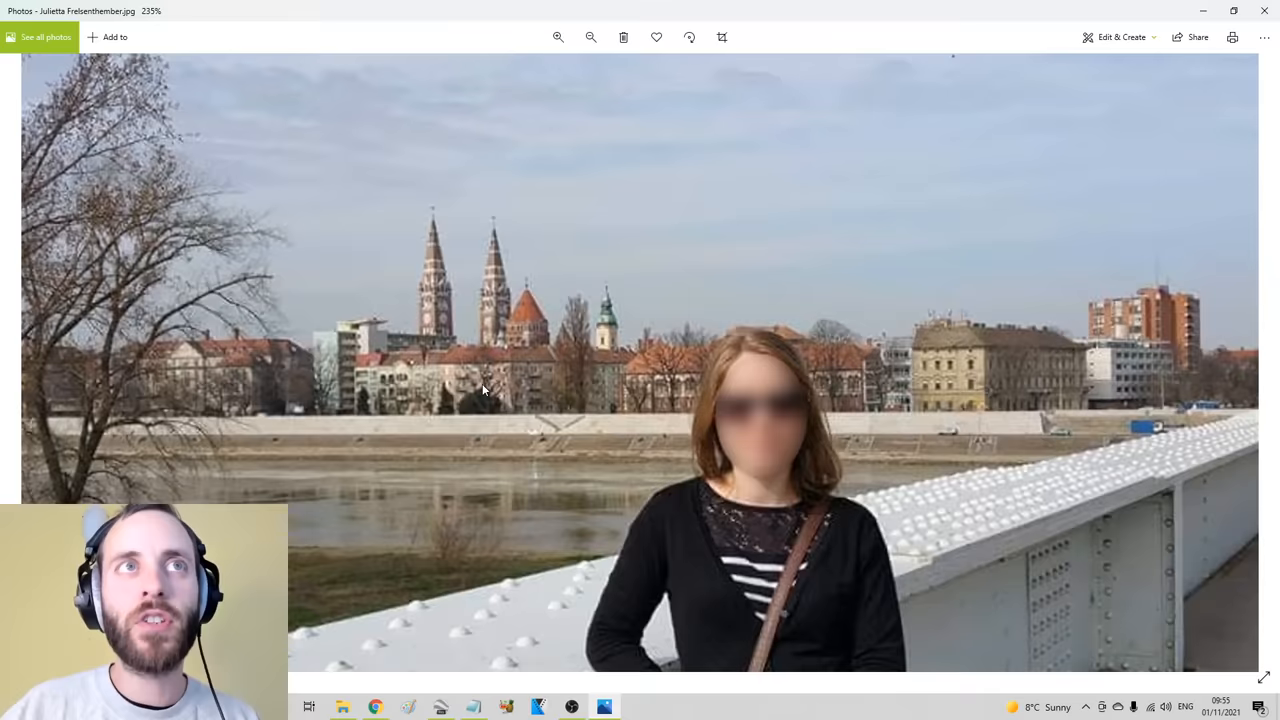
Search images for 'polish style church brown' and 'twin steeple'
left_click(376, 707)
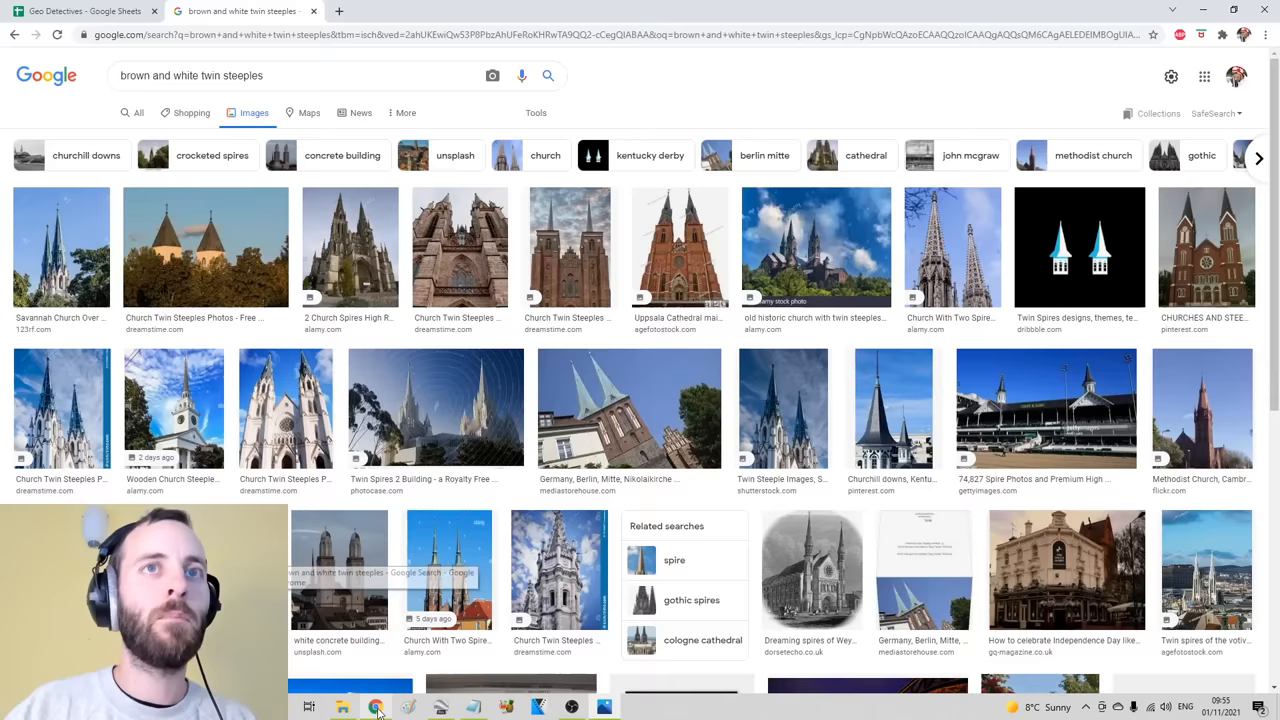
type("polish style church brown")
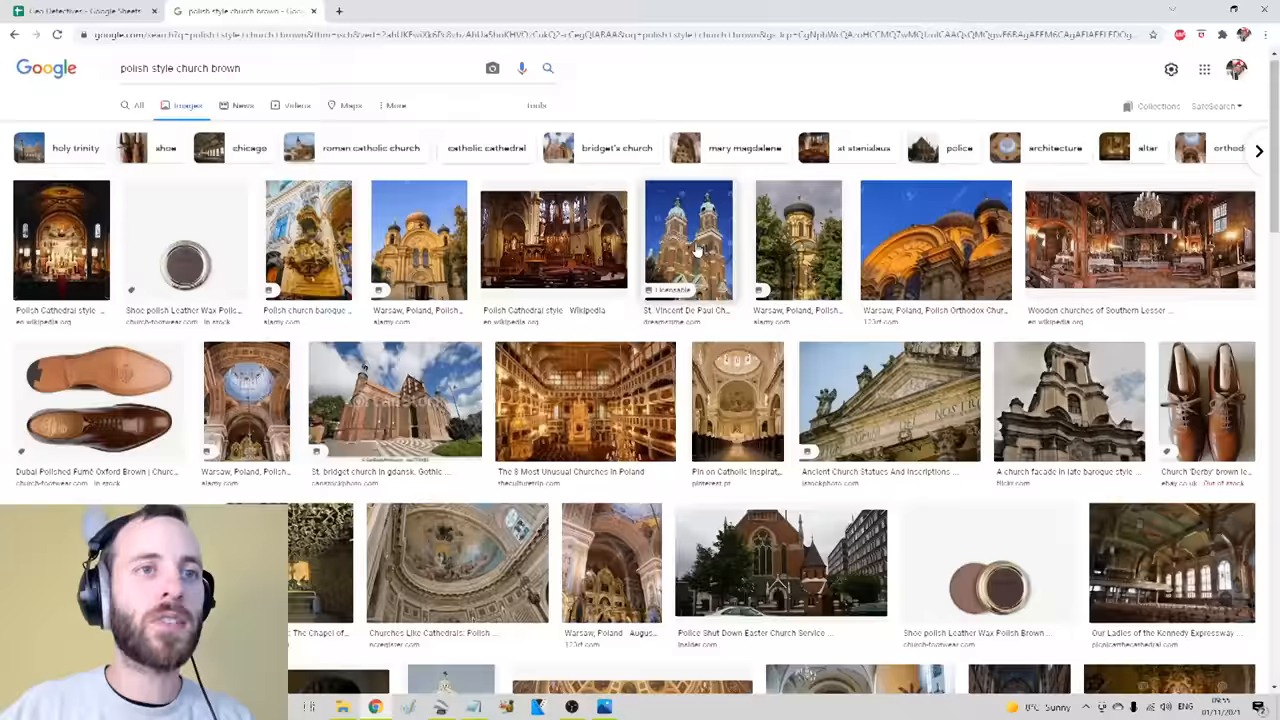
type("twin steeple")
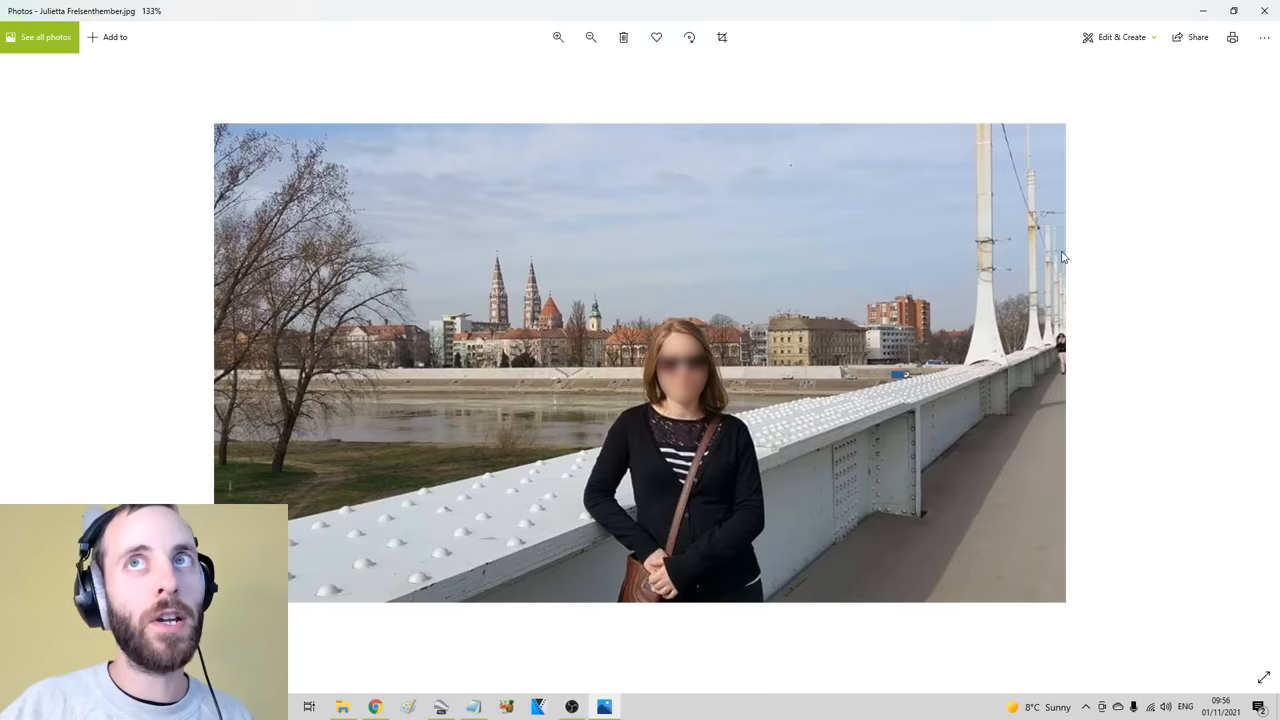
Bring Julietta's bridge photo back up from the taskbar
left_click(375, 707)
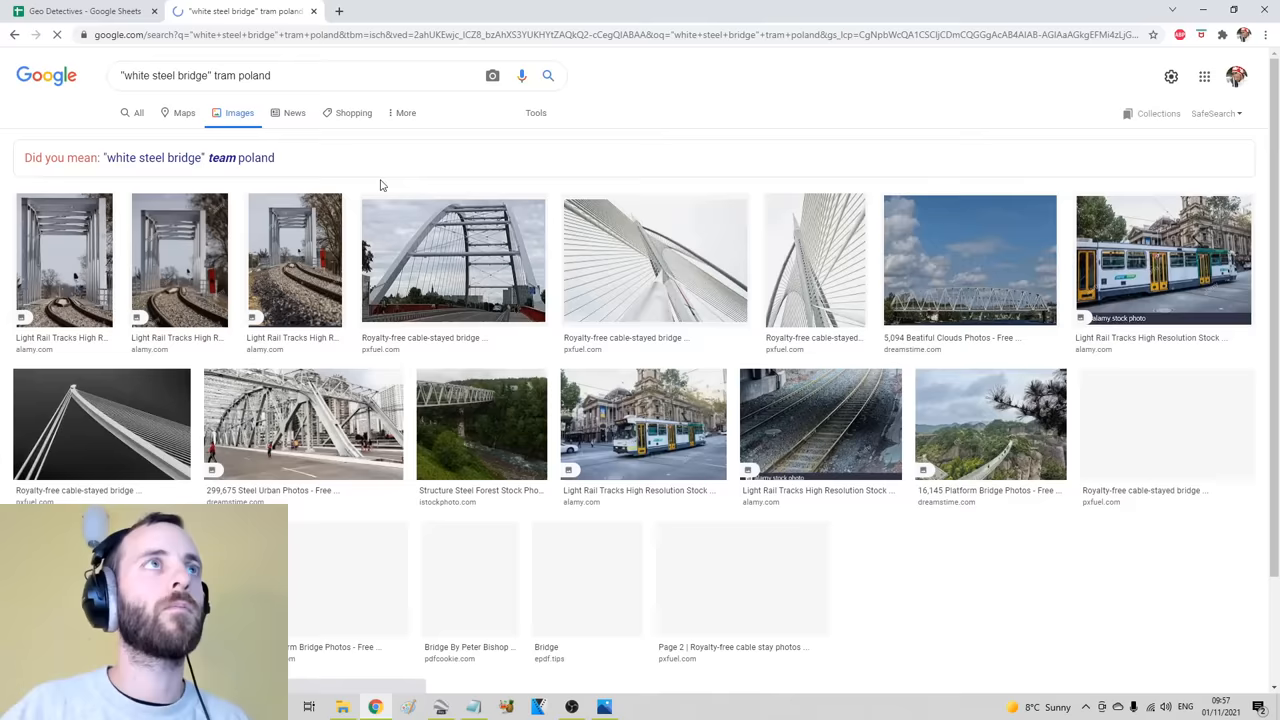
Browse the image results for '"white steel bridge" river poland', showing mostly white river bridges
scroll("down", 3)
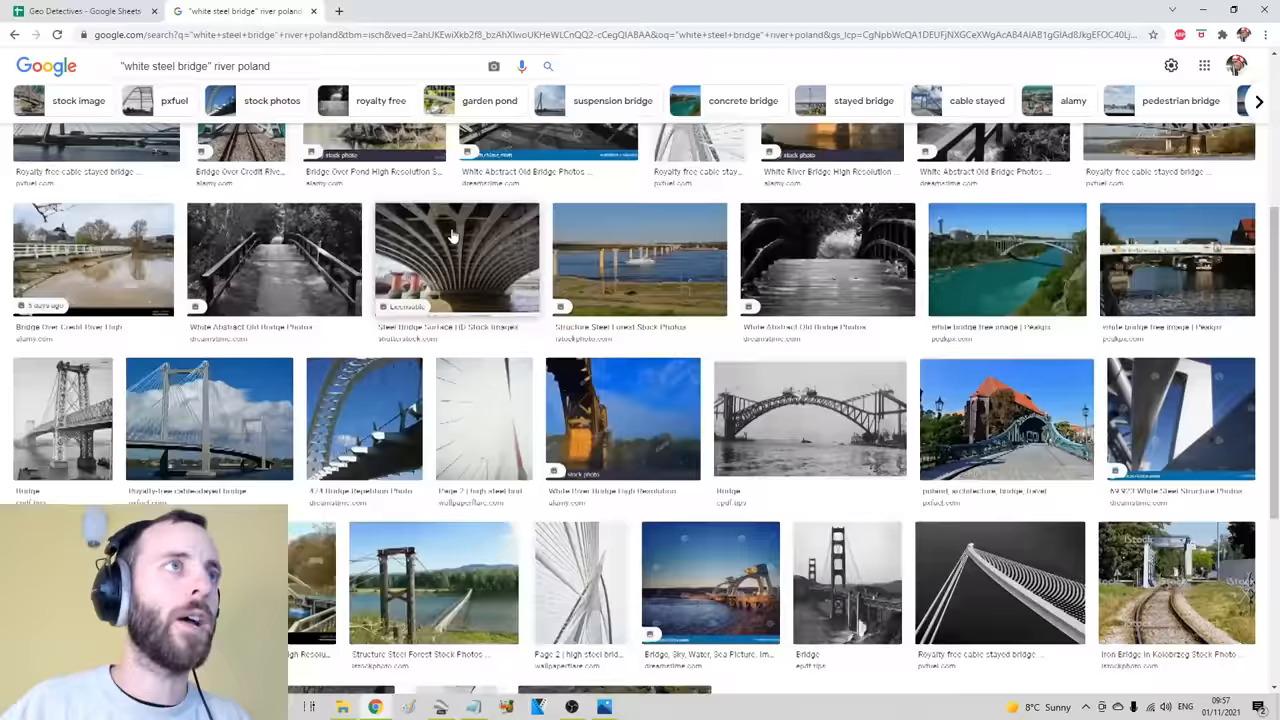
left_click(604, 707)
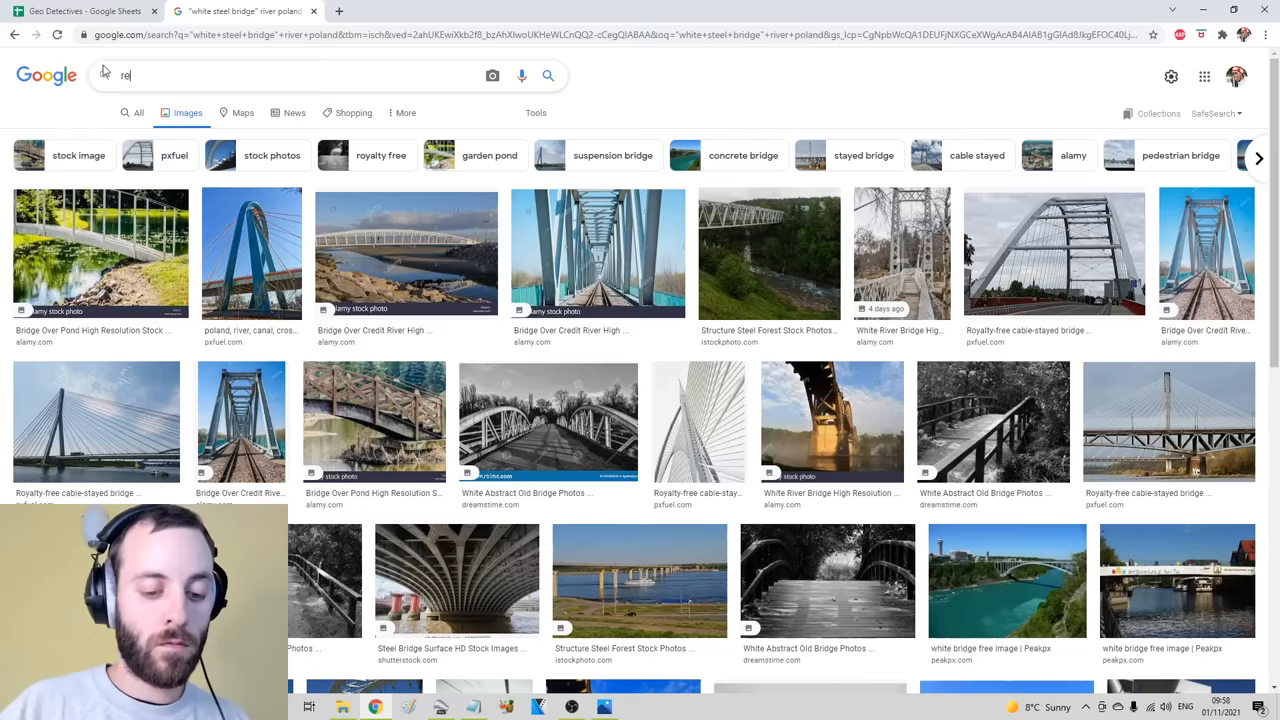
Search Google Images for 'red white twin steeples europe'
type("red white twin")
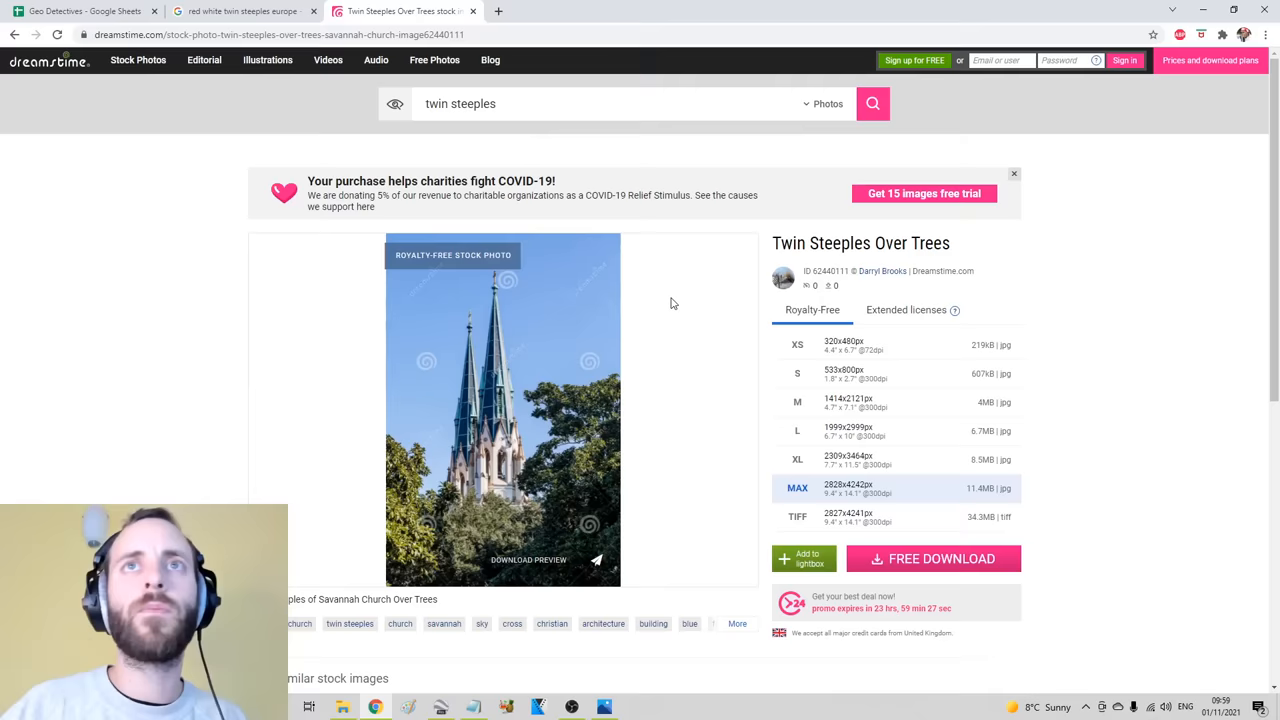
Leave Dreamstime and scroll through the 'red white twin steeples poland' image results
left_click(14, 34)
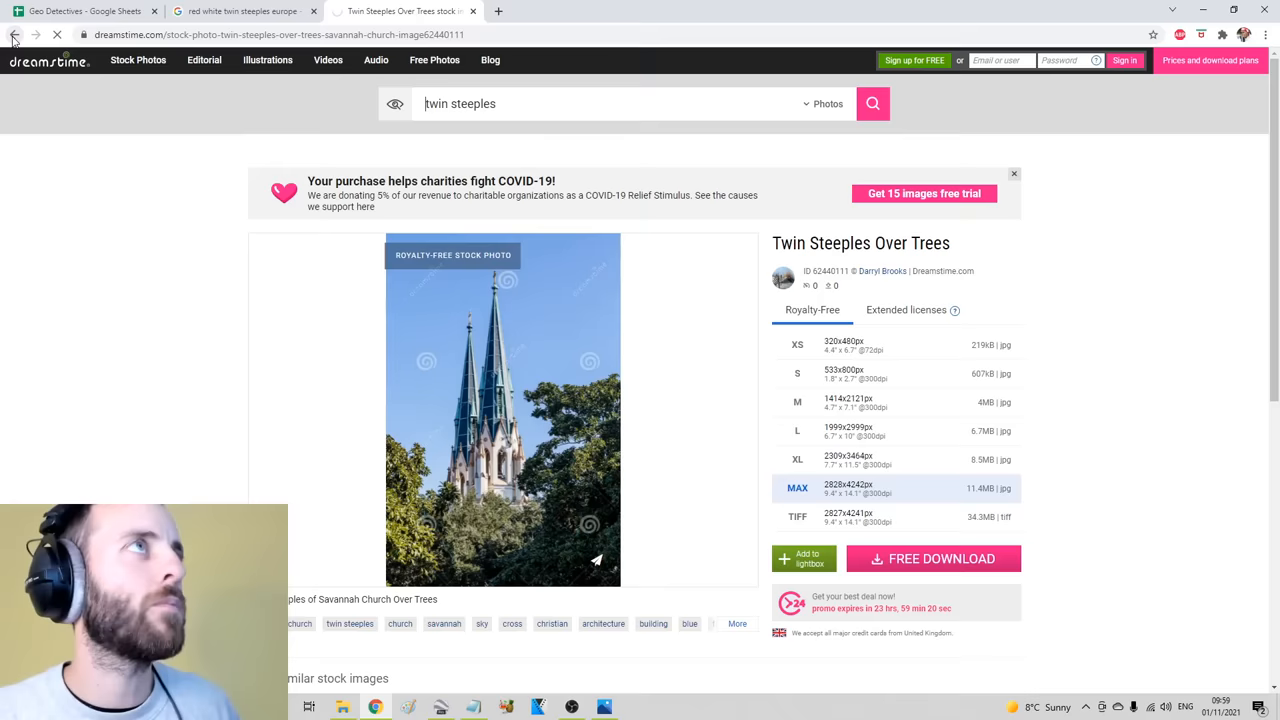
left_click(243, 11)
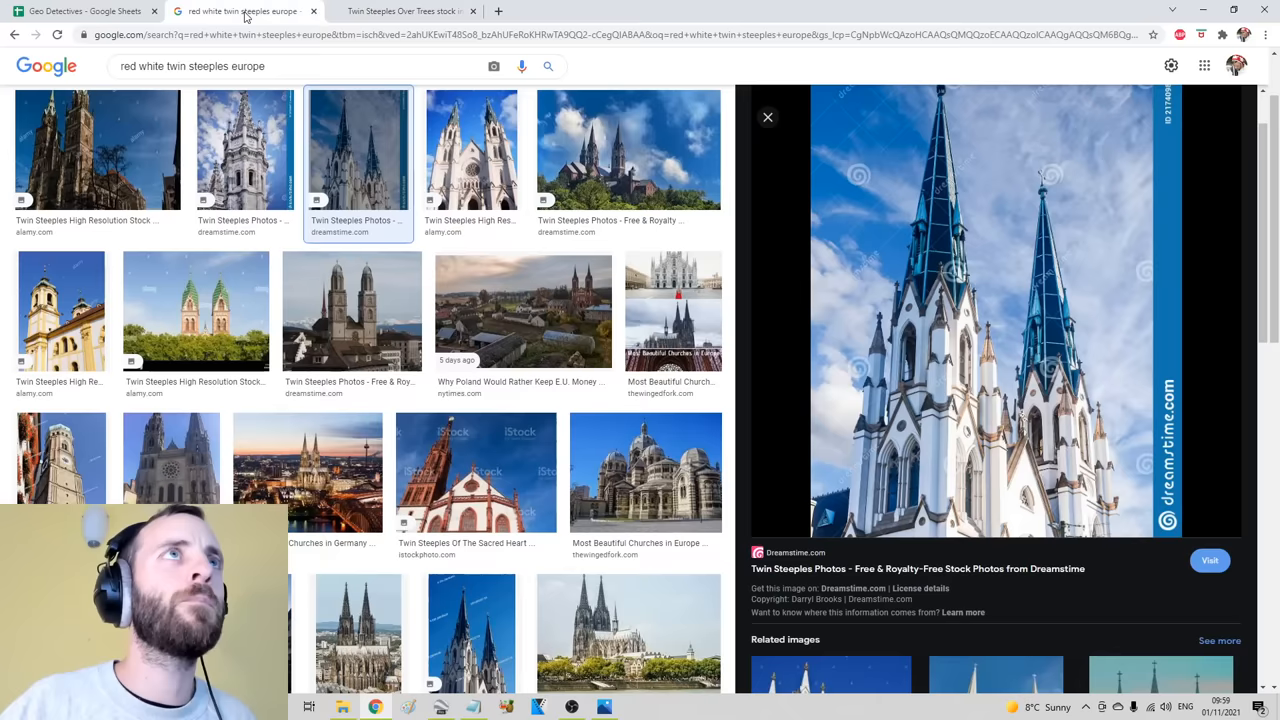
scroll("down", 3)
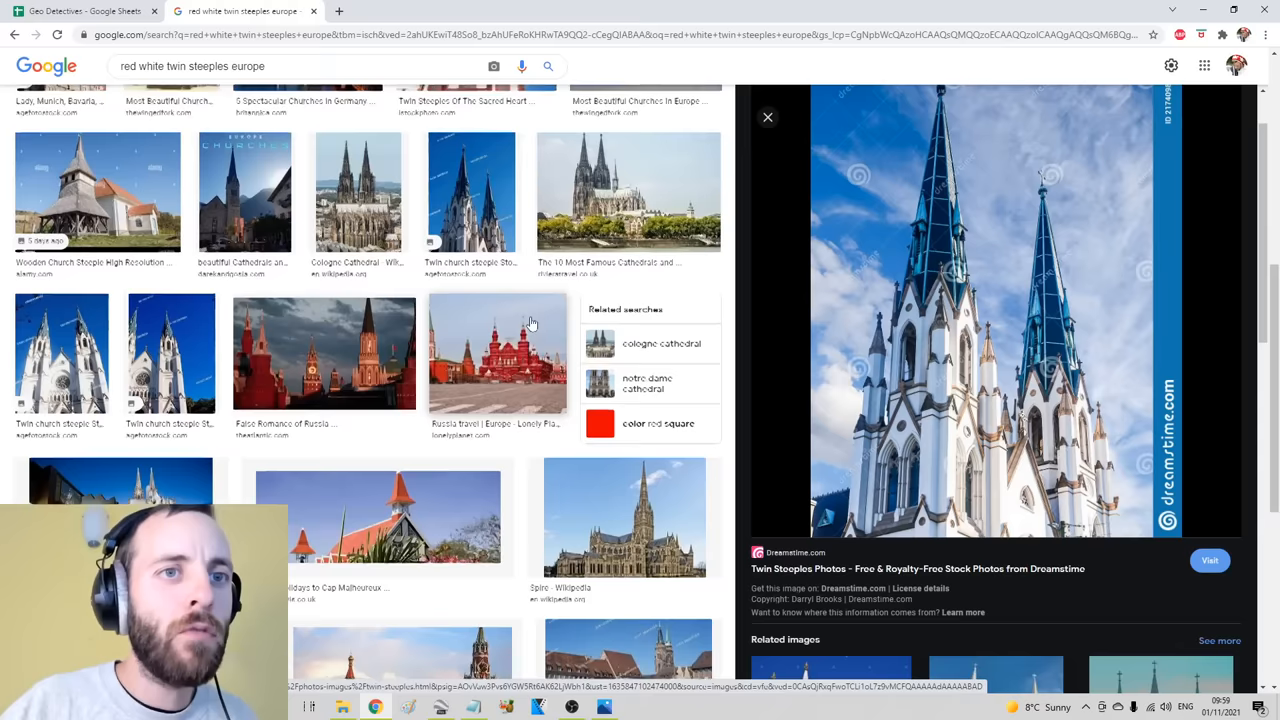
scroll("down", 3)
type("poland")
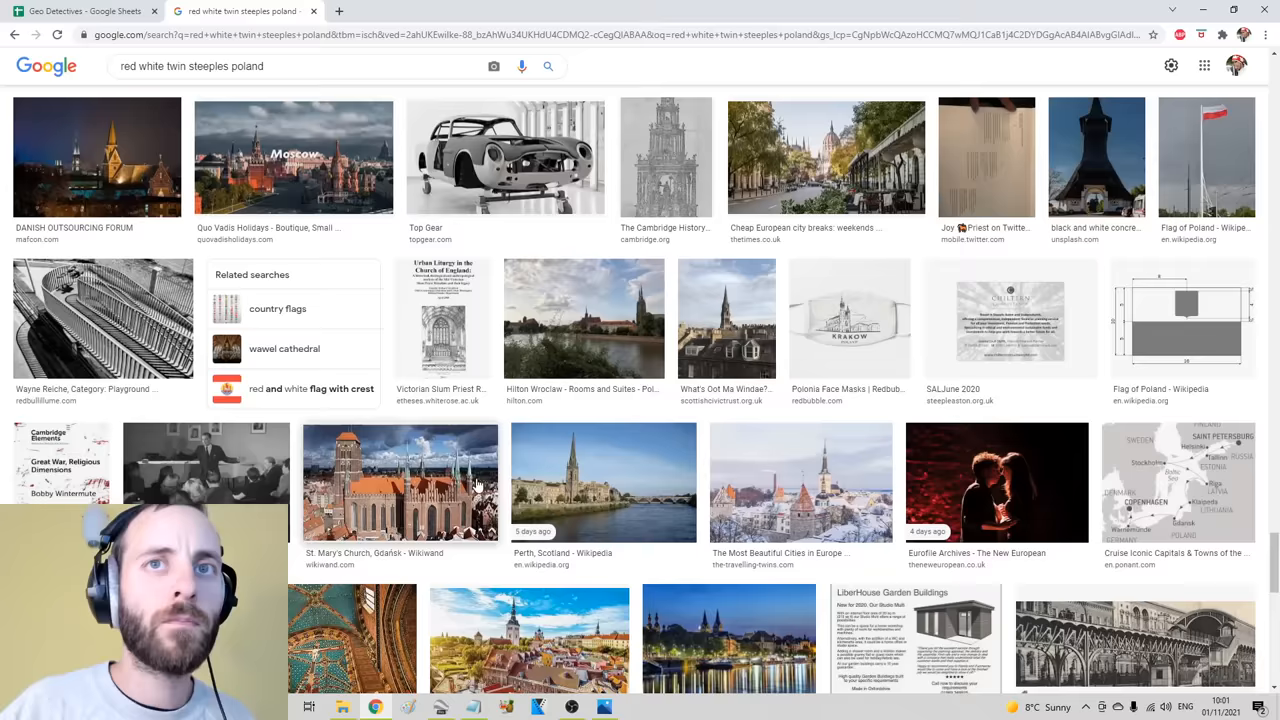
scroll("down", 3)
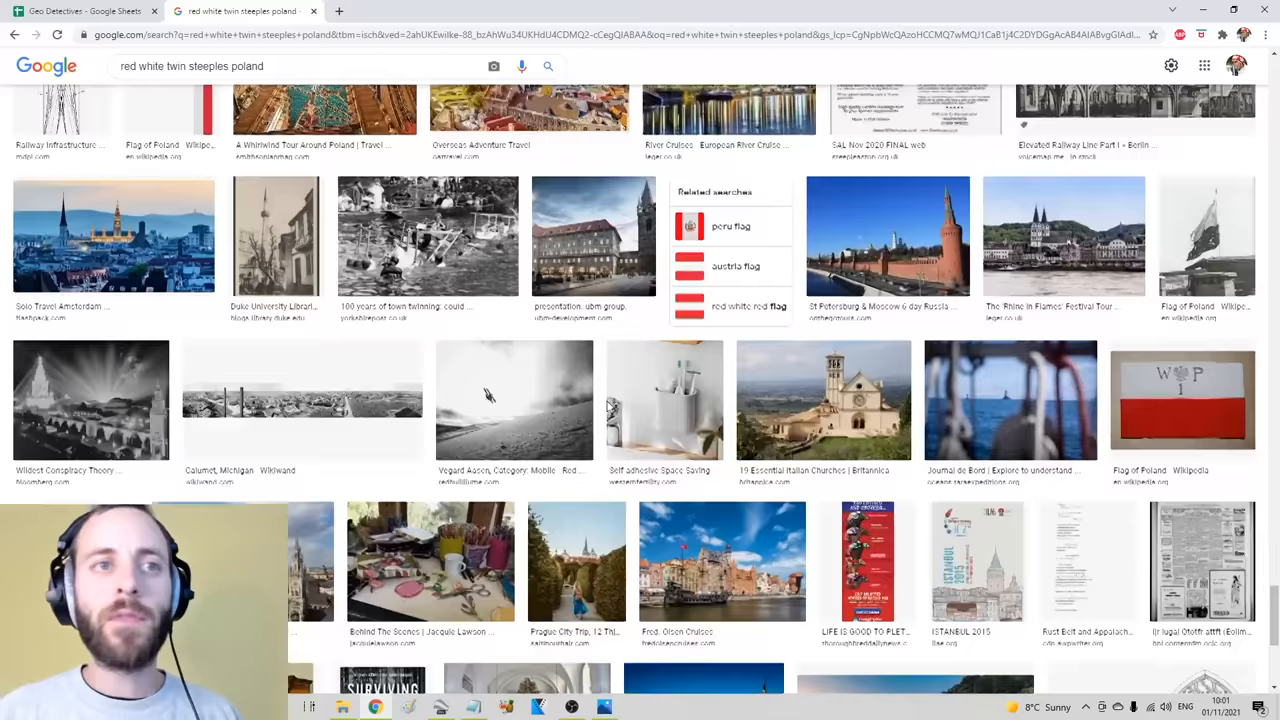
scroll("down", 3)
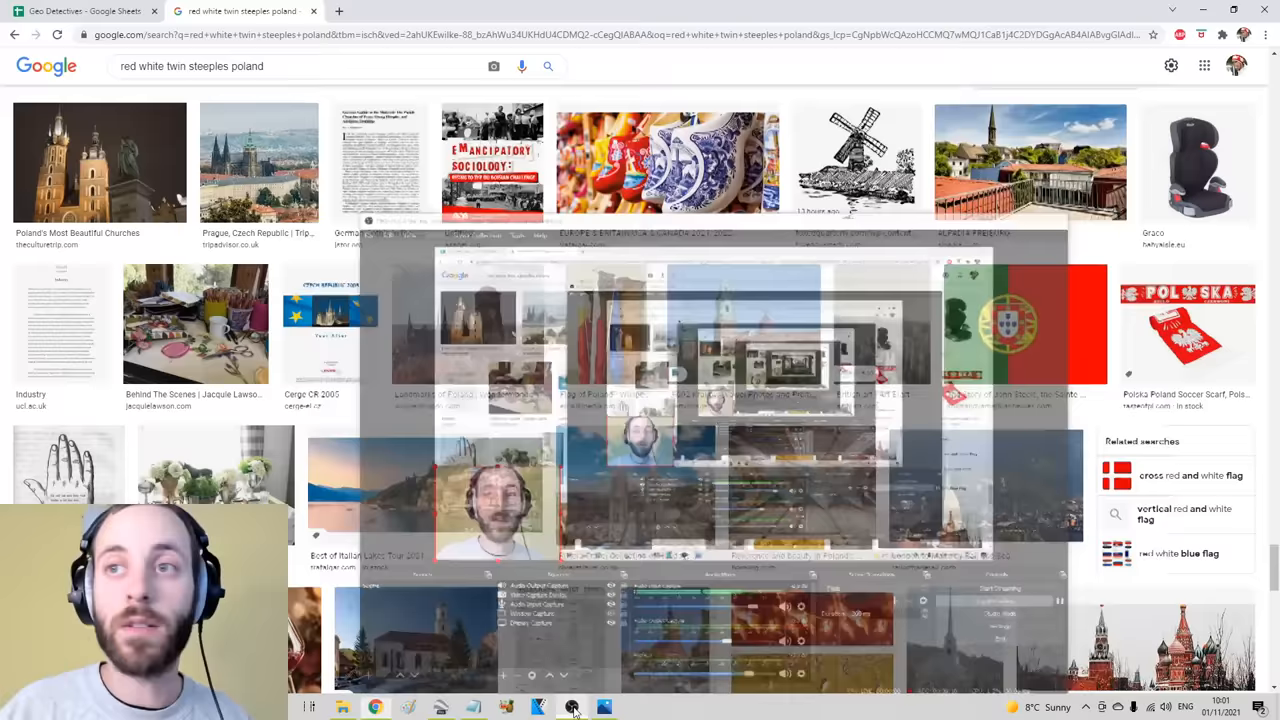
scroll("down", 3)
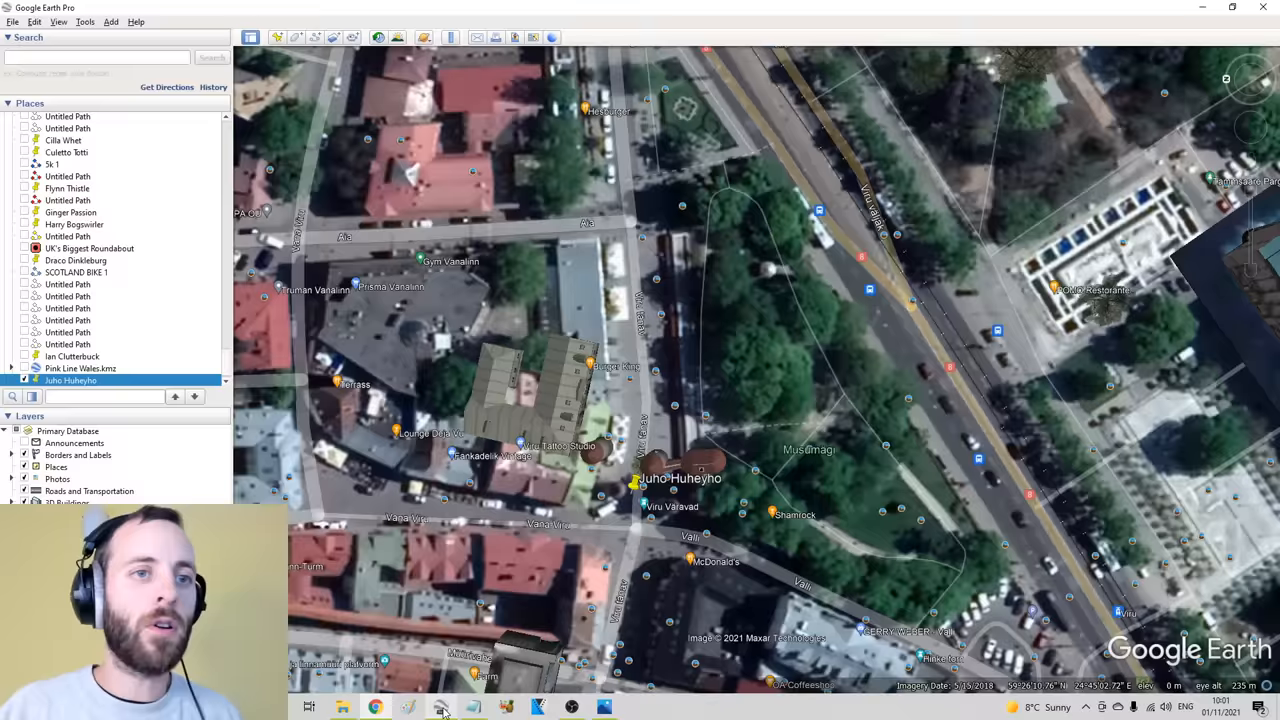
scroll("down", 3)
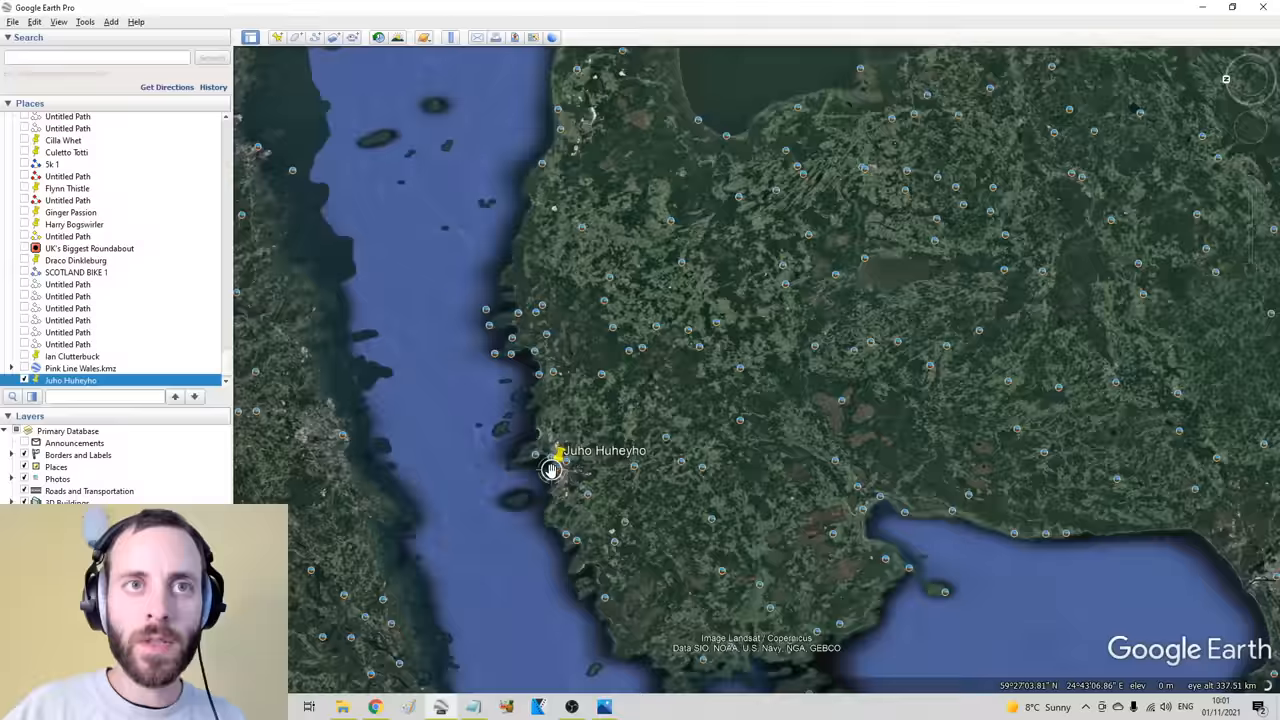
scroll("down", 3)
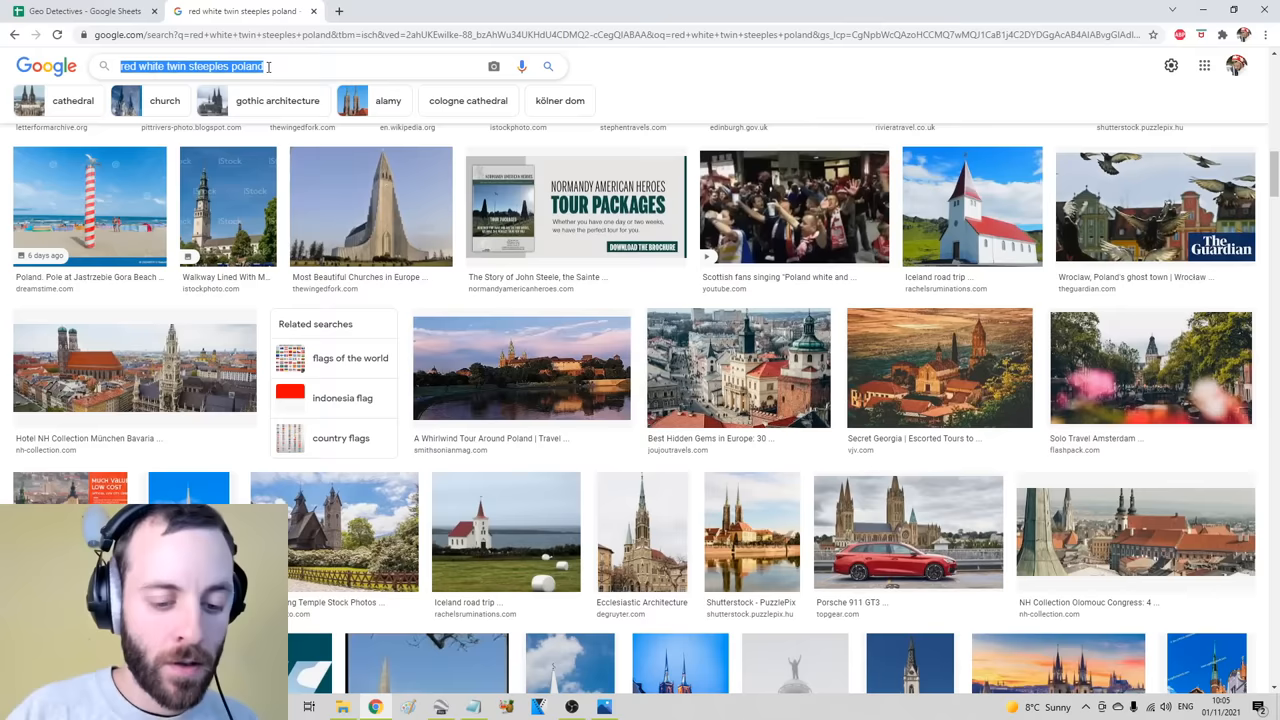
Search 'beautiful riverside cities eastern europe' and open the TravAgSta riverside cities article
type("beautiful riverside cities eastern europe")
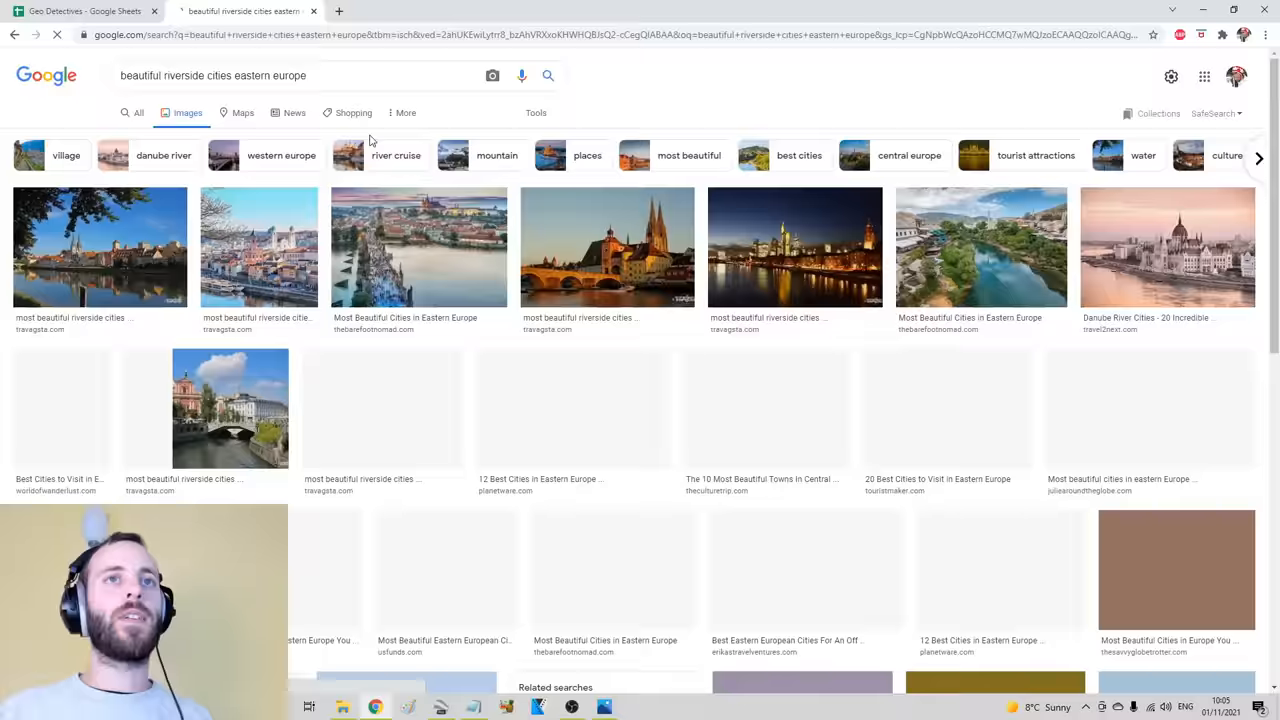
left_click(138, 112)
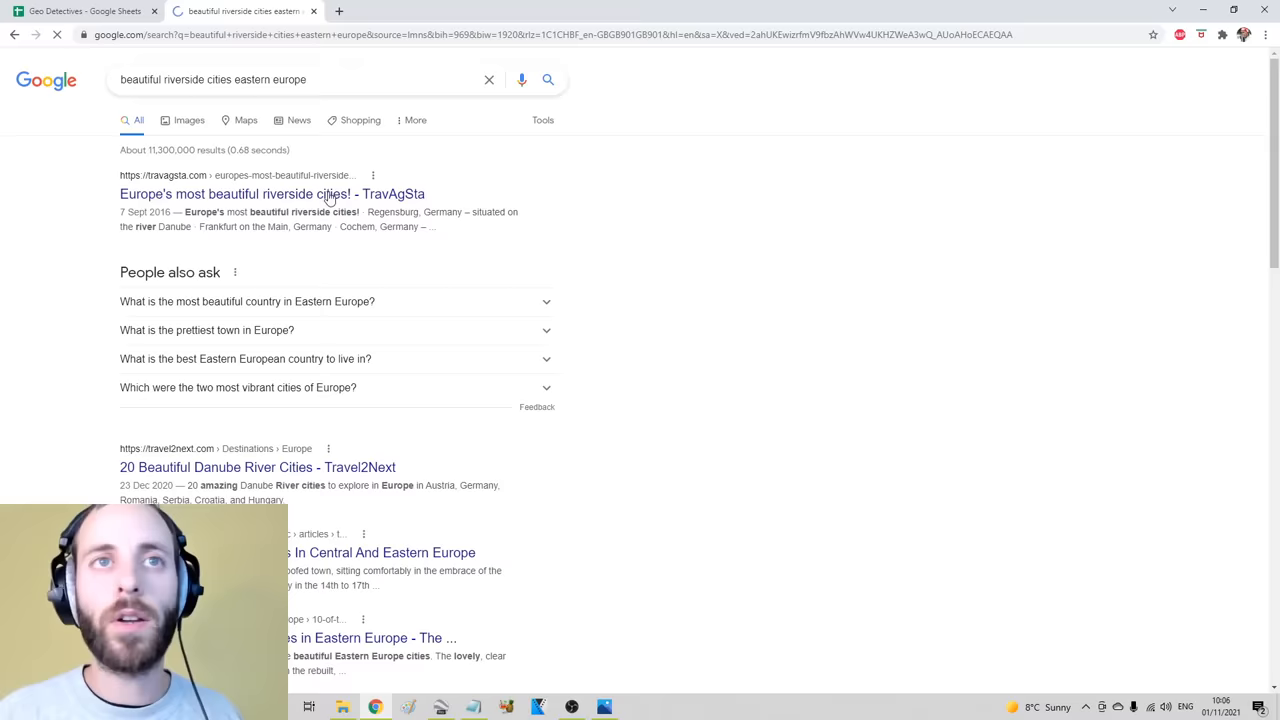
left_click(271, 193)
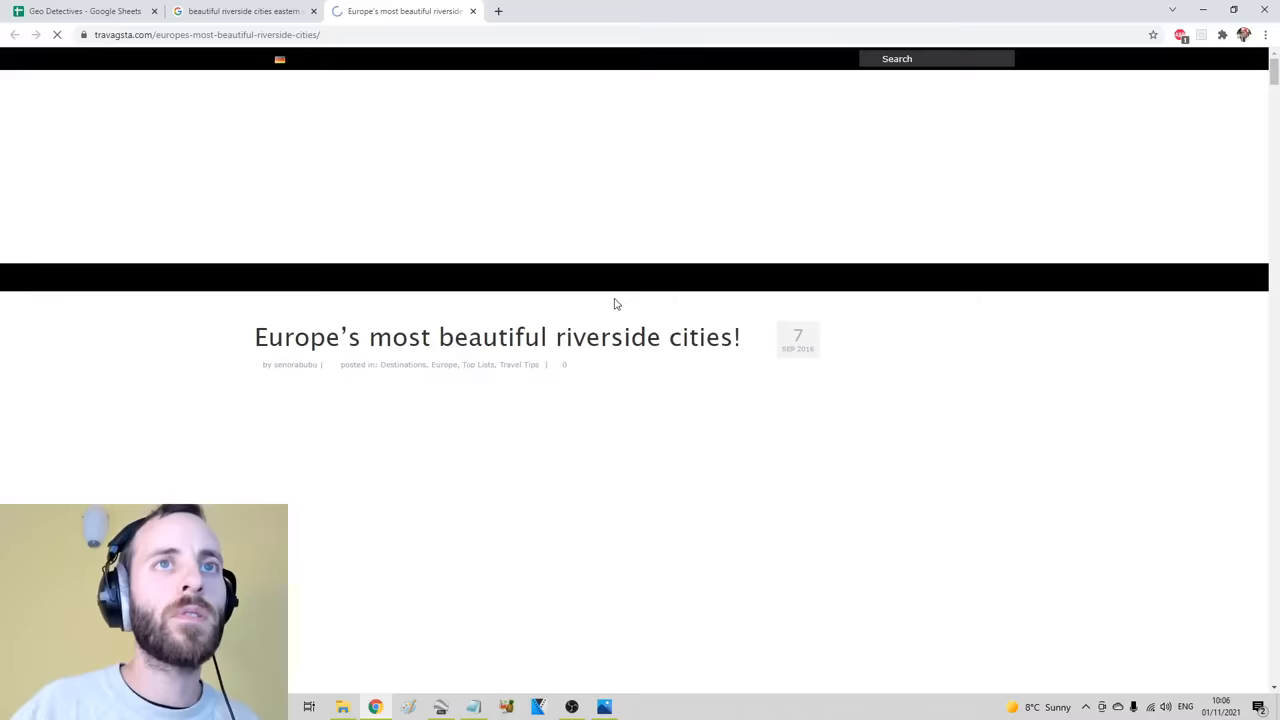
Read a Poland cities page, then image-search 'polish church red white trim'
left_click(604, 707)
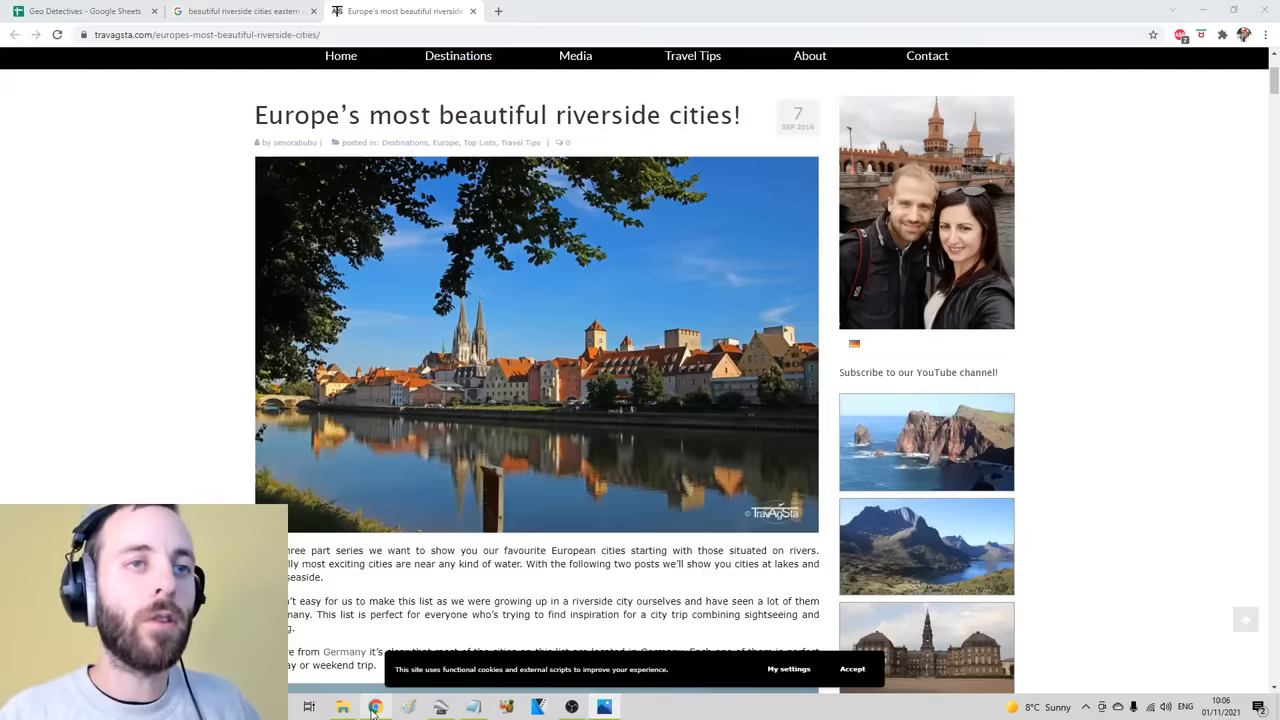
scroll("down", 3)
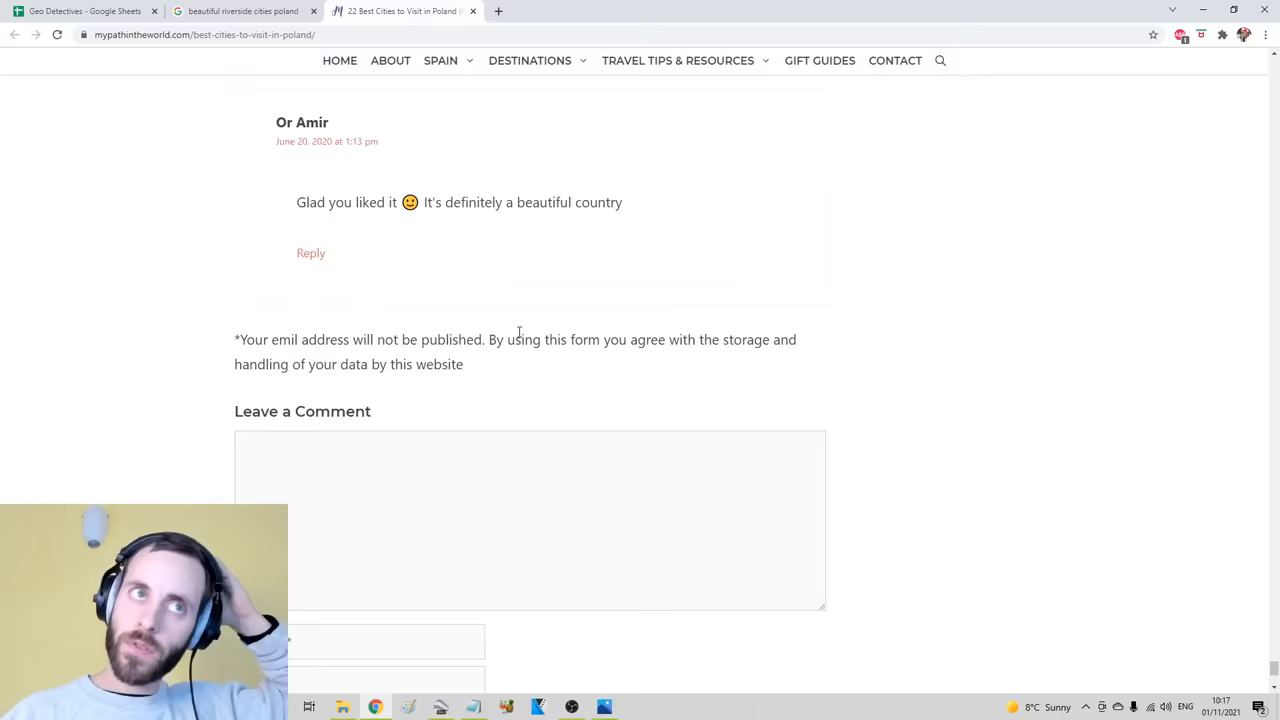
left_click(240, 11)
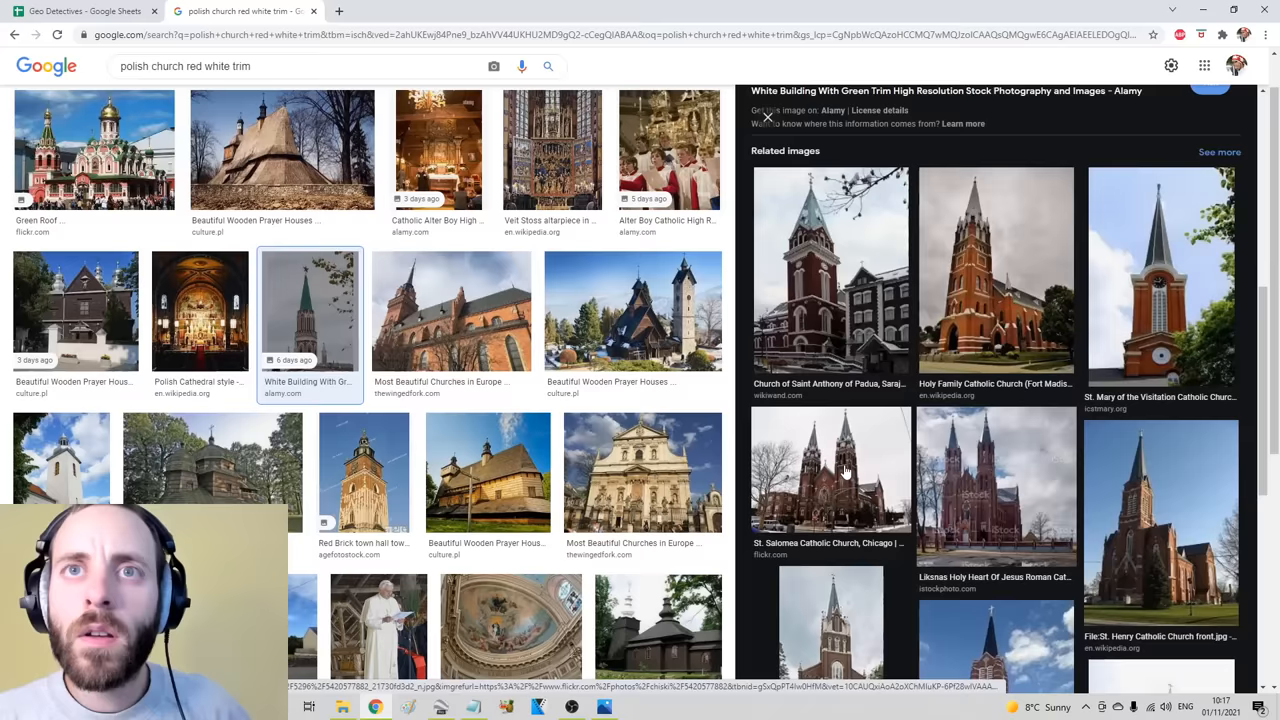
Open a result preview, then image-search 'red brick church style'
left_click(604, 707)
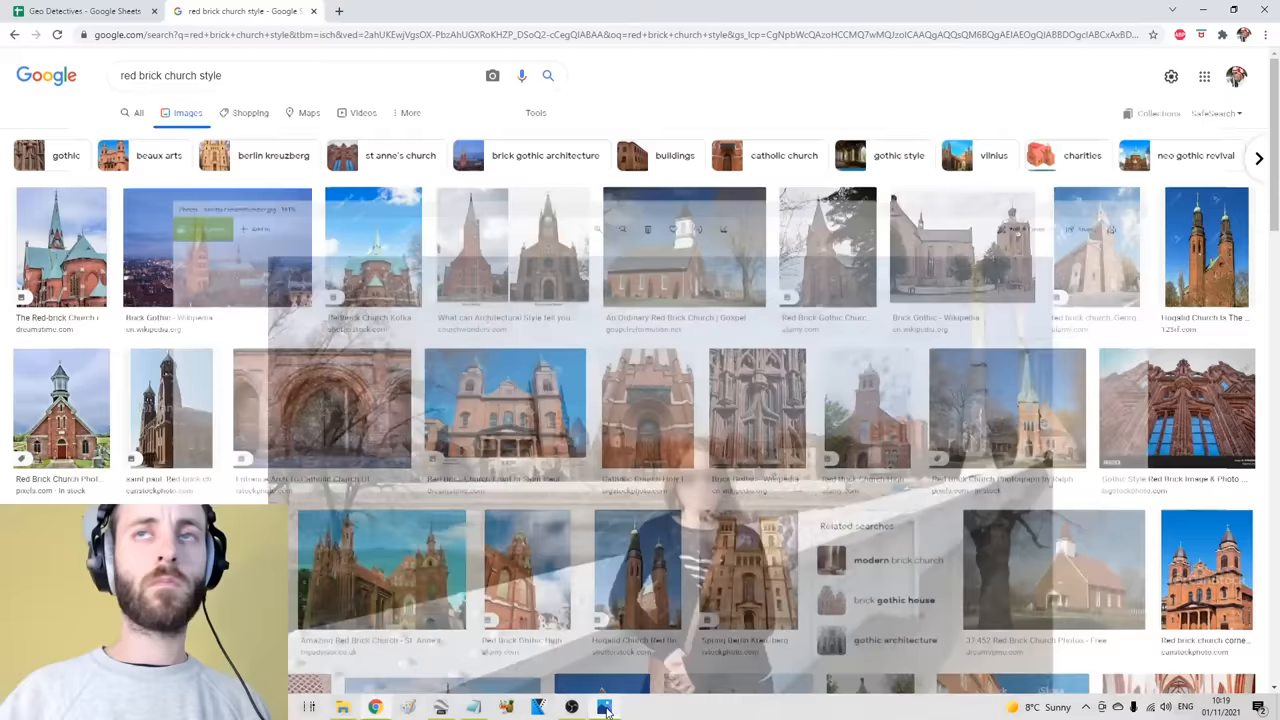
Scroll the red brick church results, then search 'brick gothic twin clock towers' and preview the iStock Votive Church image
scroll("down", 3)
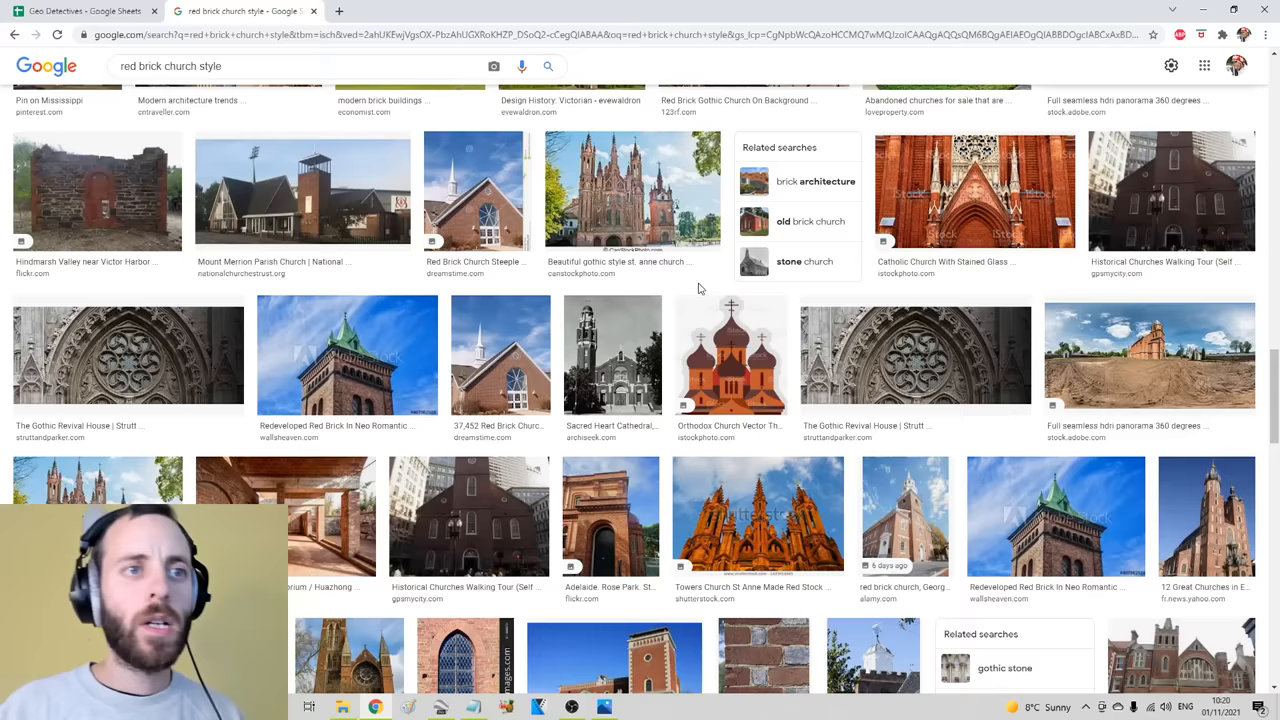
scroll("down", 3)
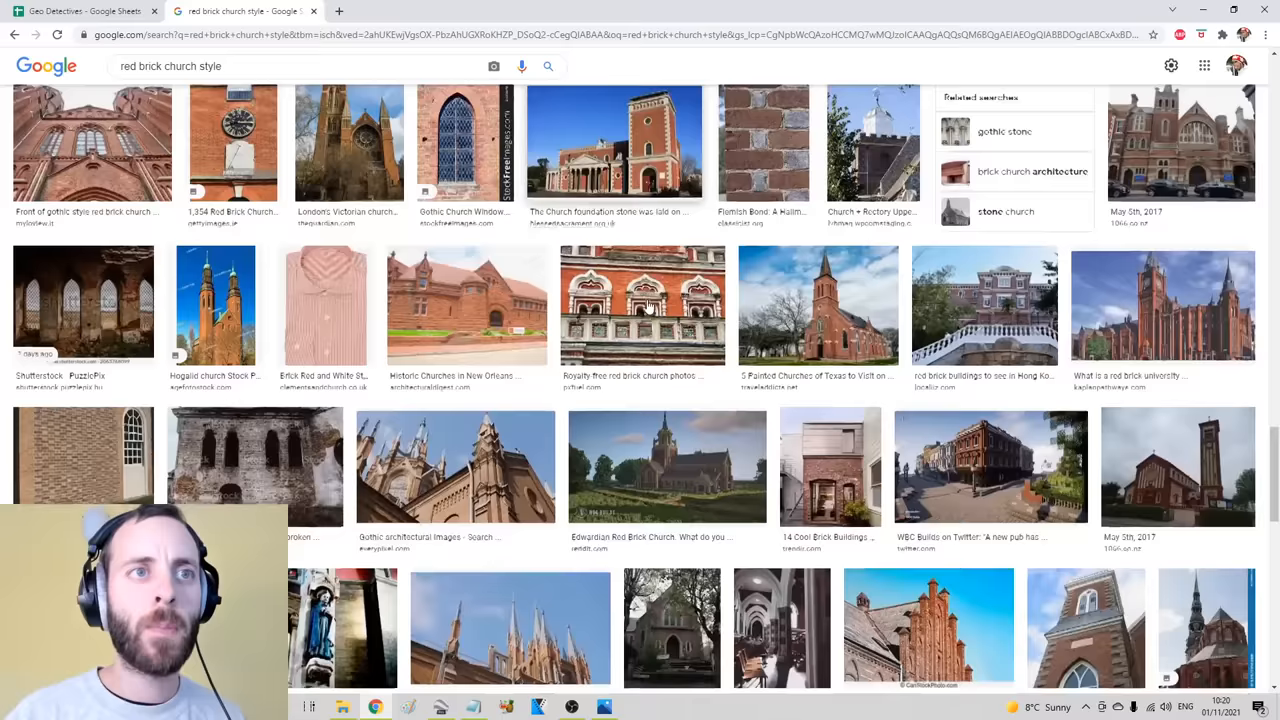
scroll("down", 3)
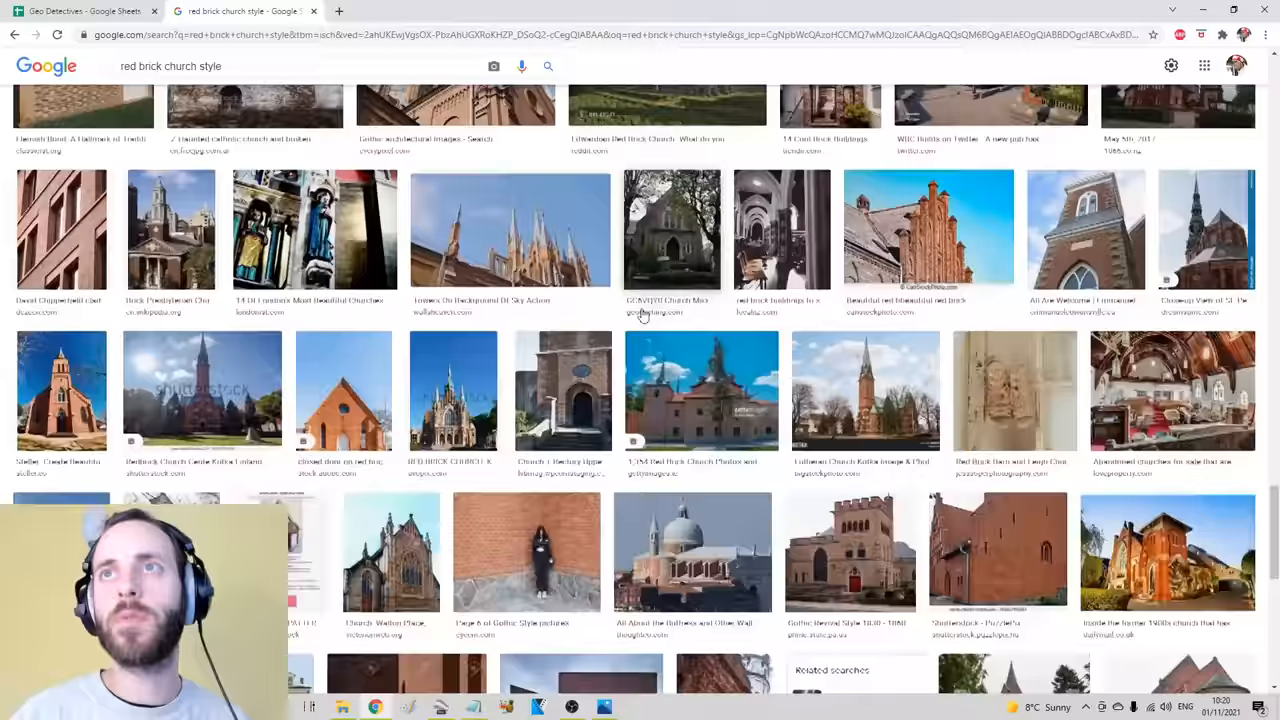
scroll("down", 3)
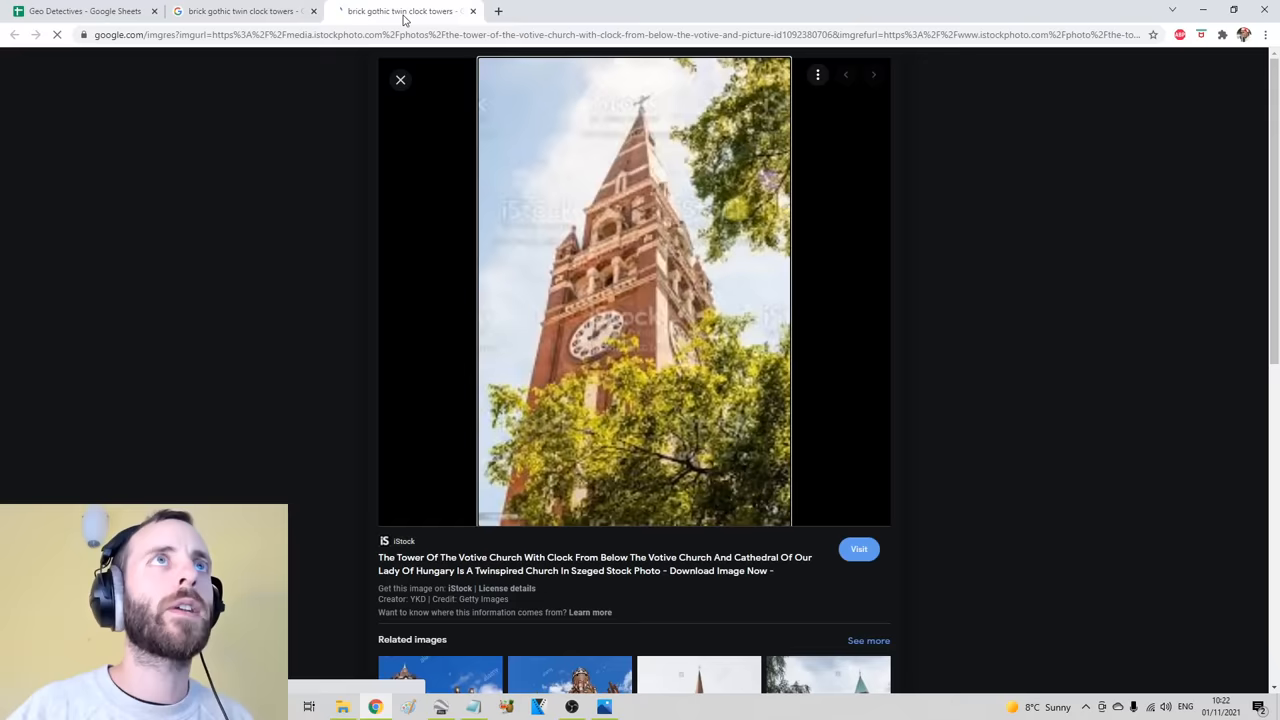
scroll("down", 3)
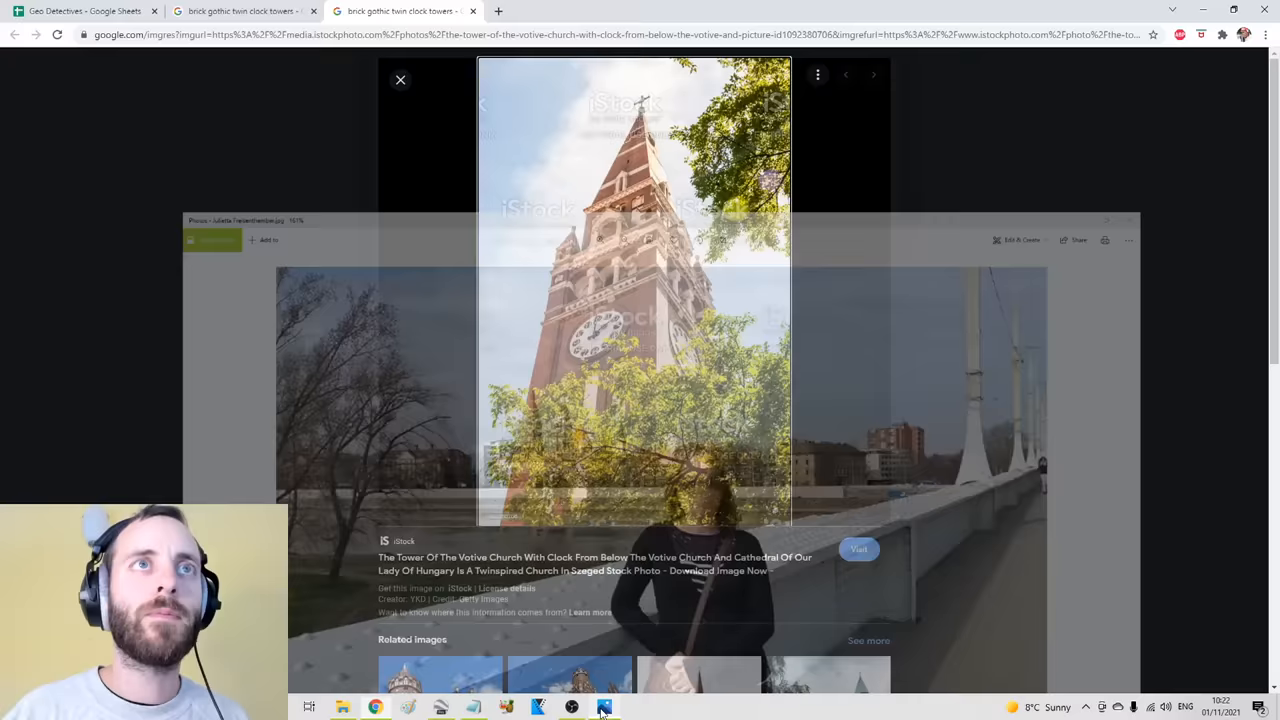
left_click(604, 707)
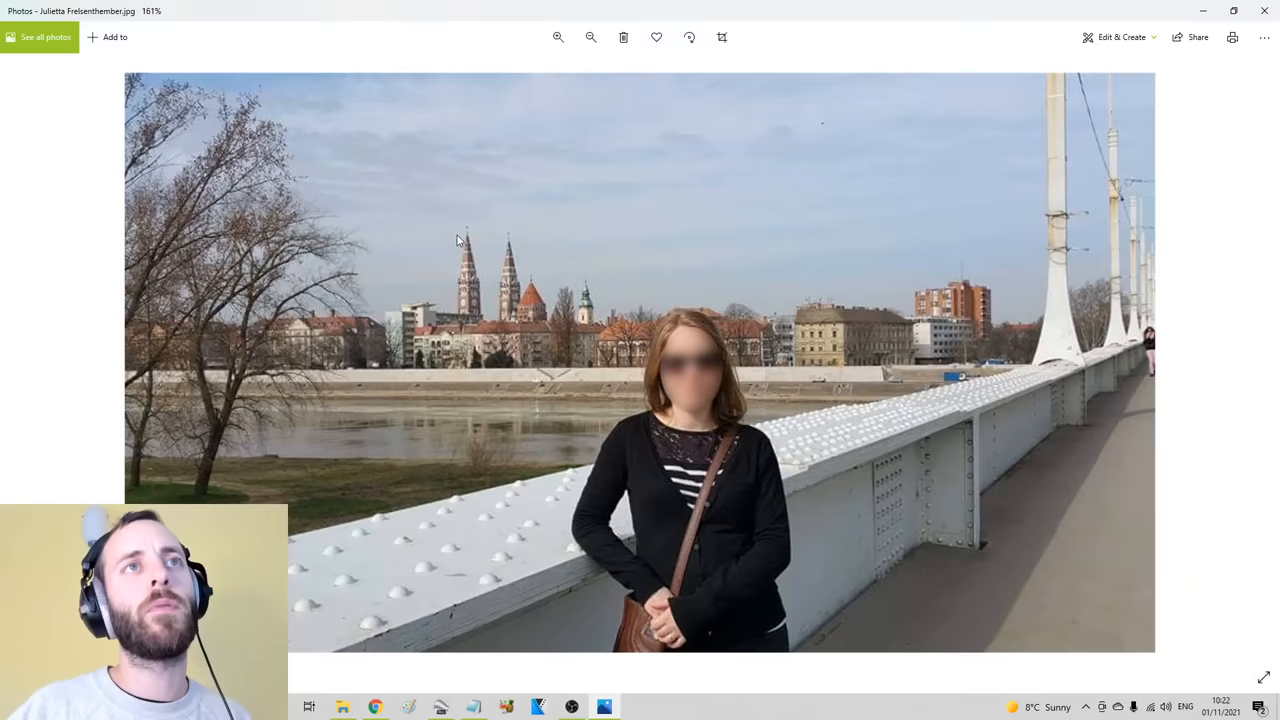
left_click(375, 707)
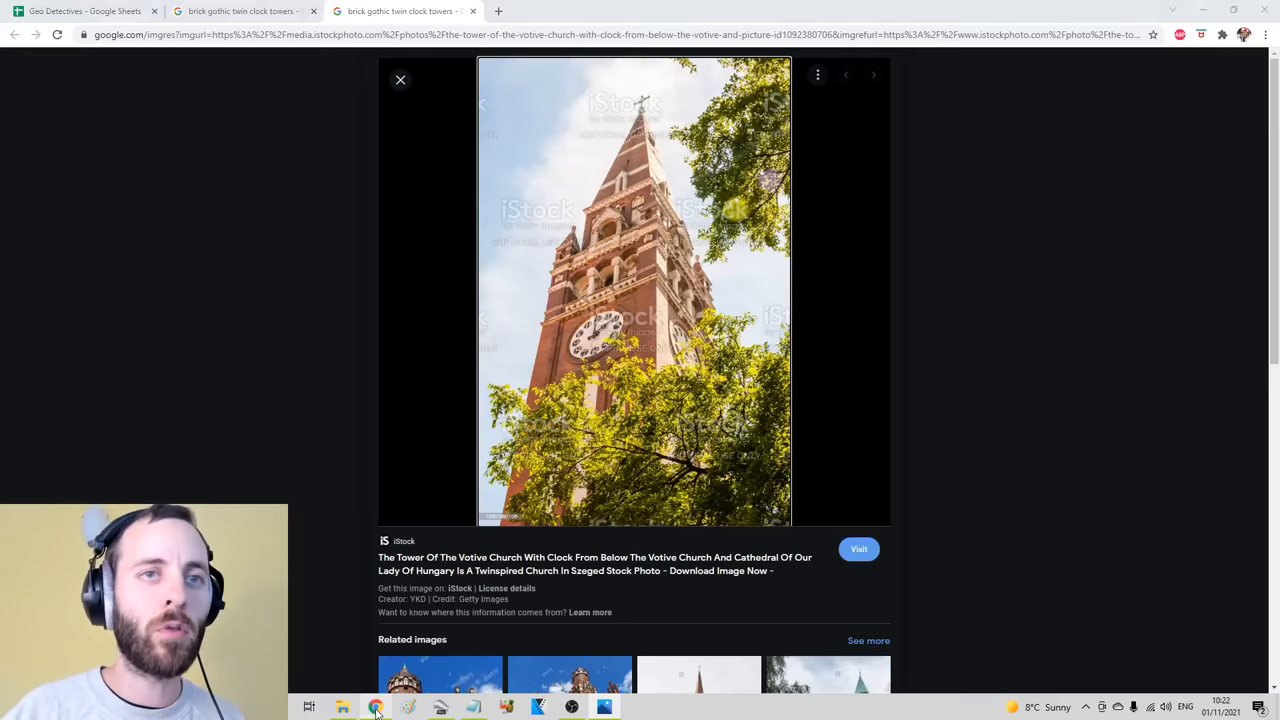
Open the iStock Votive Church page and read its Szeged, Hungary description
left_click(604, 707)
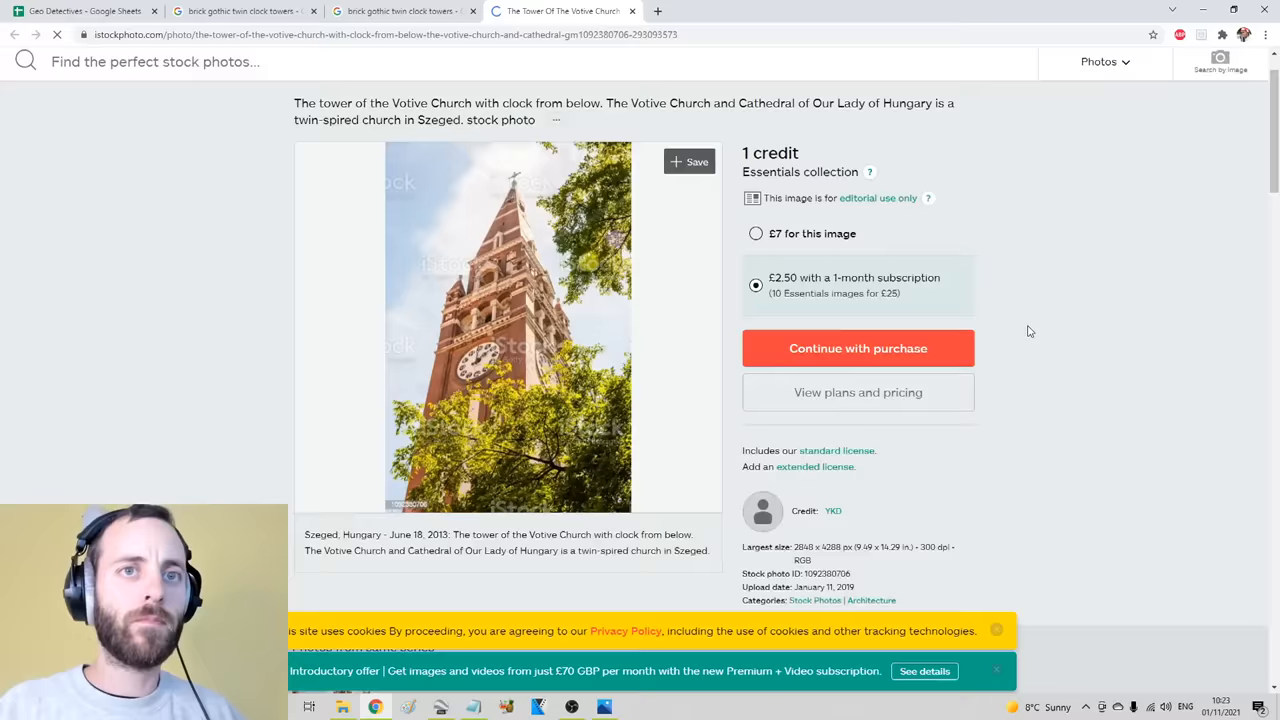
scroll("down", 3)
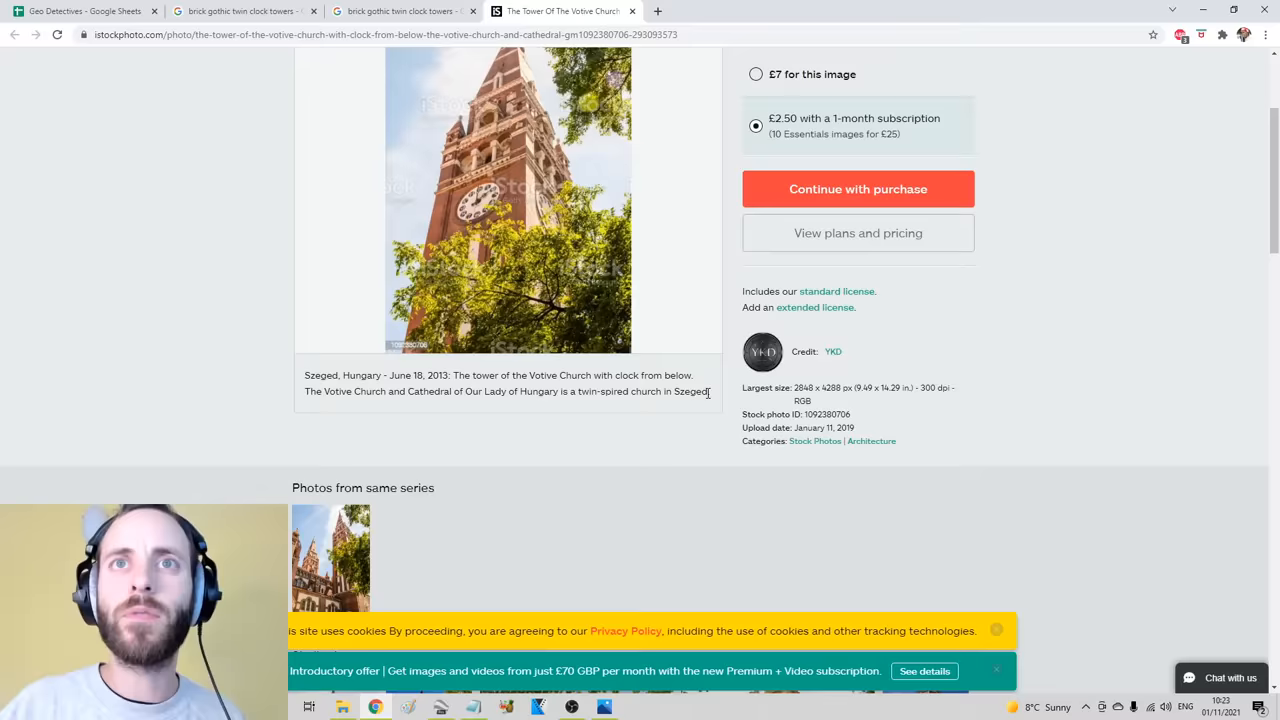
scroll("up", 3)
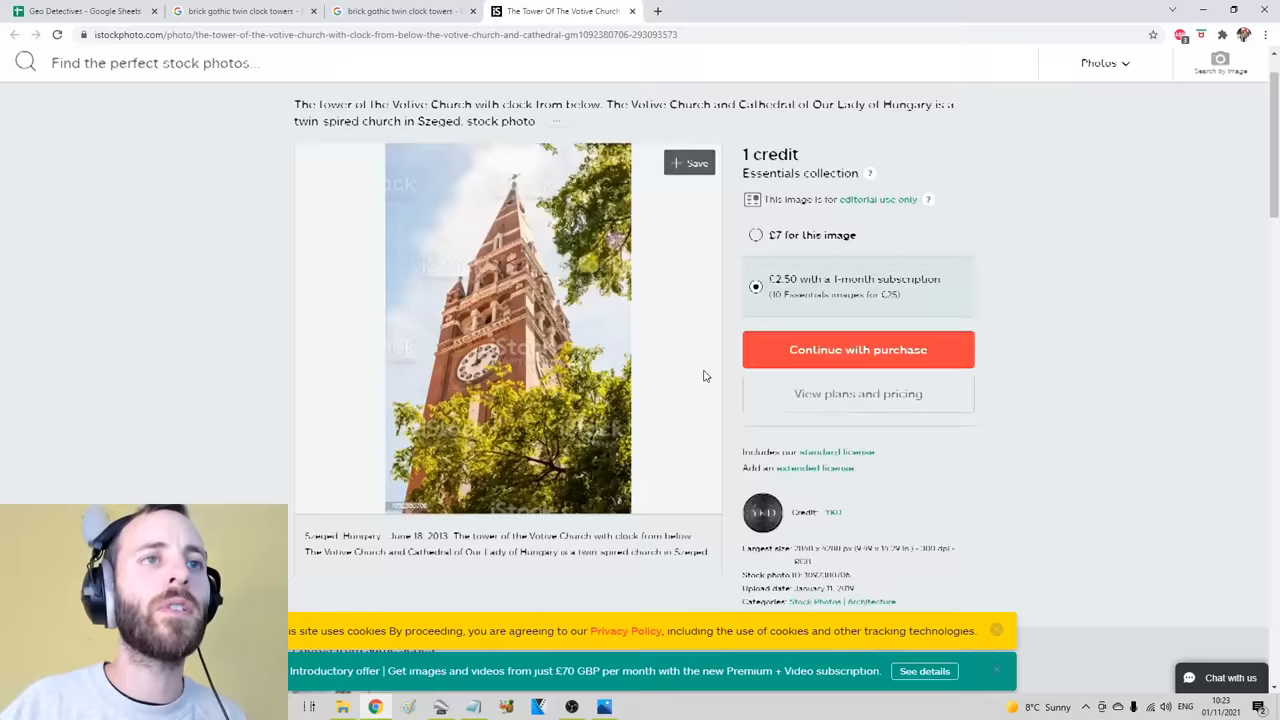
scroll("down", 3)
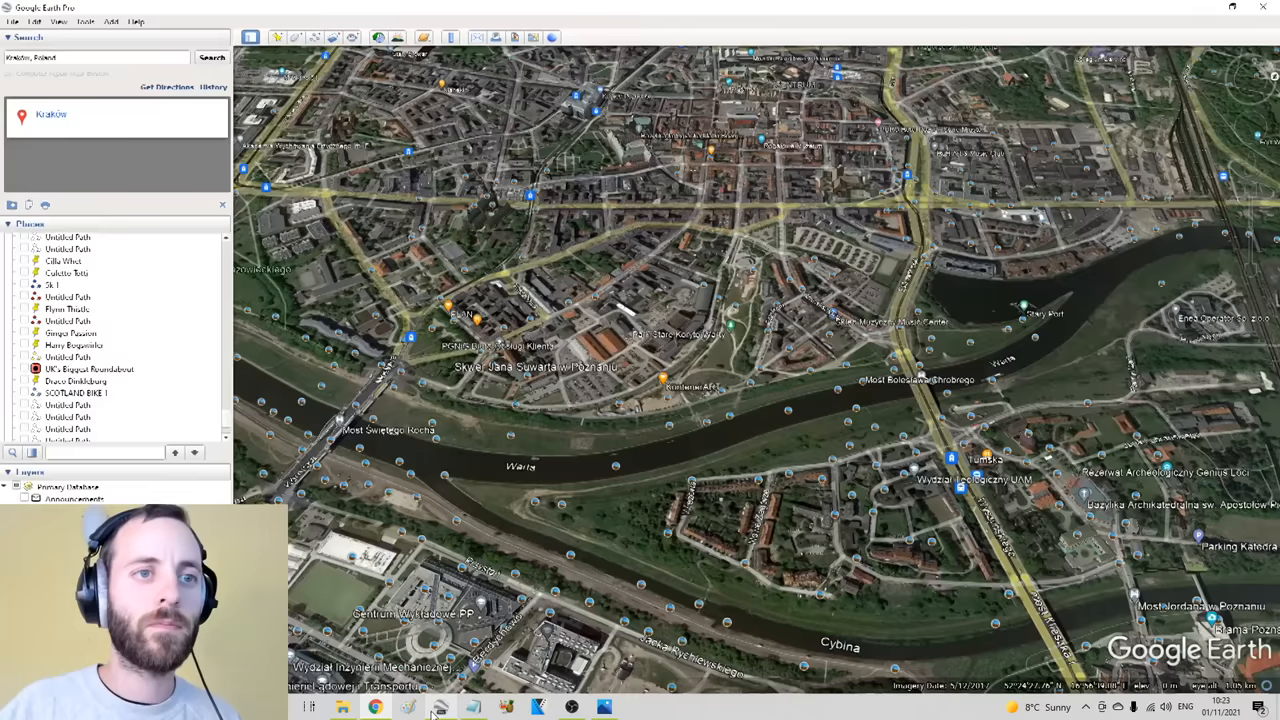
Search for Szeged in Google Earth Pro and fly there
type("Szeged")
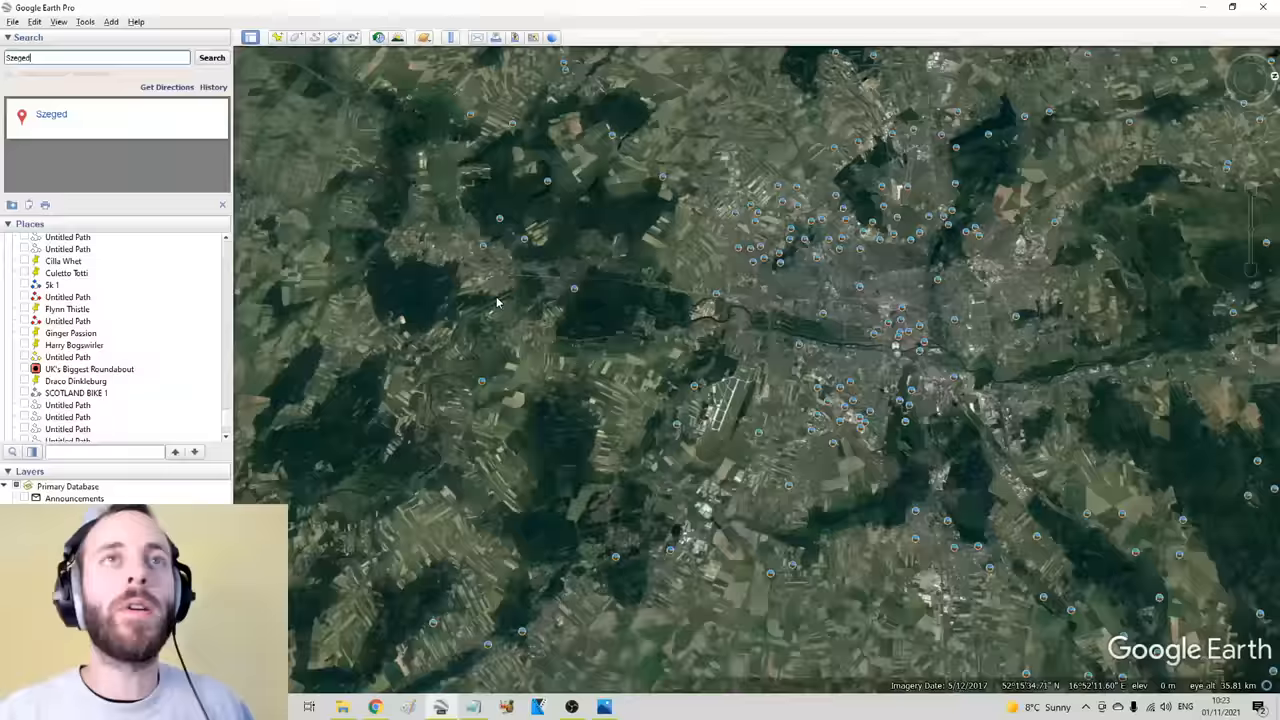
left_click(211, 57)
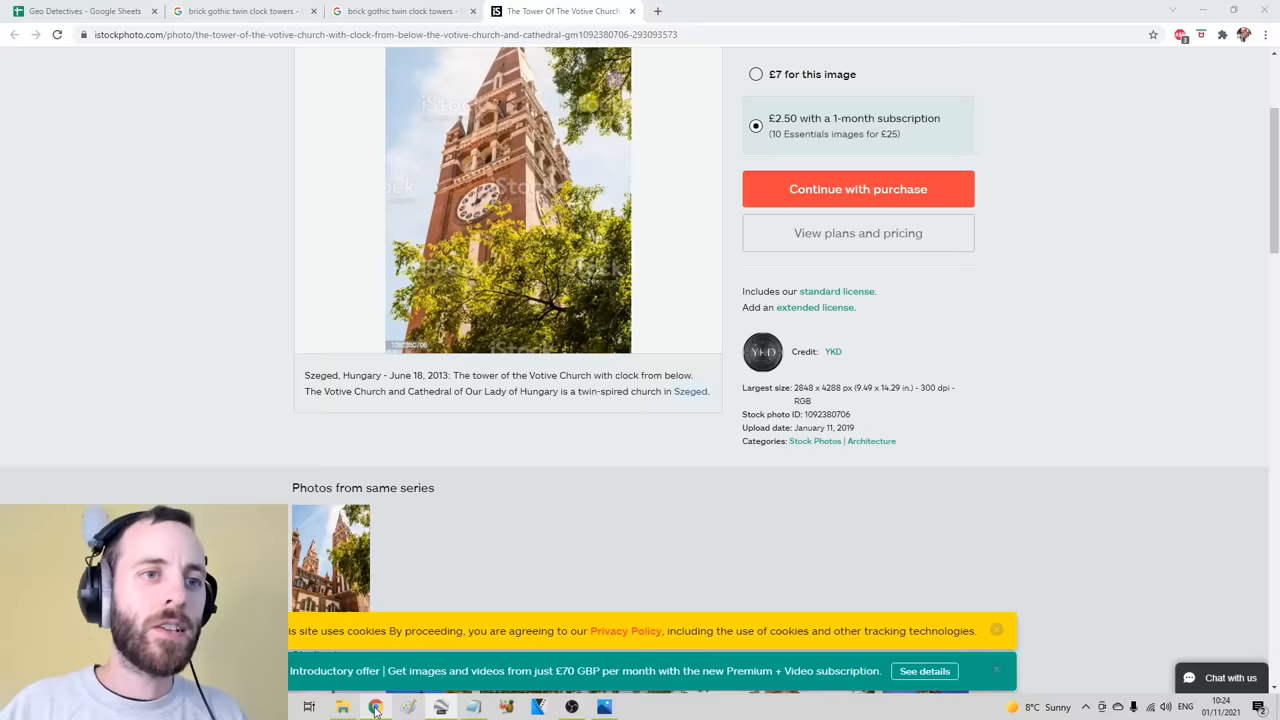
left_click(603, 707)
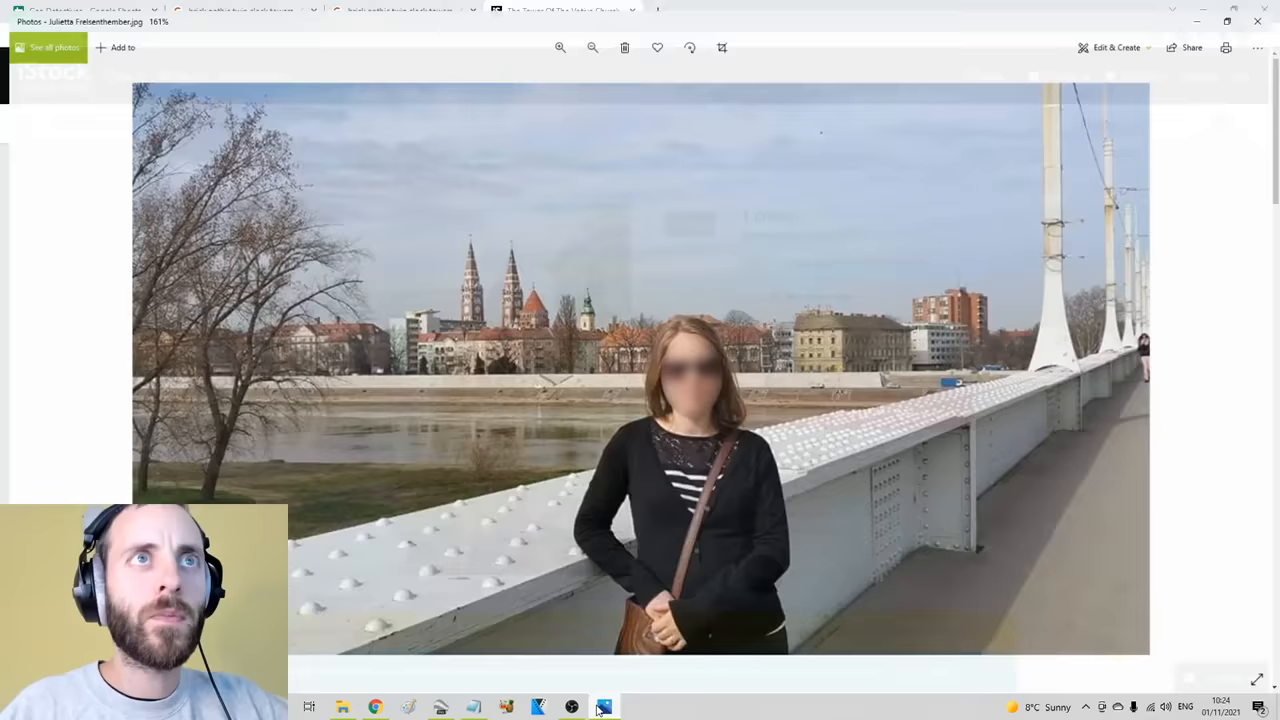
left_click(375, 707)
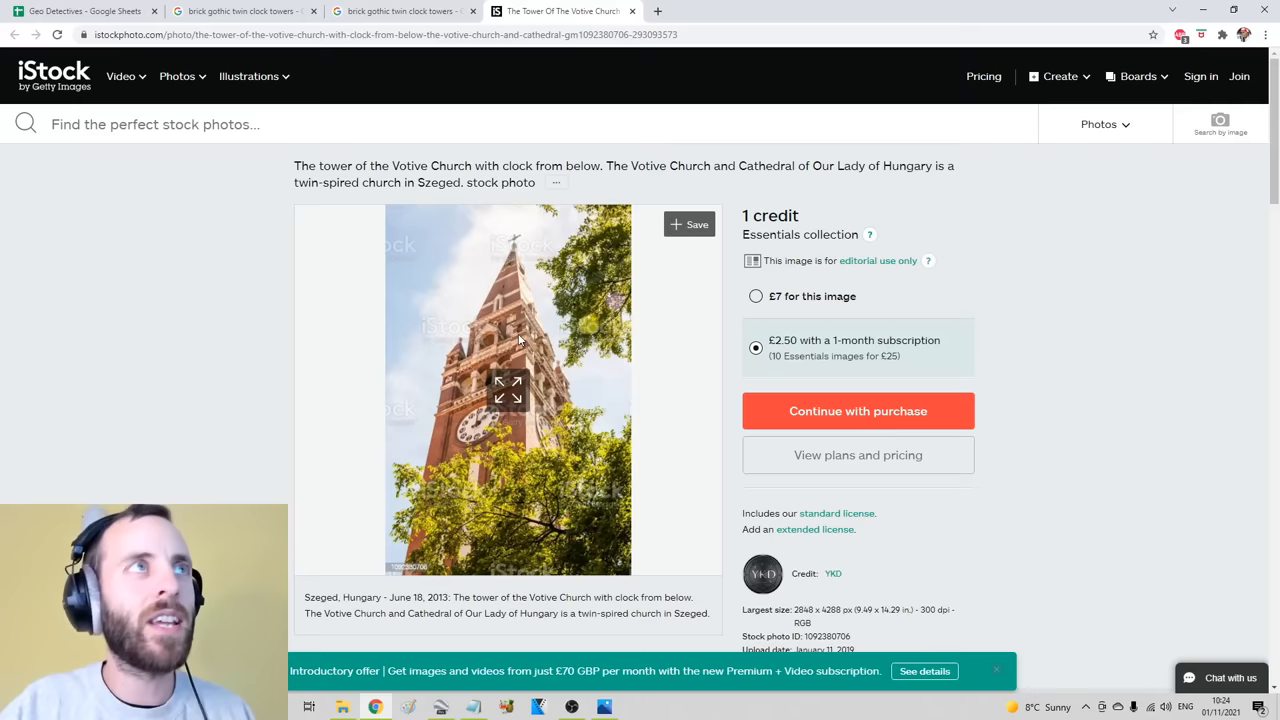
mouse_move(1095, 360)
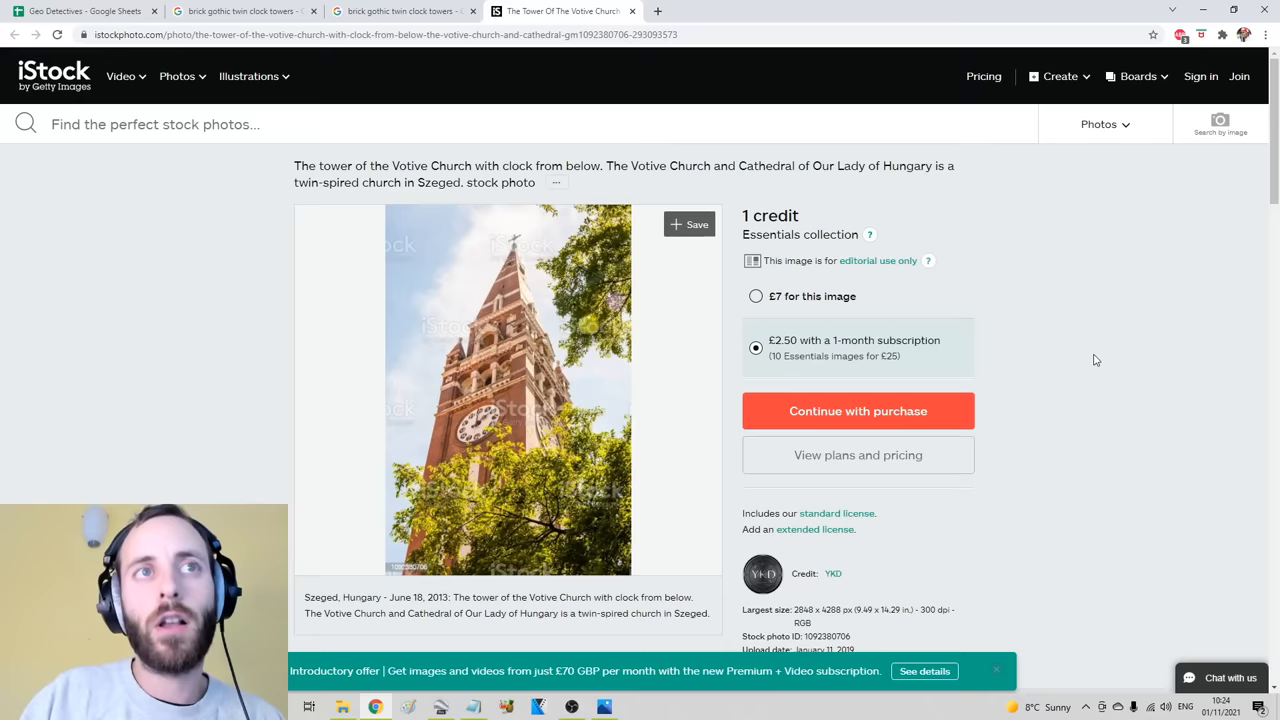
mouse_move(659, 409)
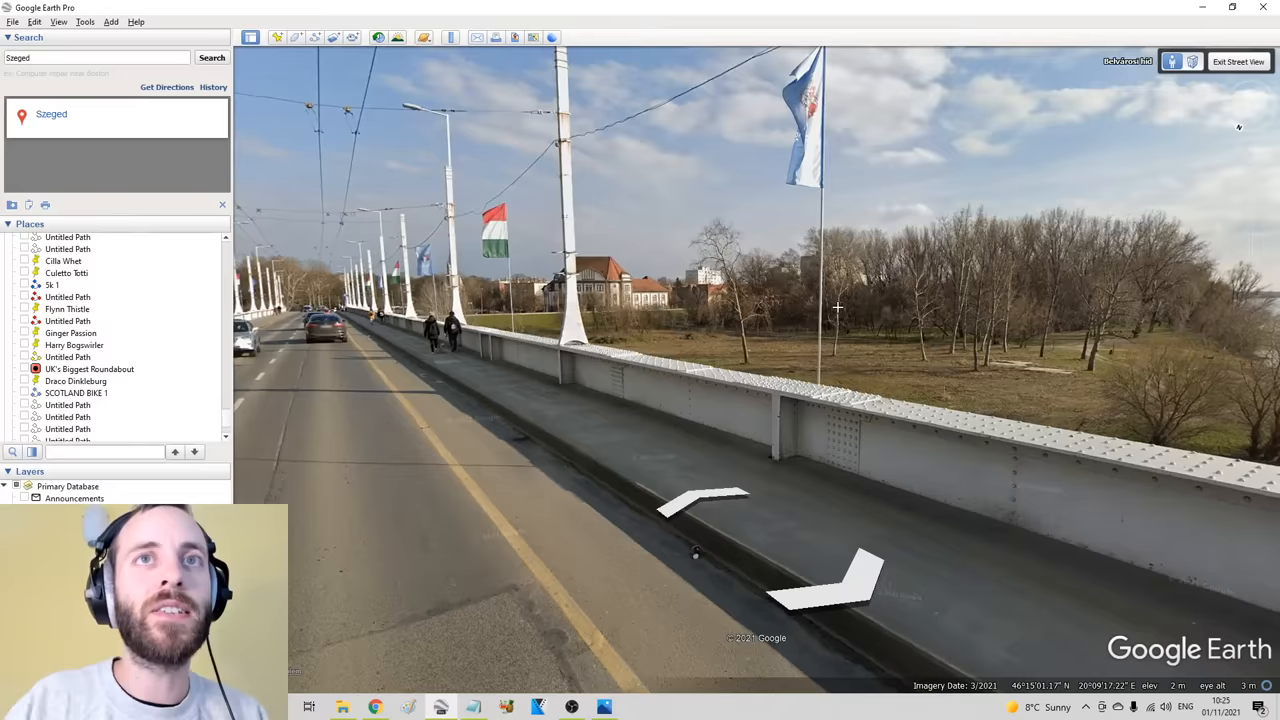
Exit Street View at Szeged's bridge and bring up the bridge photo for comparison
left_click(605, 707)
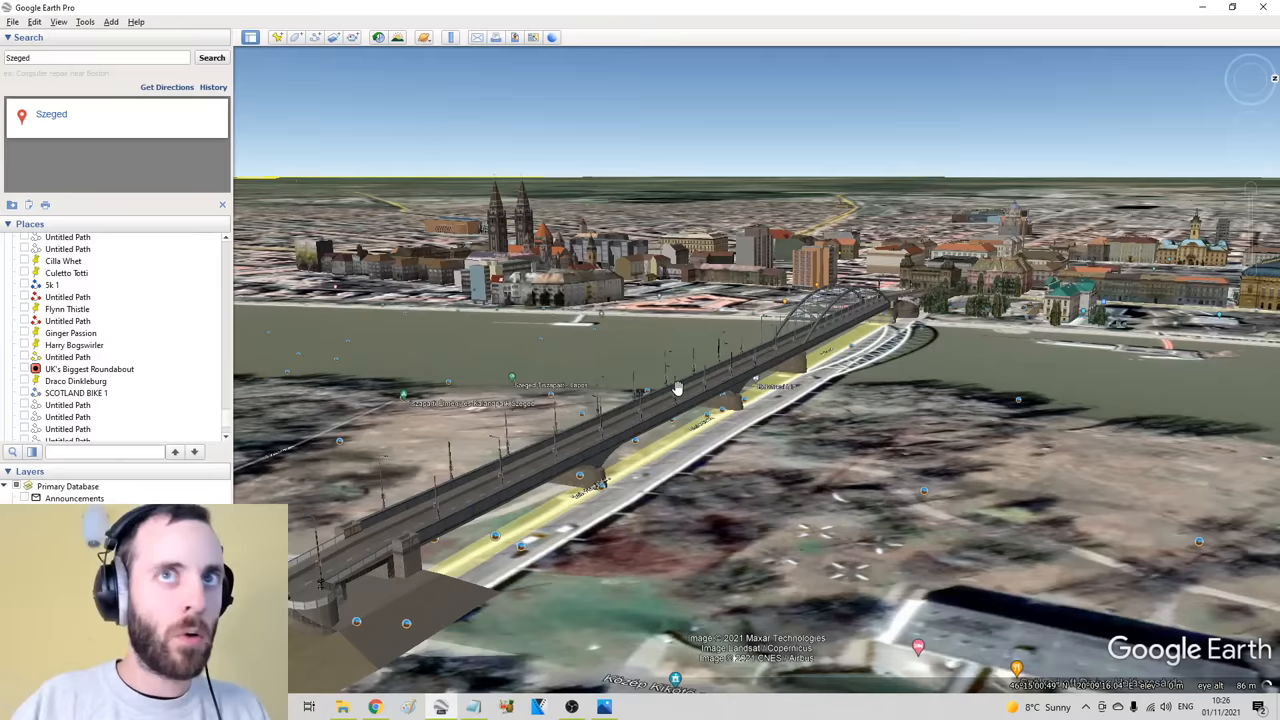
left_click(604, 707)
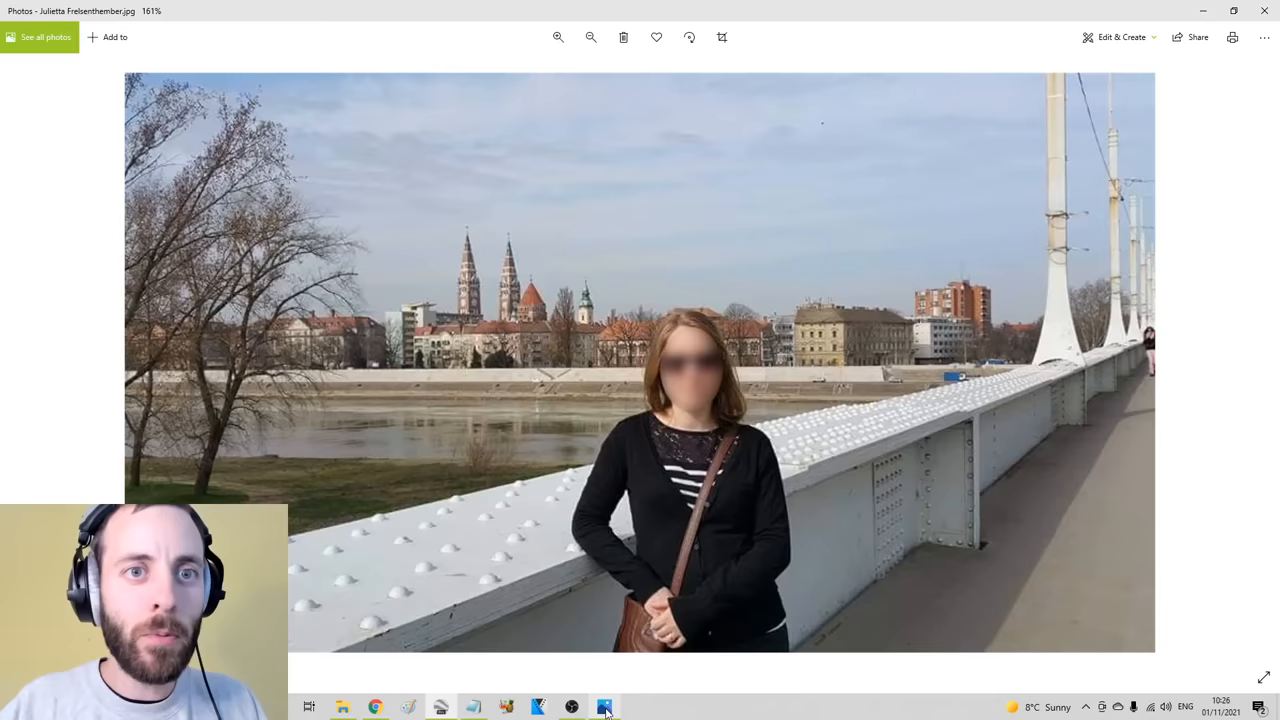
mouse_move(441, 707)
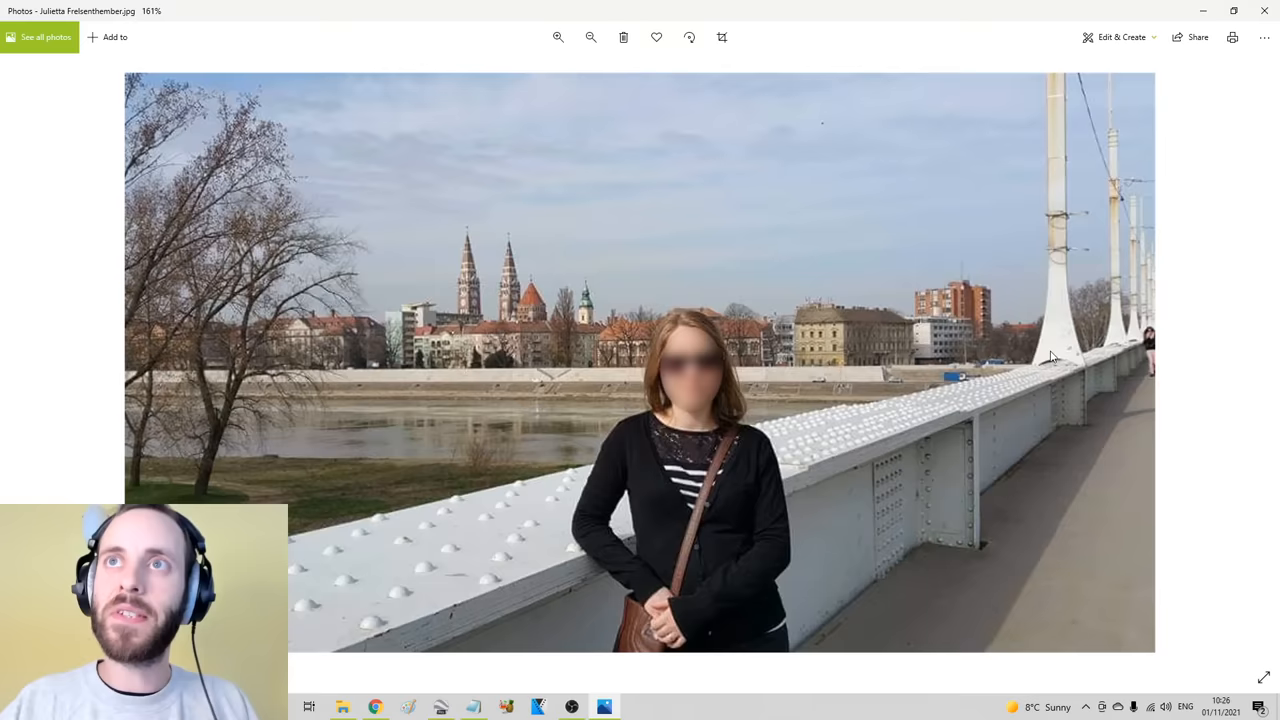
Zoom the bridge photo in Windows Photos to inspect its skyline
left_click(591, 37)
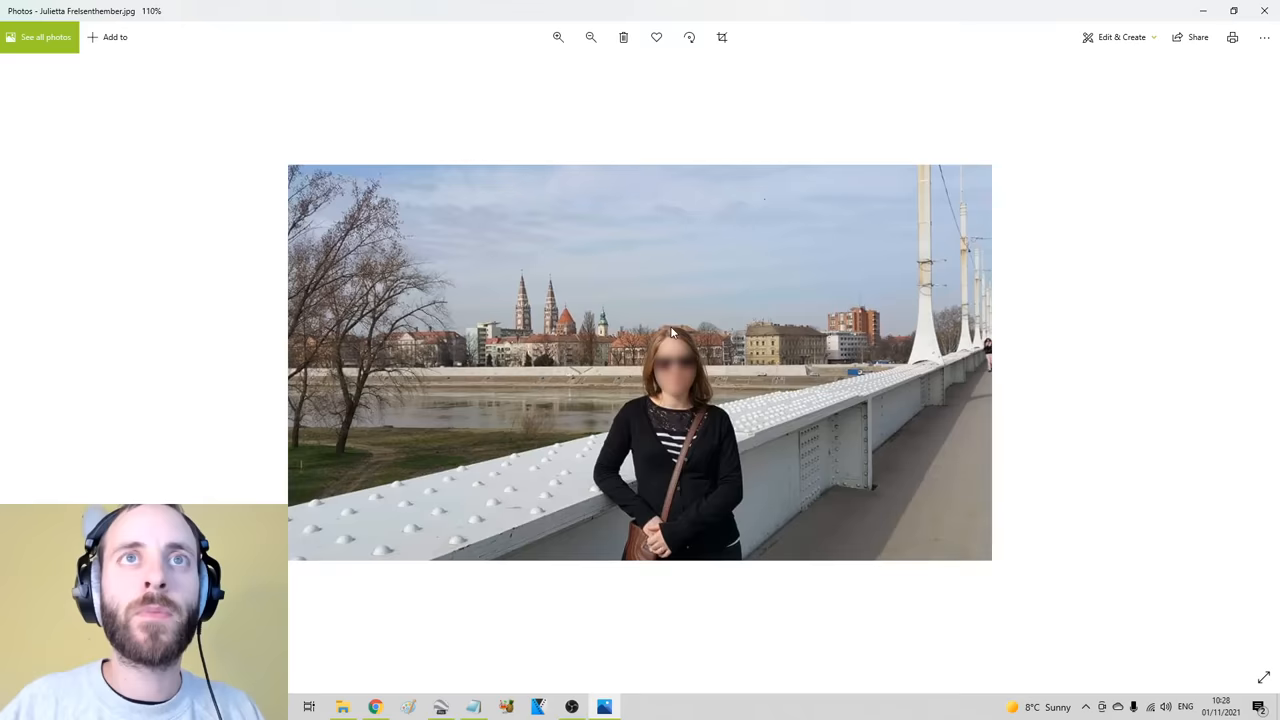
left_click(558, 37)
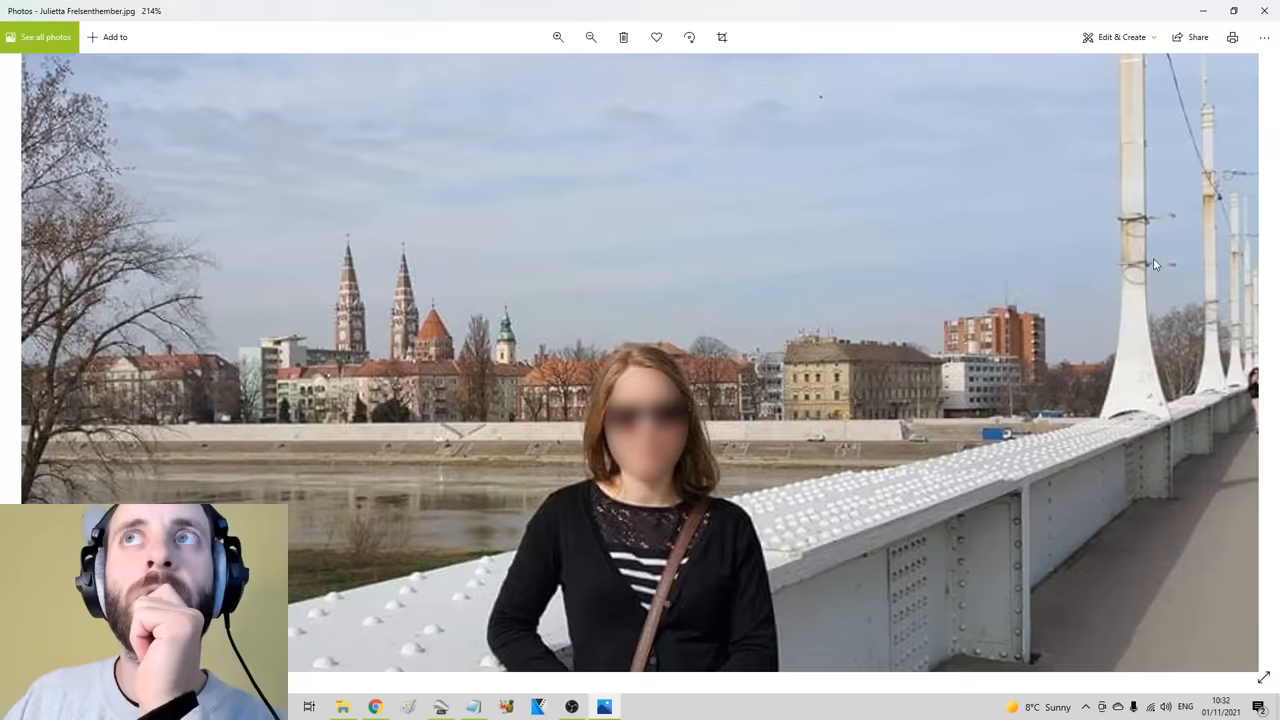
left_click(558, 37)
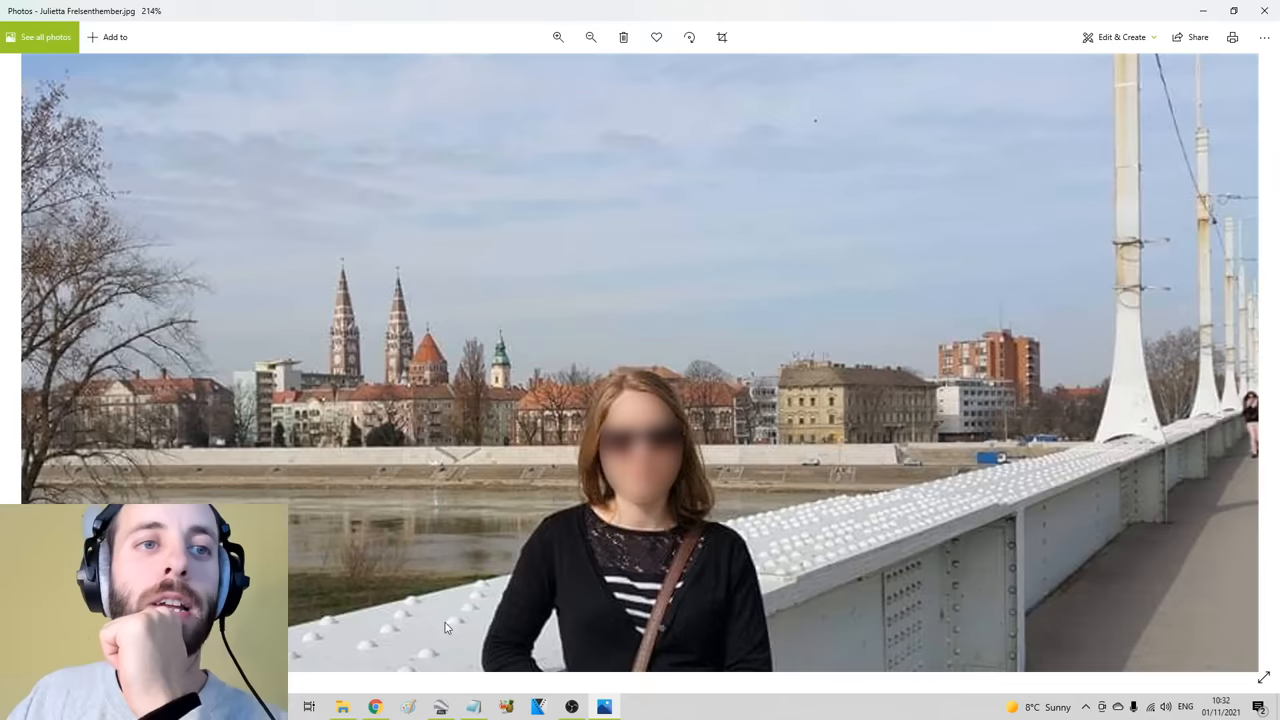
Compare the photo with Street View of Belvárosi híd, then return to Google Earth
left_click(375, 707)
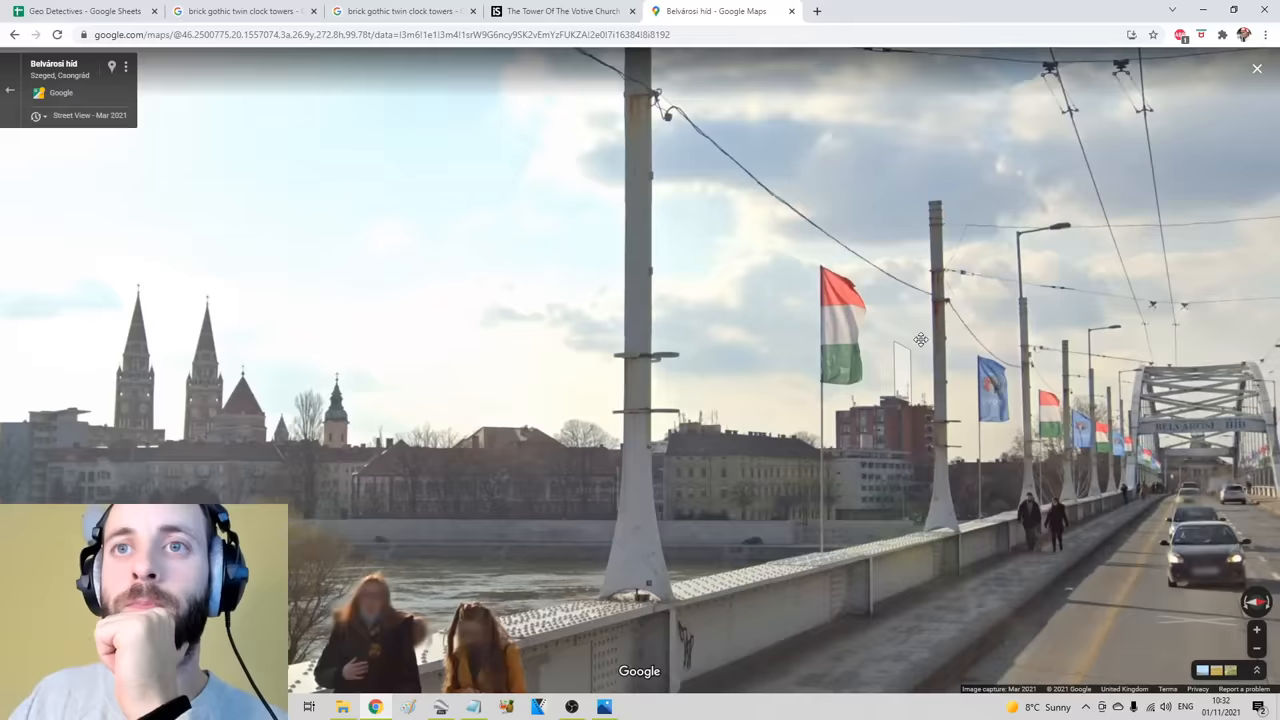
left_click(604, 707)
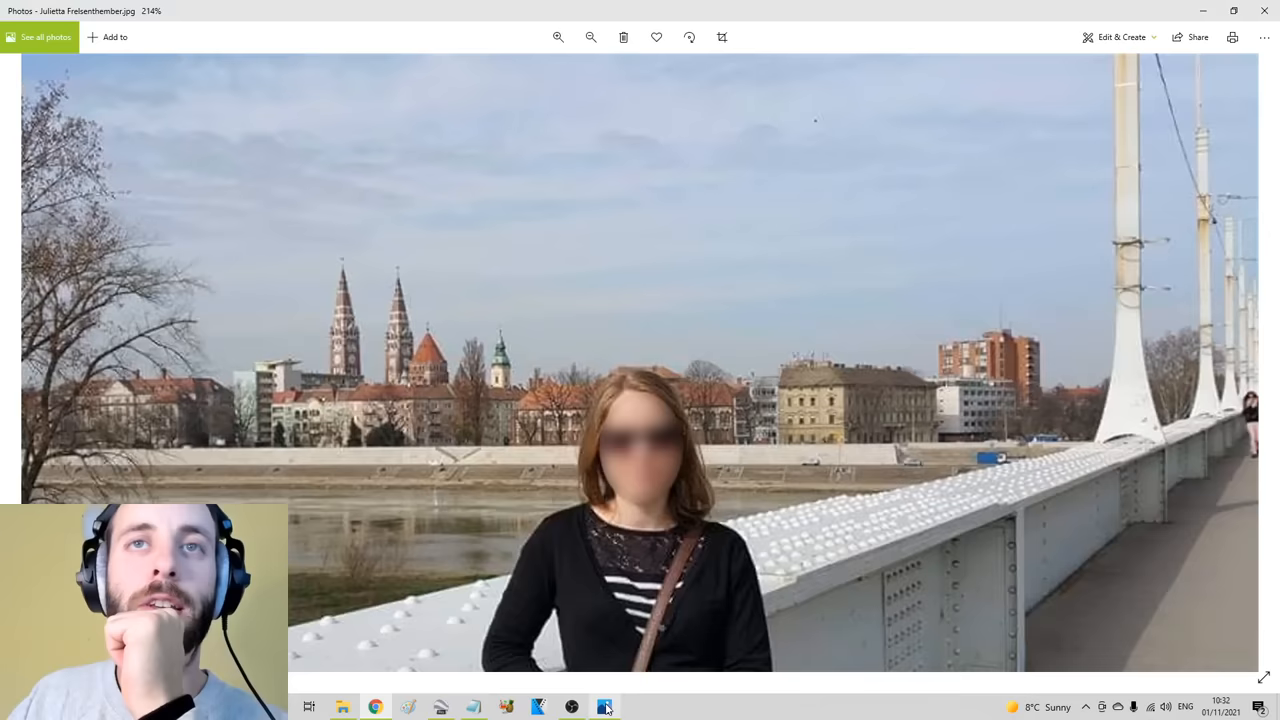
left_click(604, 707)
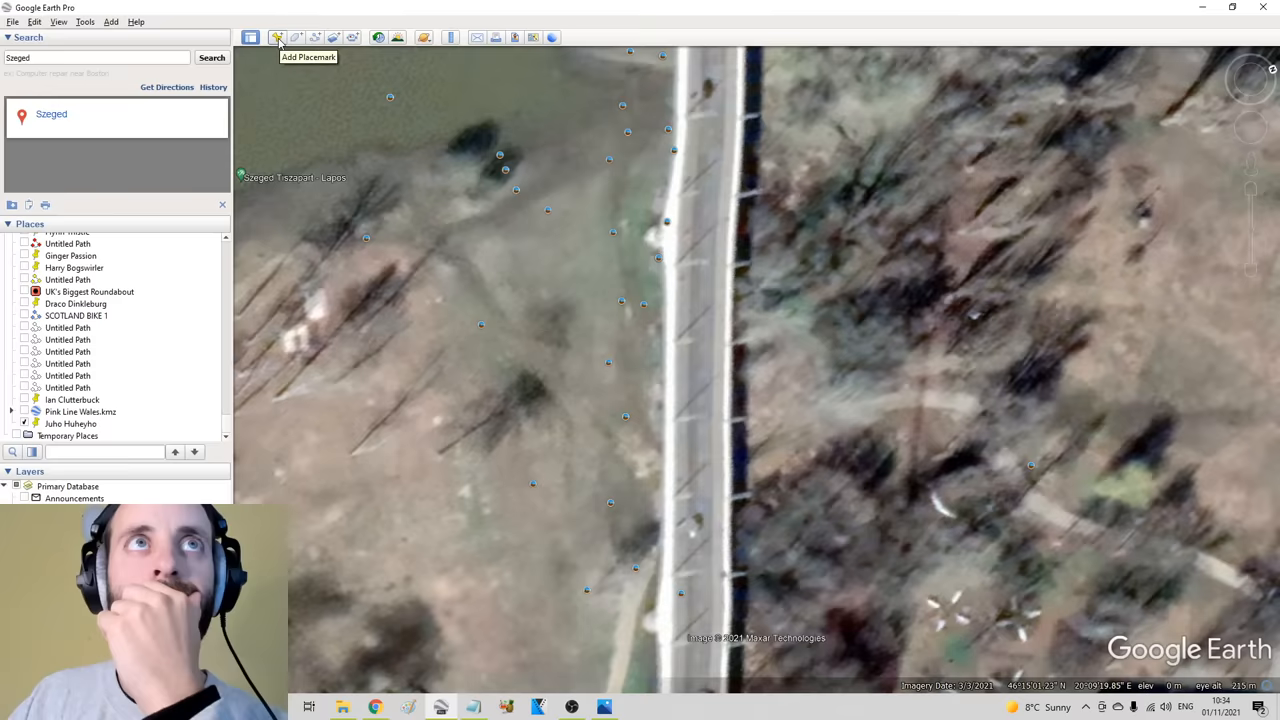
Pin a placemark named 'Julietta Thelsenthrember' on Szeged's Belvárosi bridge
left_click(278, 37)
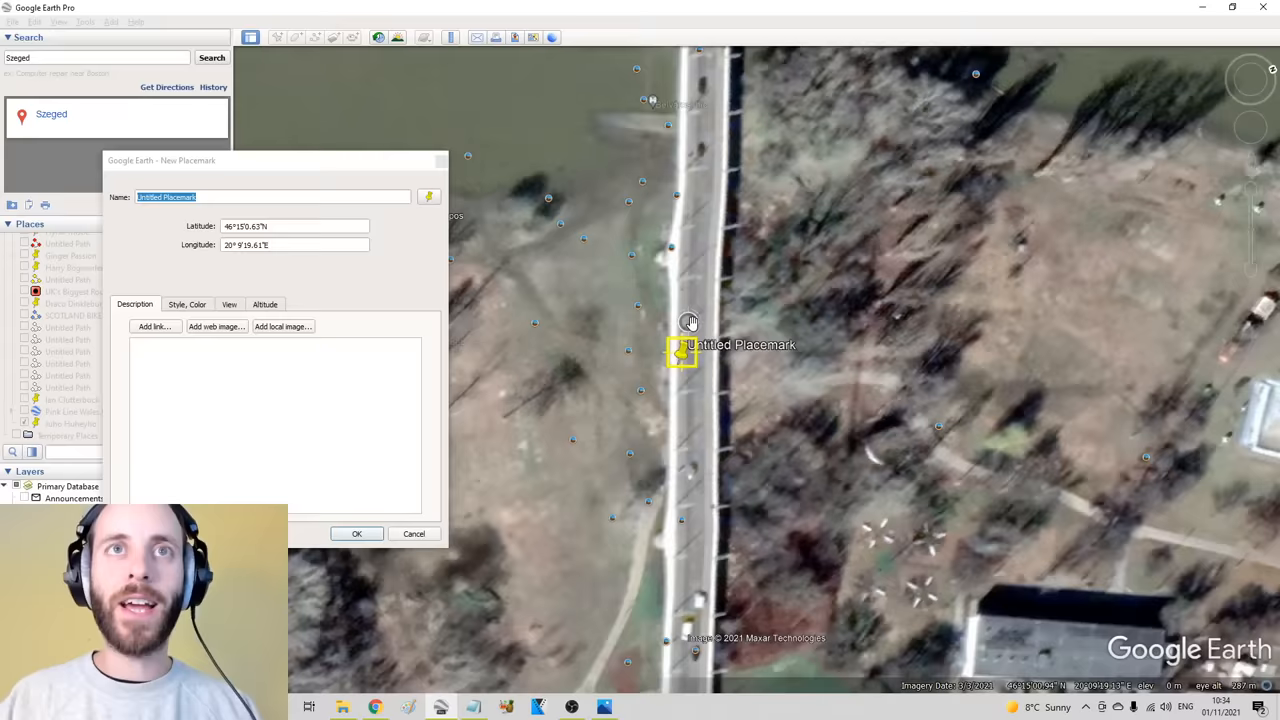
type("Julietta")
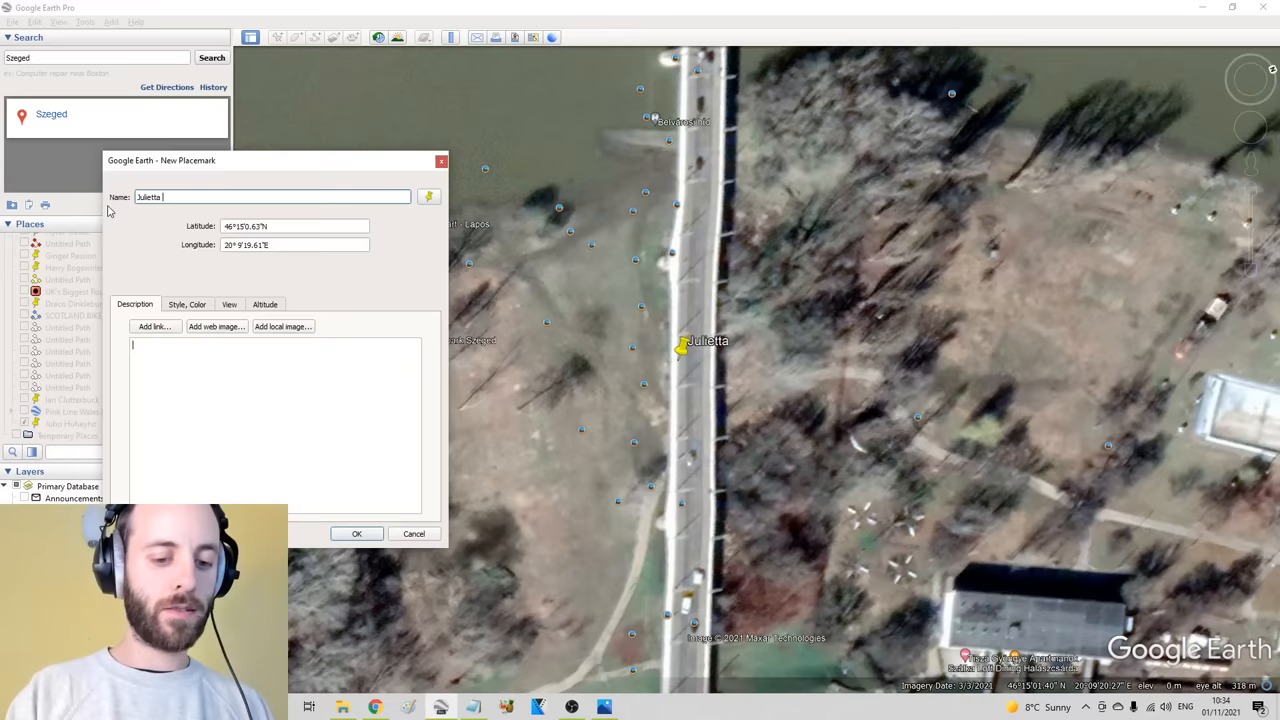
left_click(356, 533)
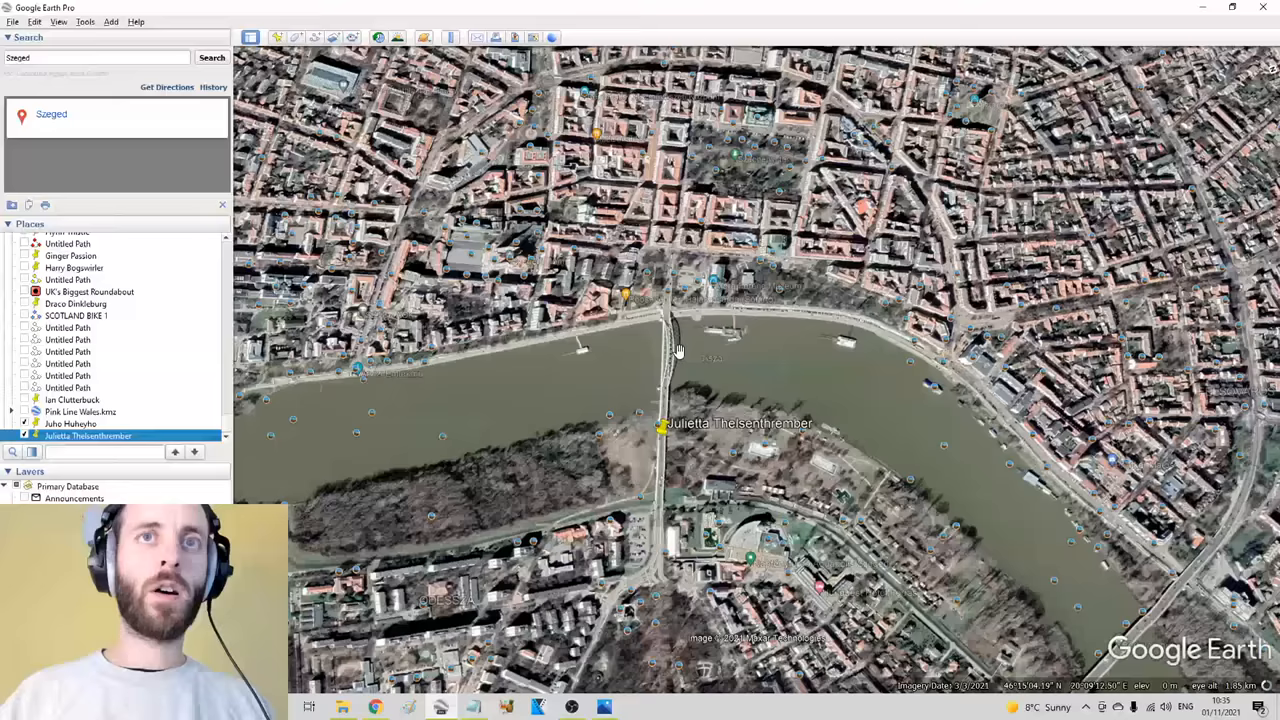
Zoom out to see the Szeged placemark in Hungary, then advance Photos to the next image
scroll("down", 3)
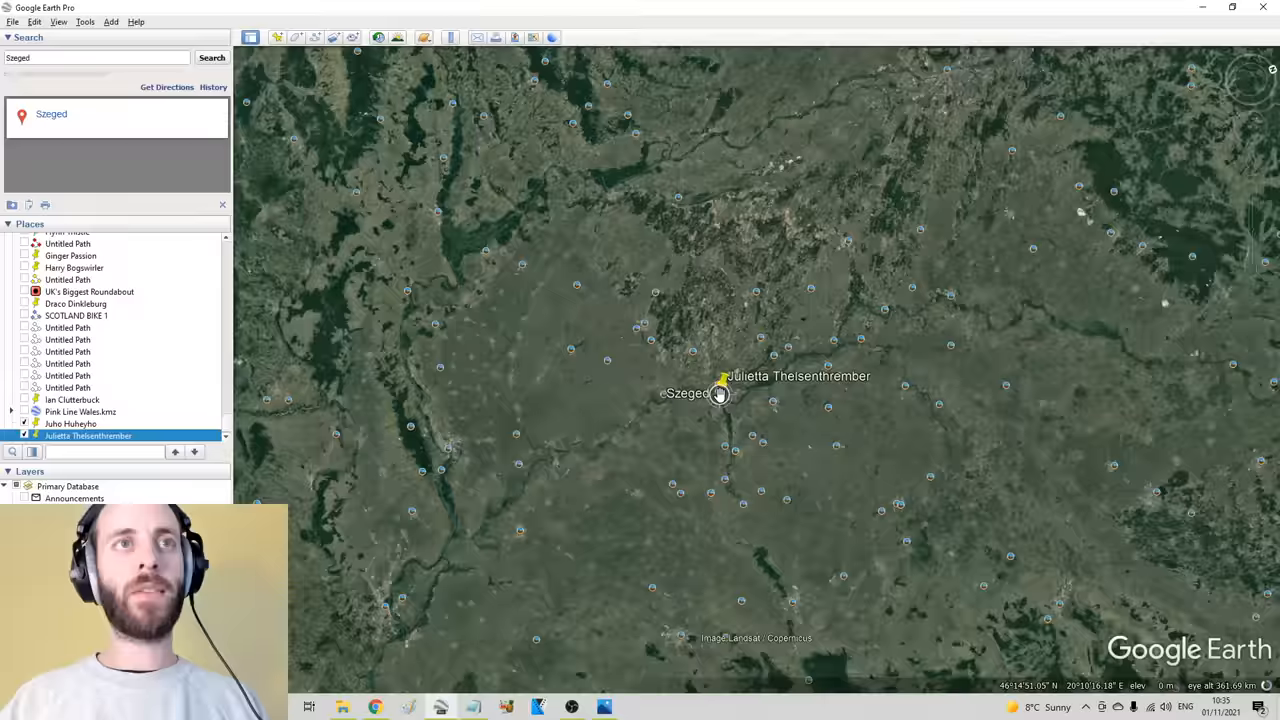
scroll("down", 3)
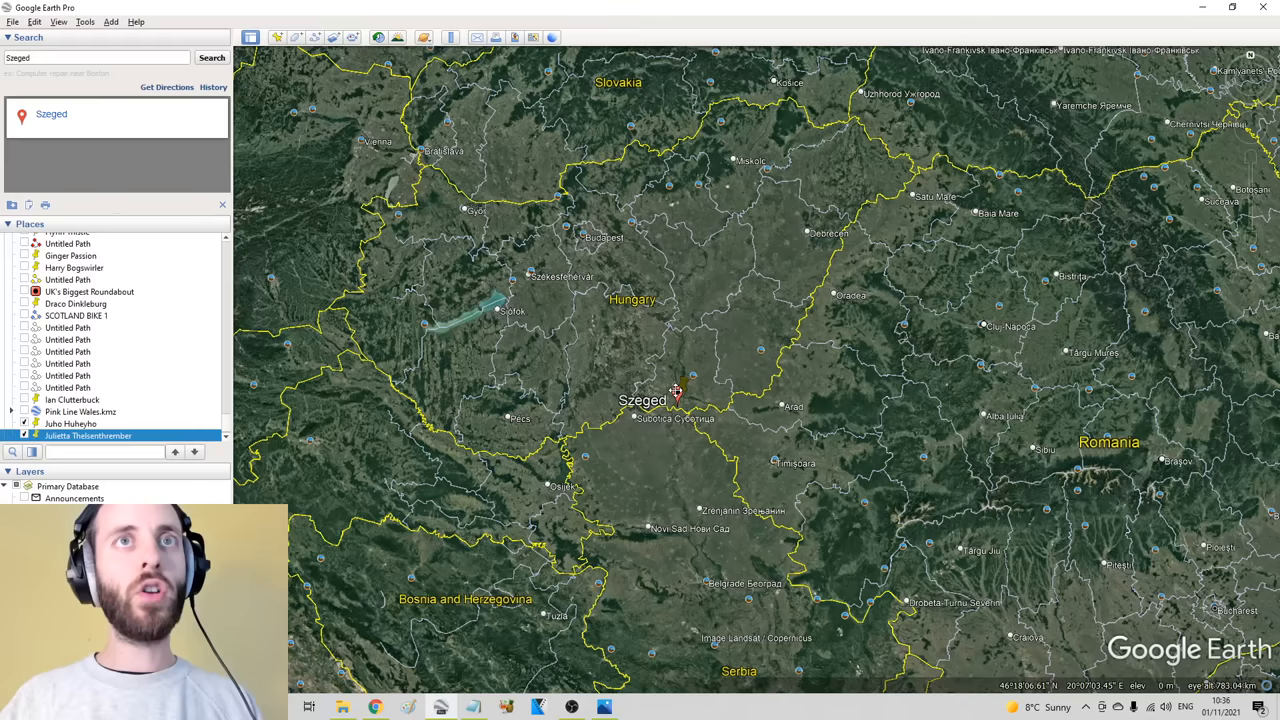
left_click(88, 435)
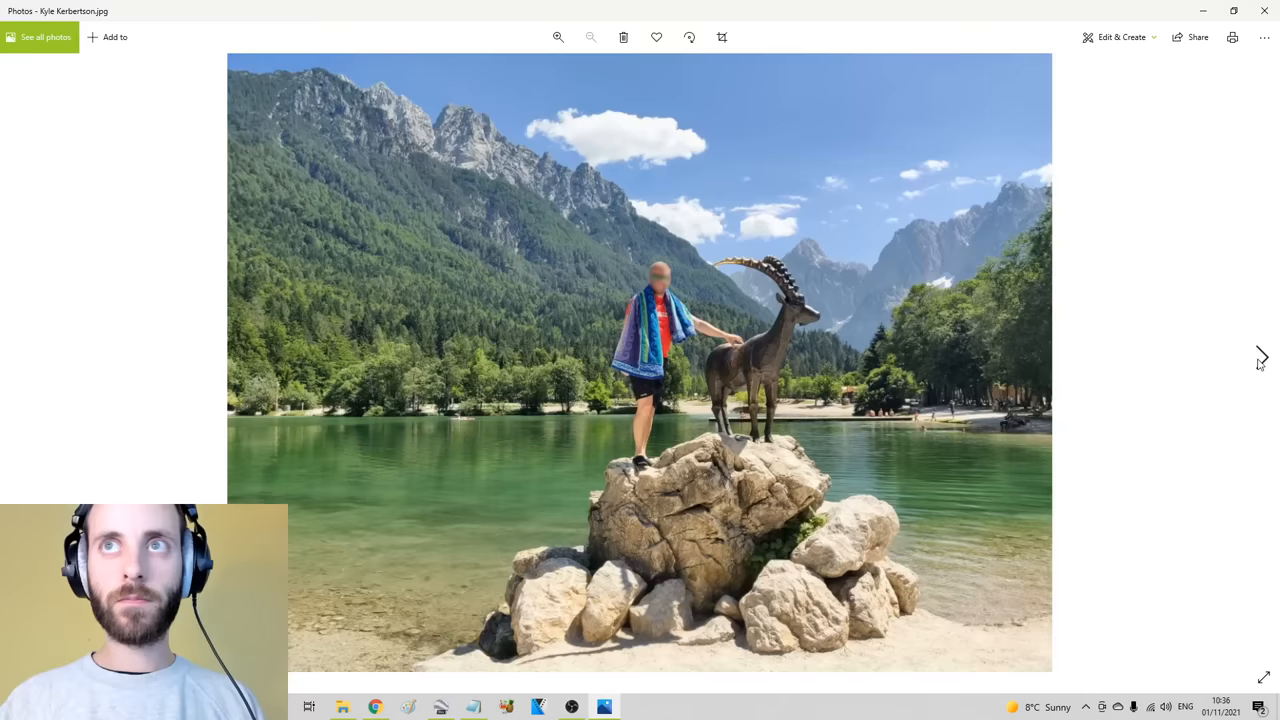
left_click(1261, 357)
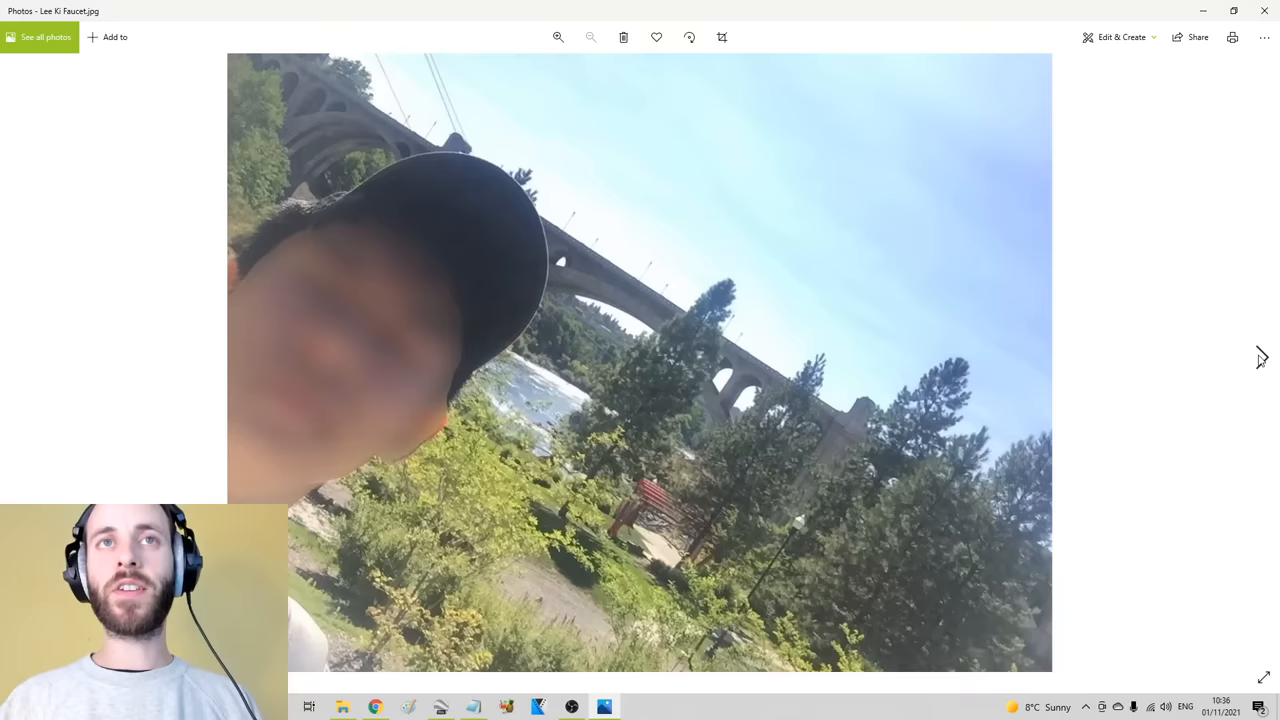